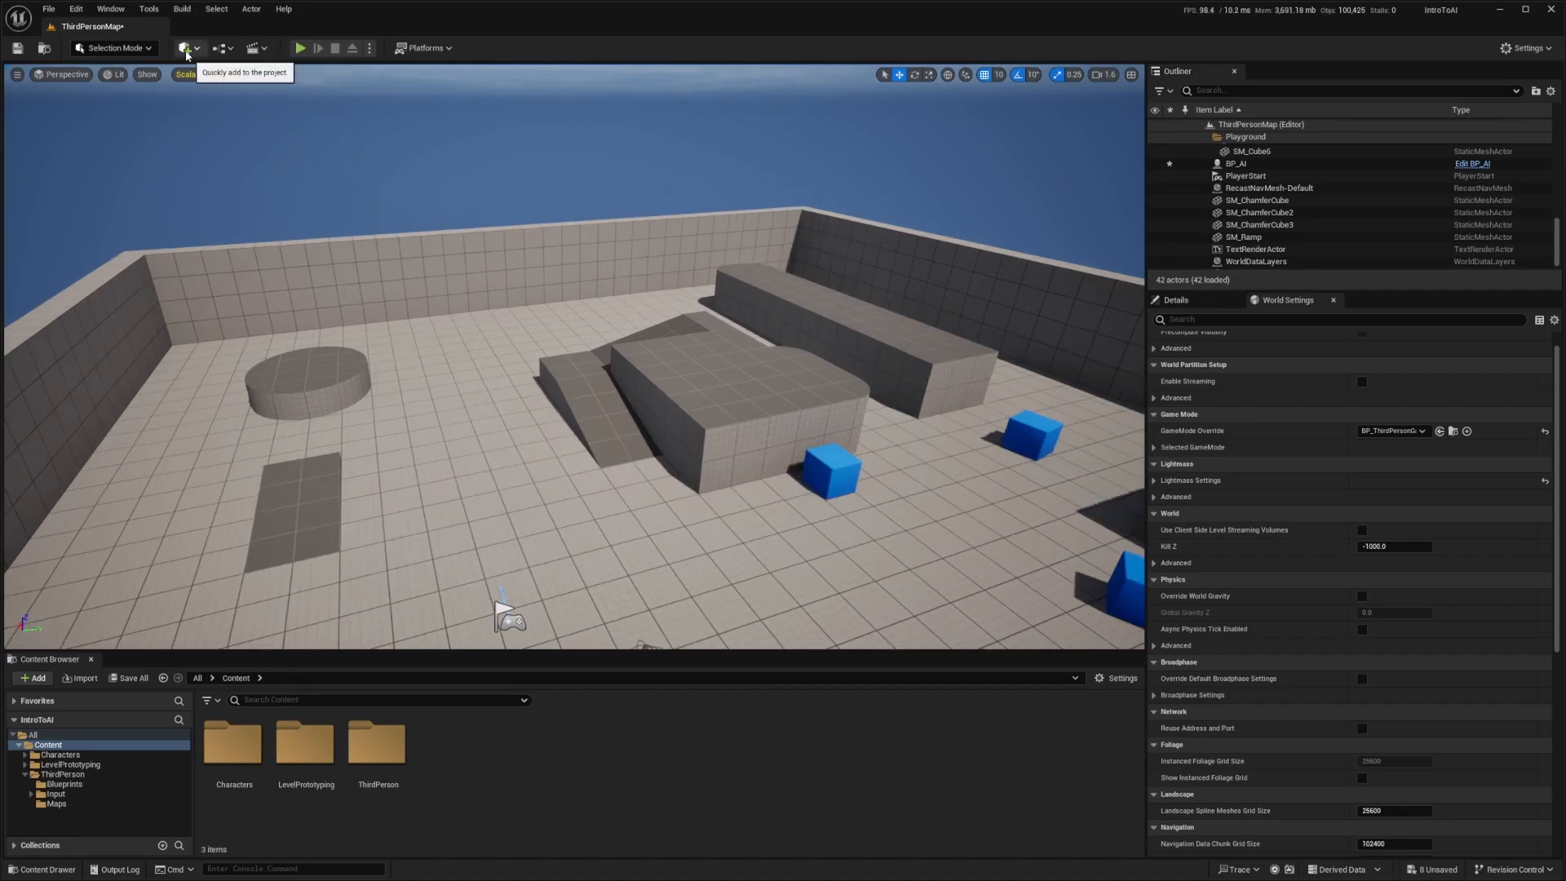
Place a Nav Mesh Bounds Volume in the level via Quick Add, searching 'nav'.
click(185, 48)
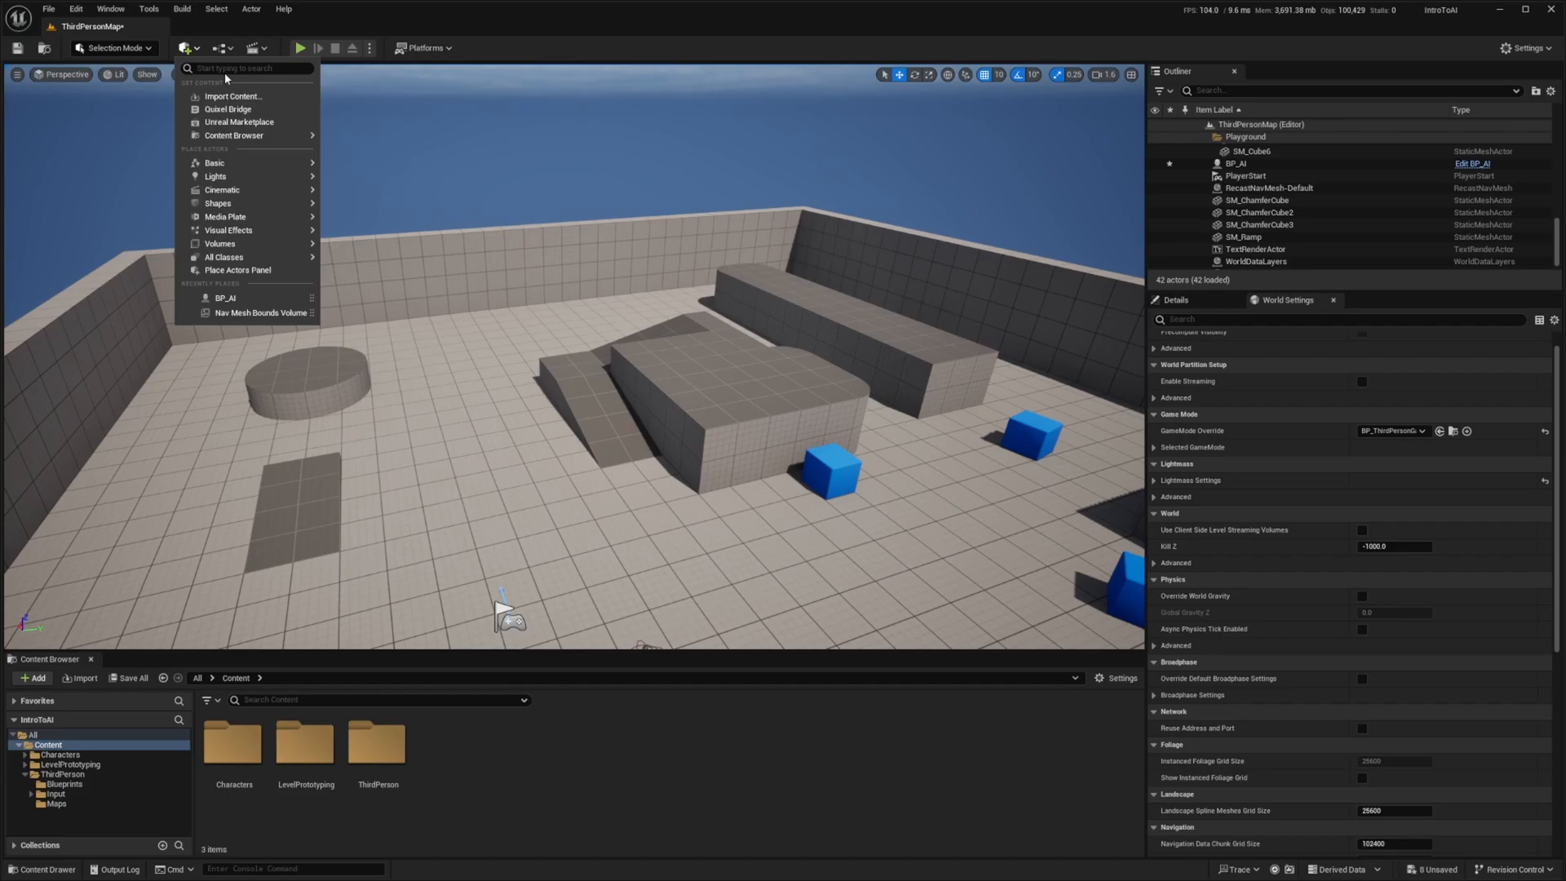
click(248, 67)
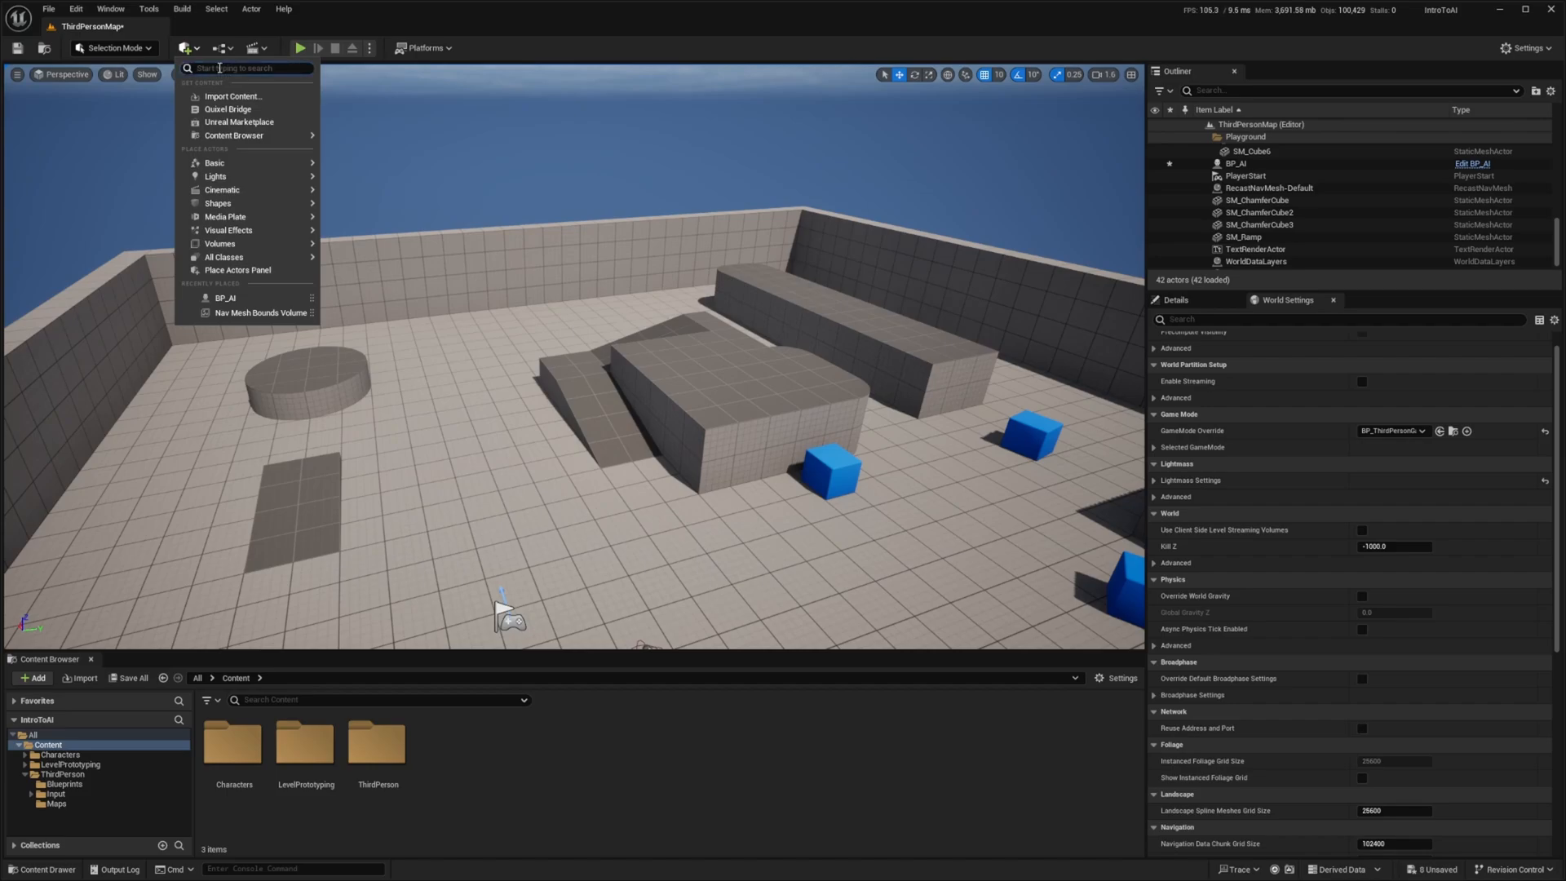
text(nav)
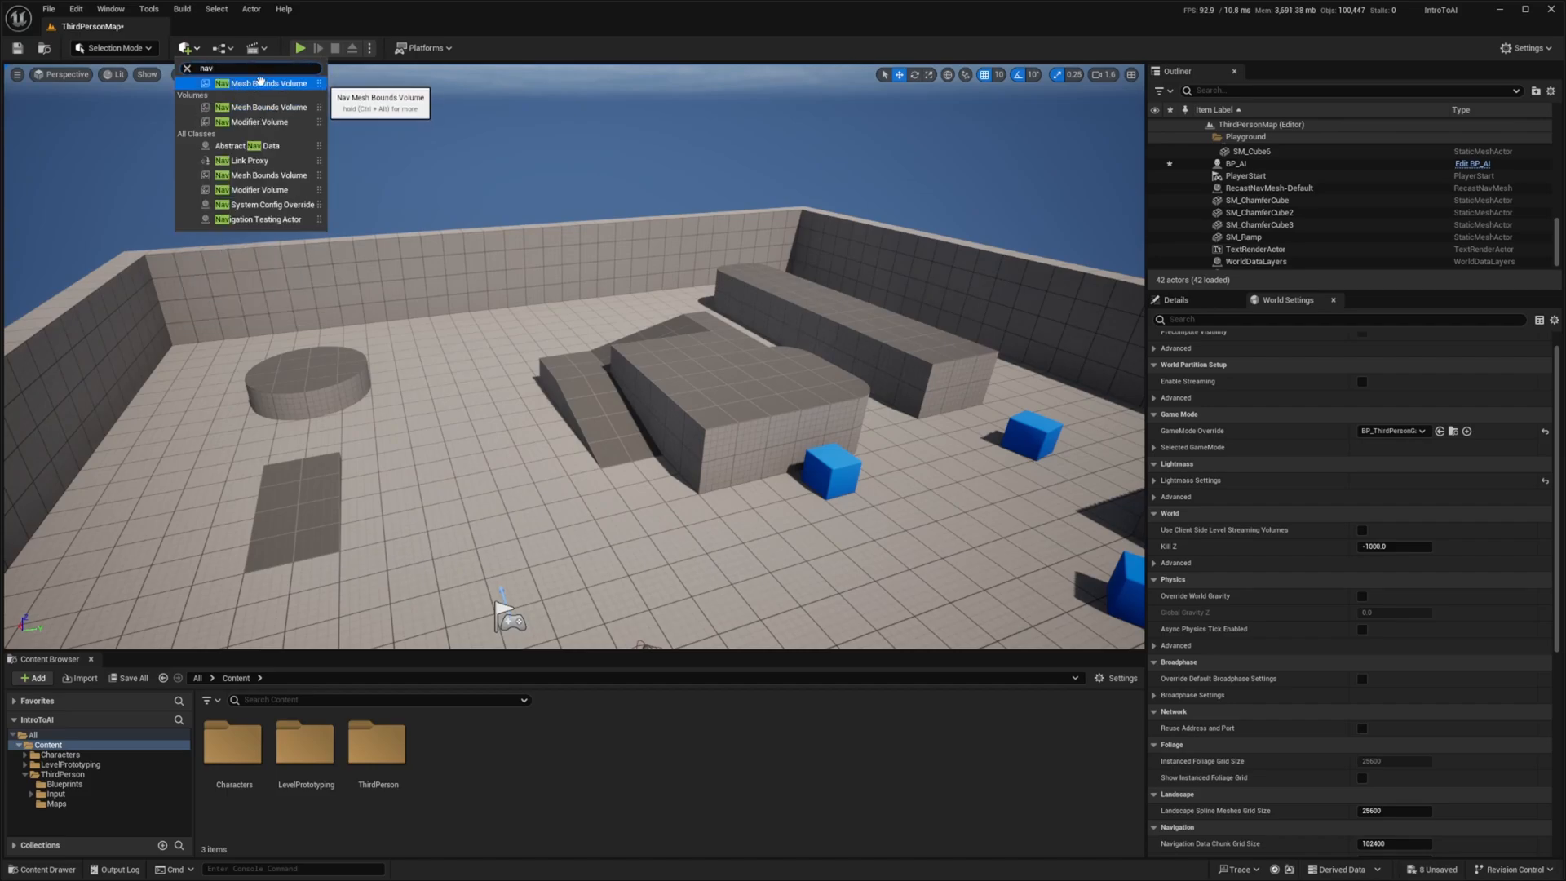
click(258, 83)
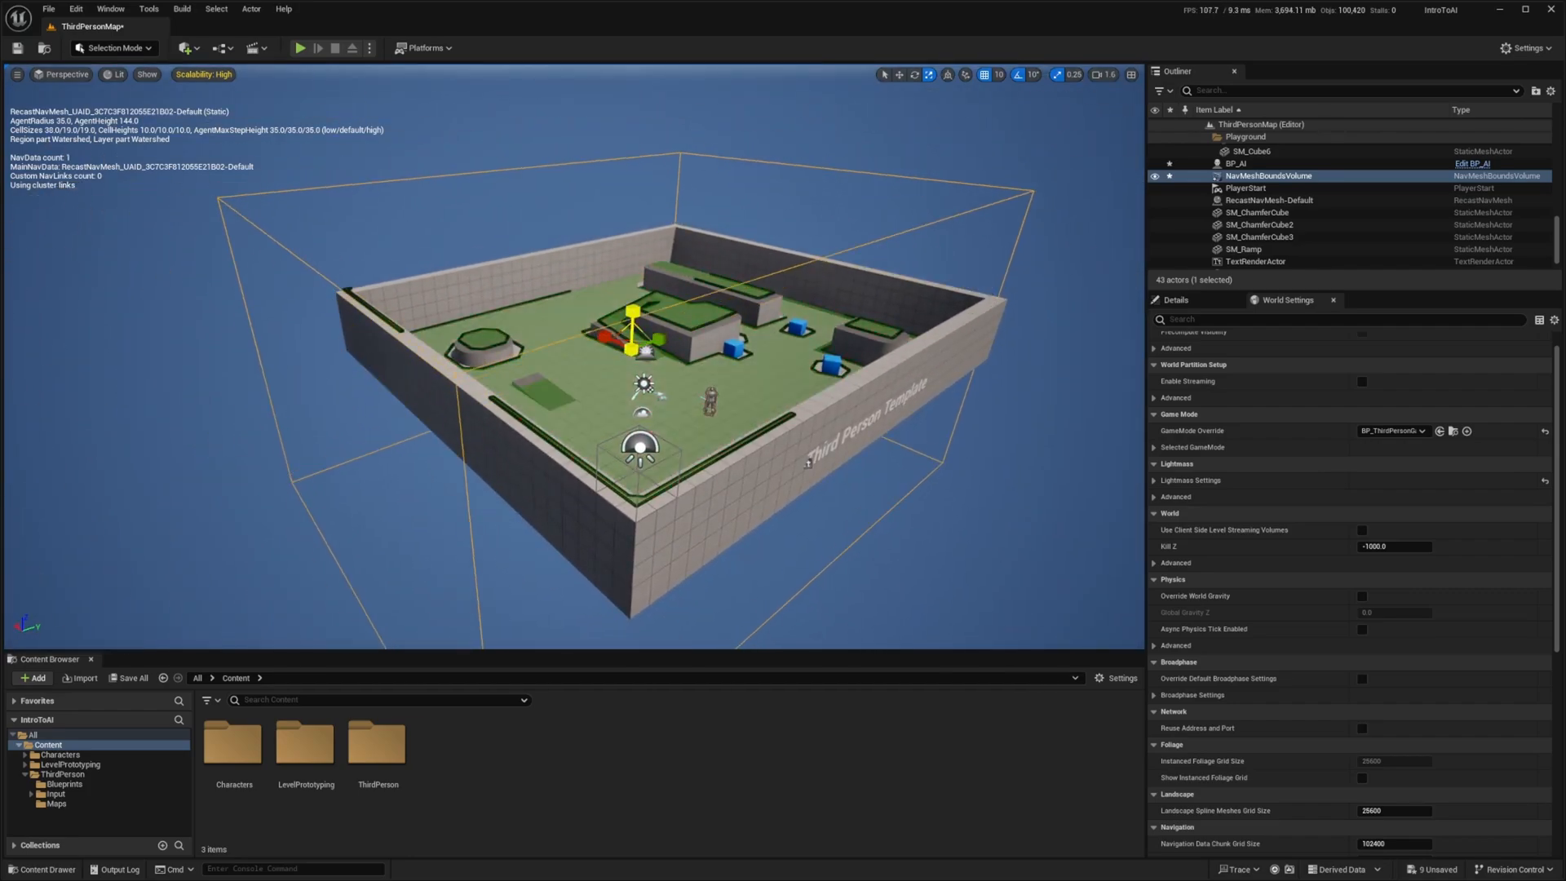
Rescale the NavMeshBoundsVolume in Details so it covers the whole arena floor.
click(1175, 299)
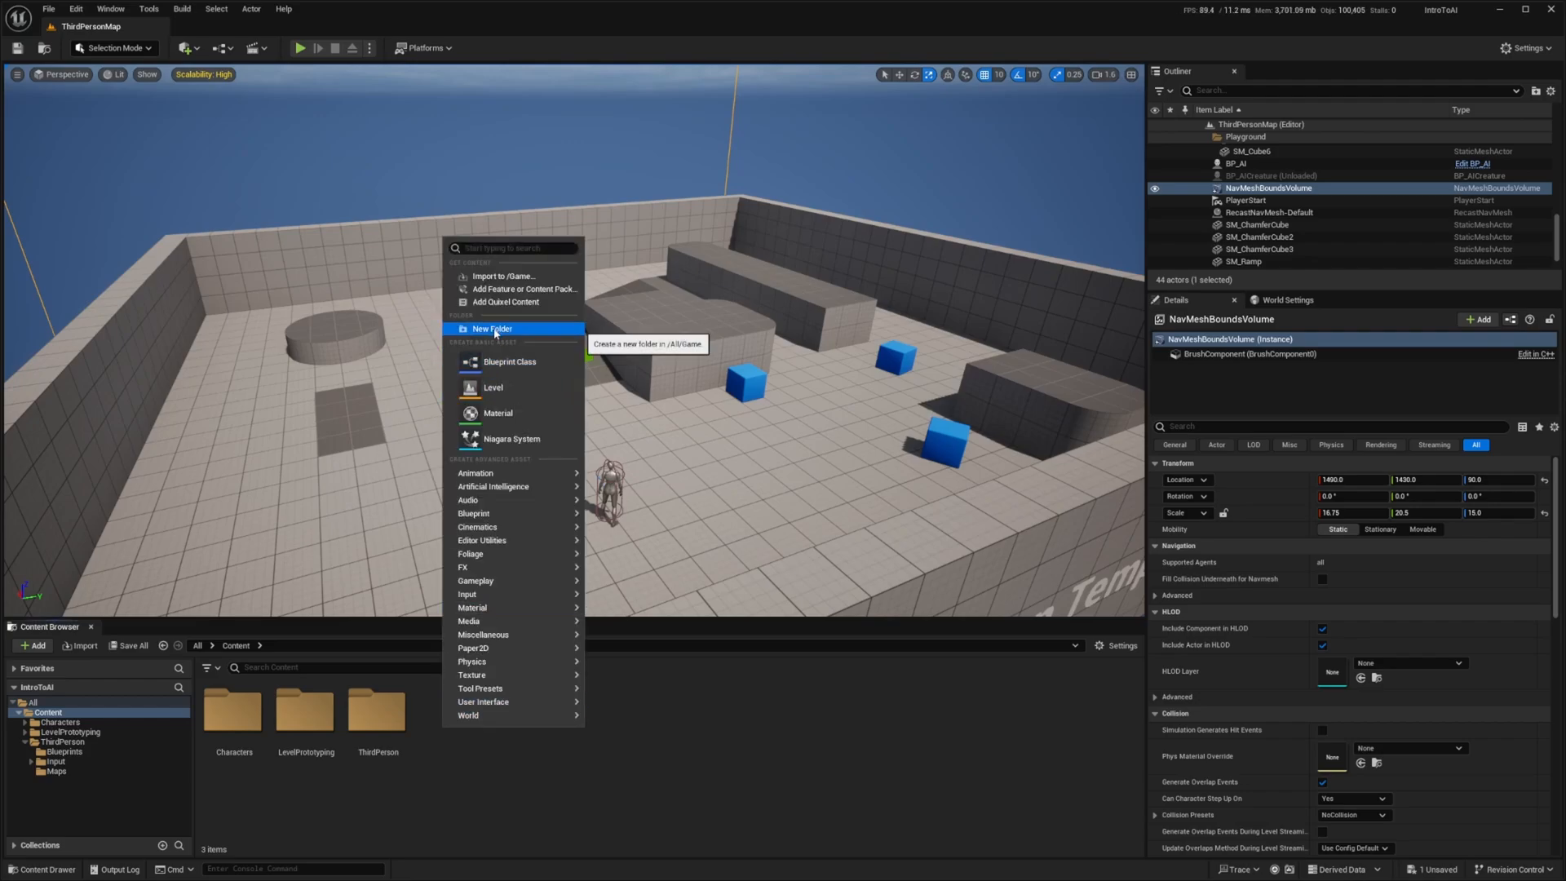
Create an AI folder with a new Blueprint class based on AIController, named BP_AICreatureController.
click(491, 329)
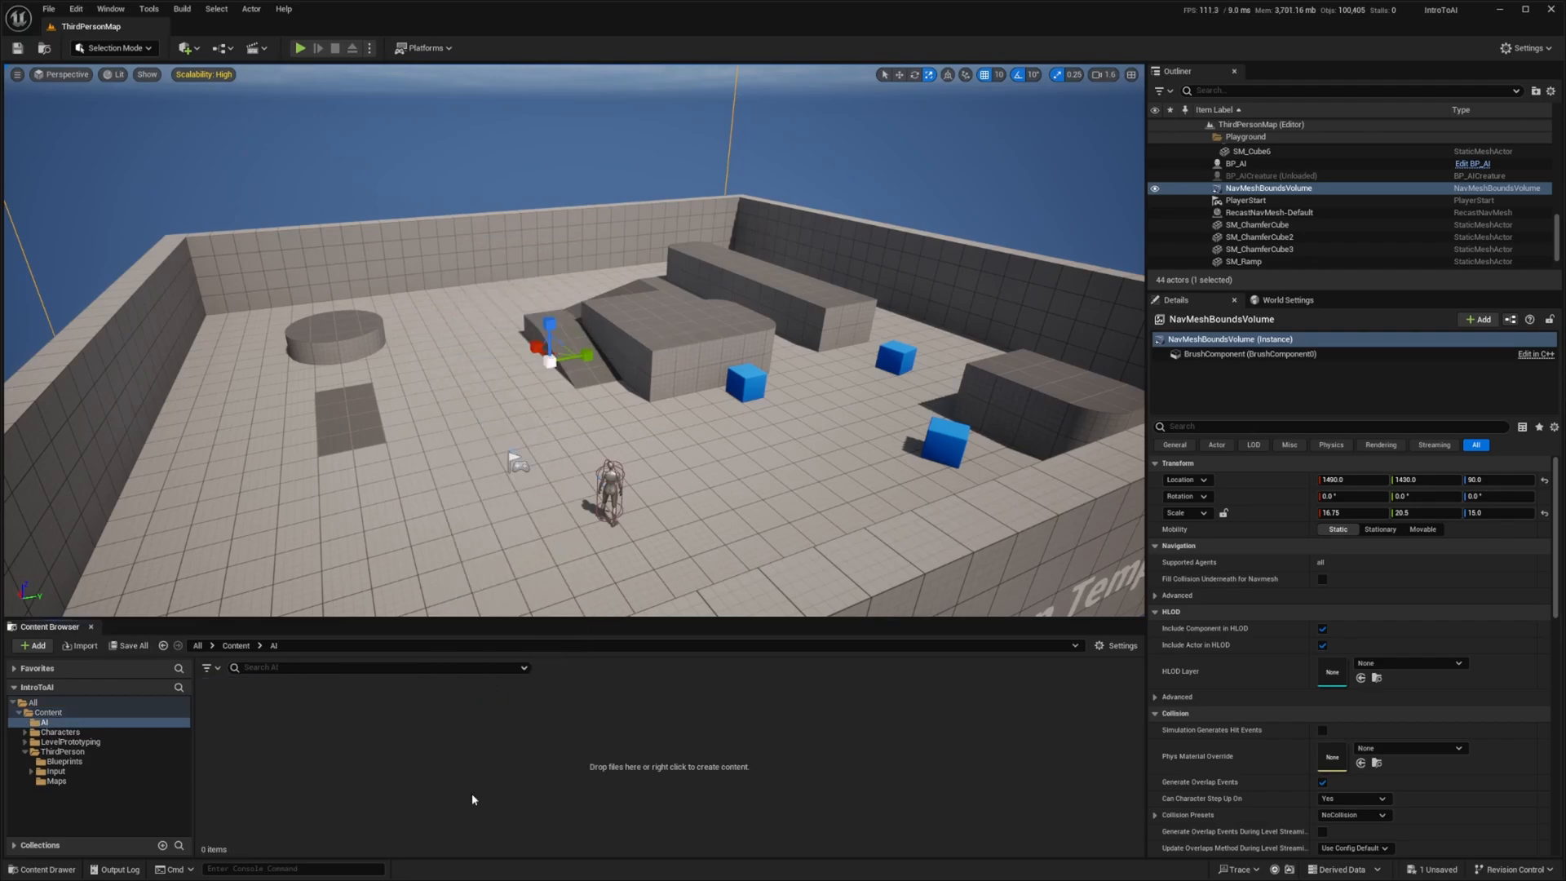
click(32, 645)
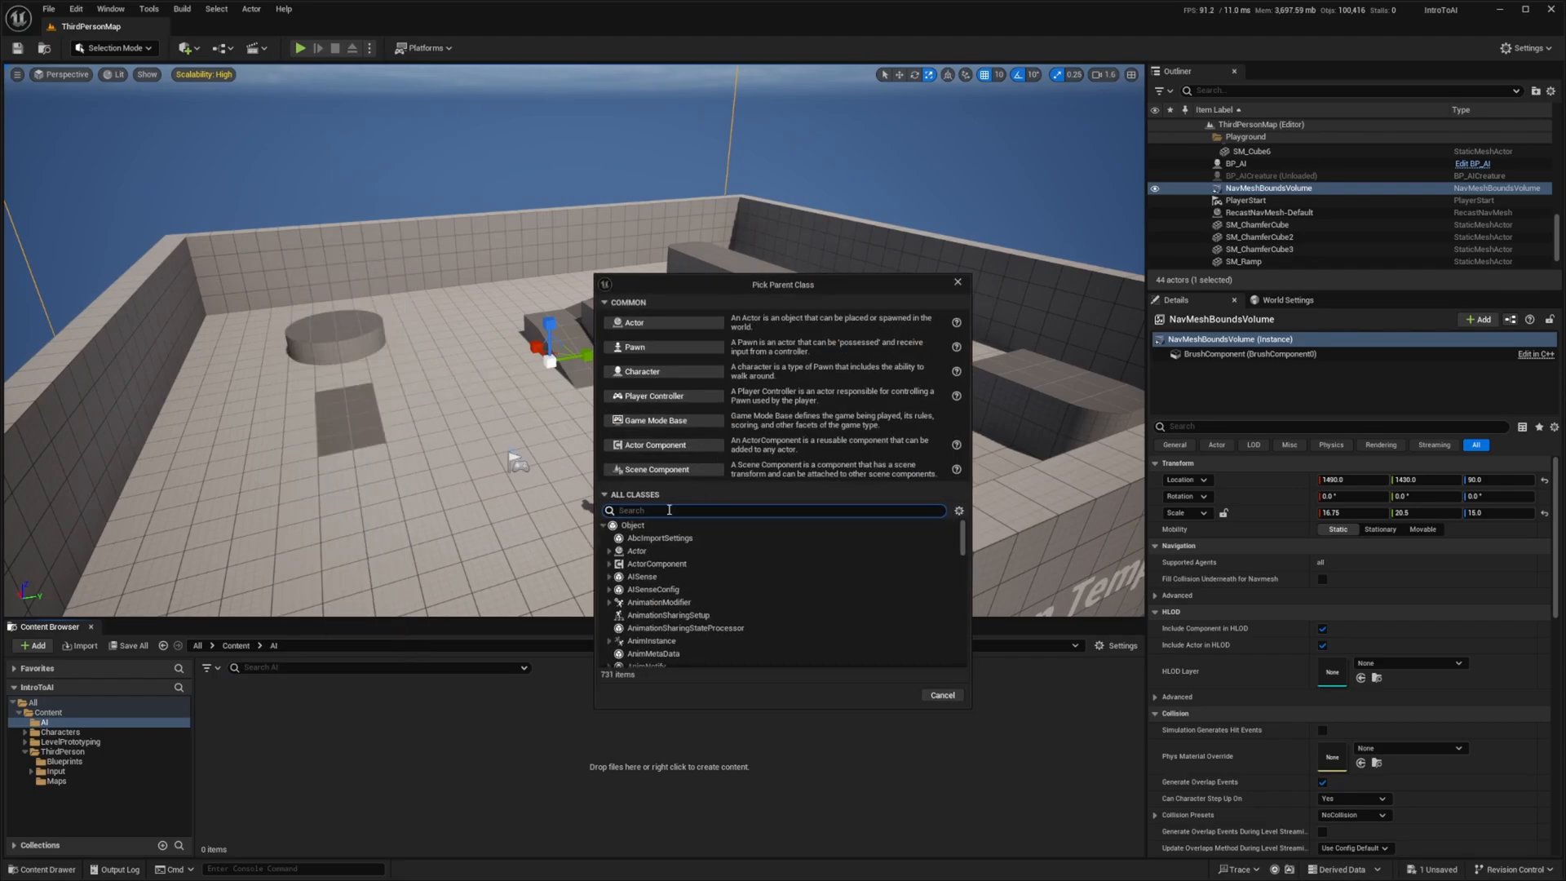
text(AIcon)
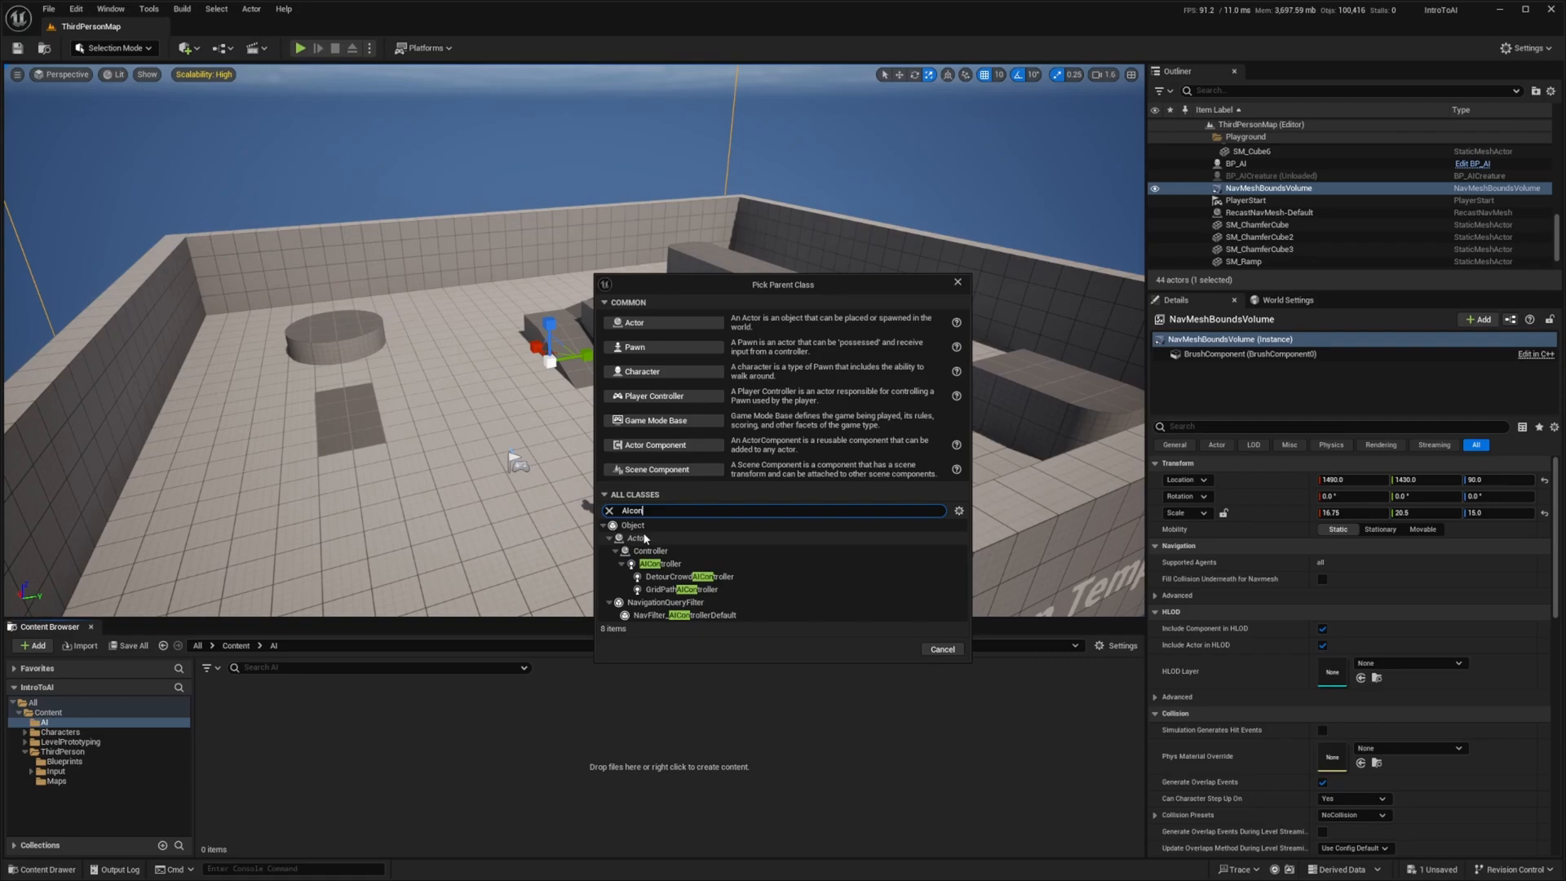
click(659, 564)
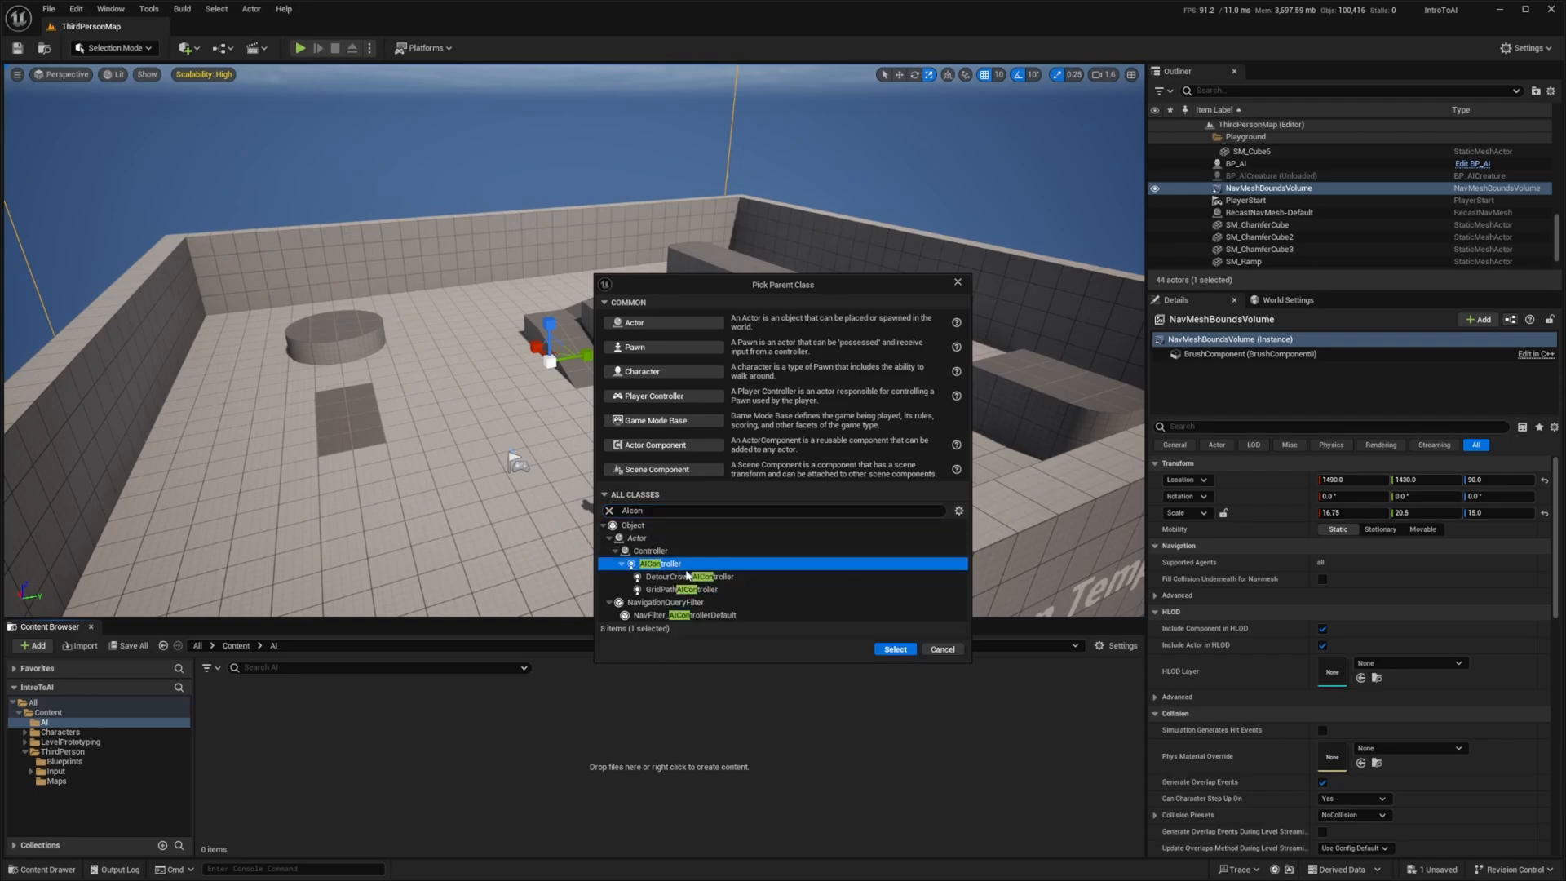
click(894, 650)
text(BP_AICreatureController)
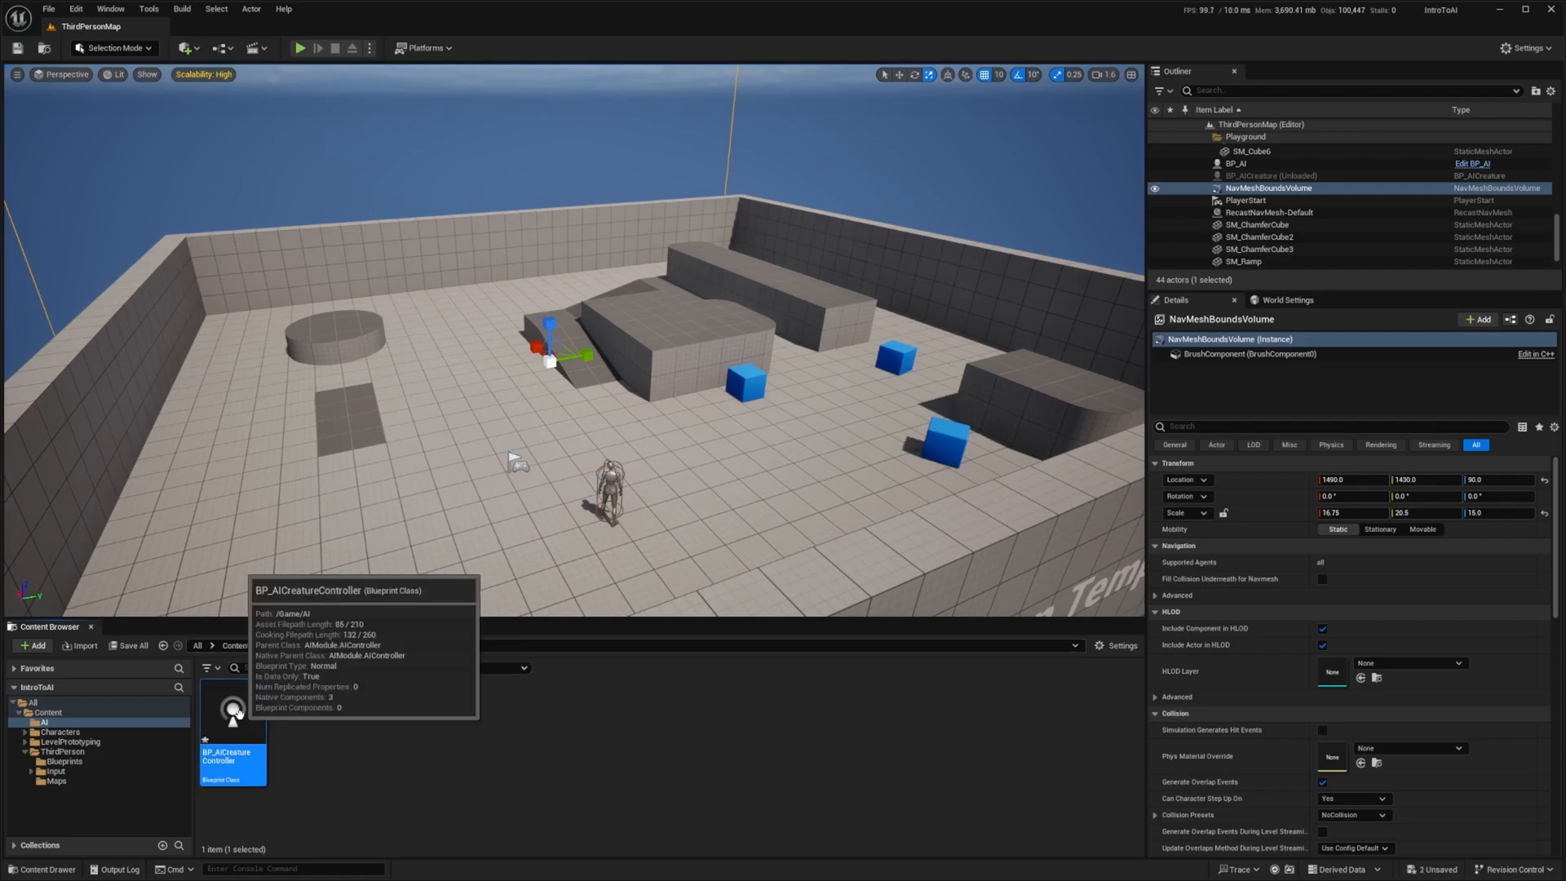
Open BP_AICreatureController and show its Event Graph.
double_click(232, 709)
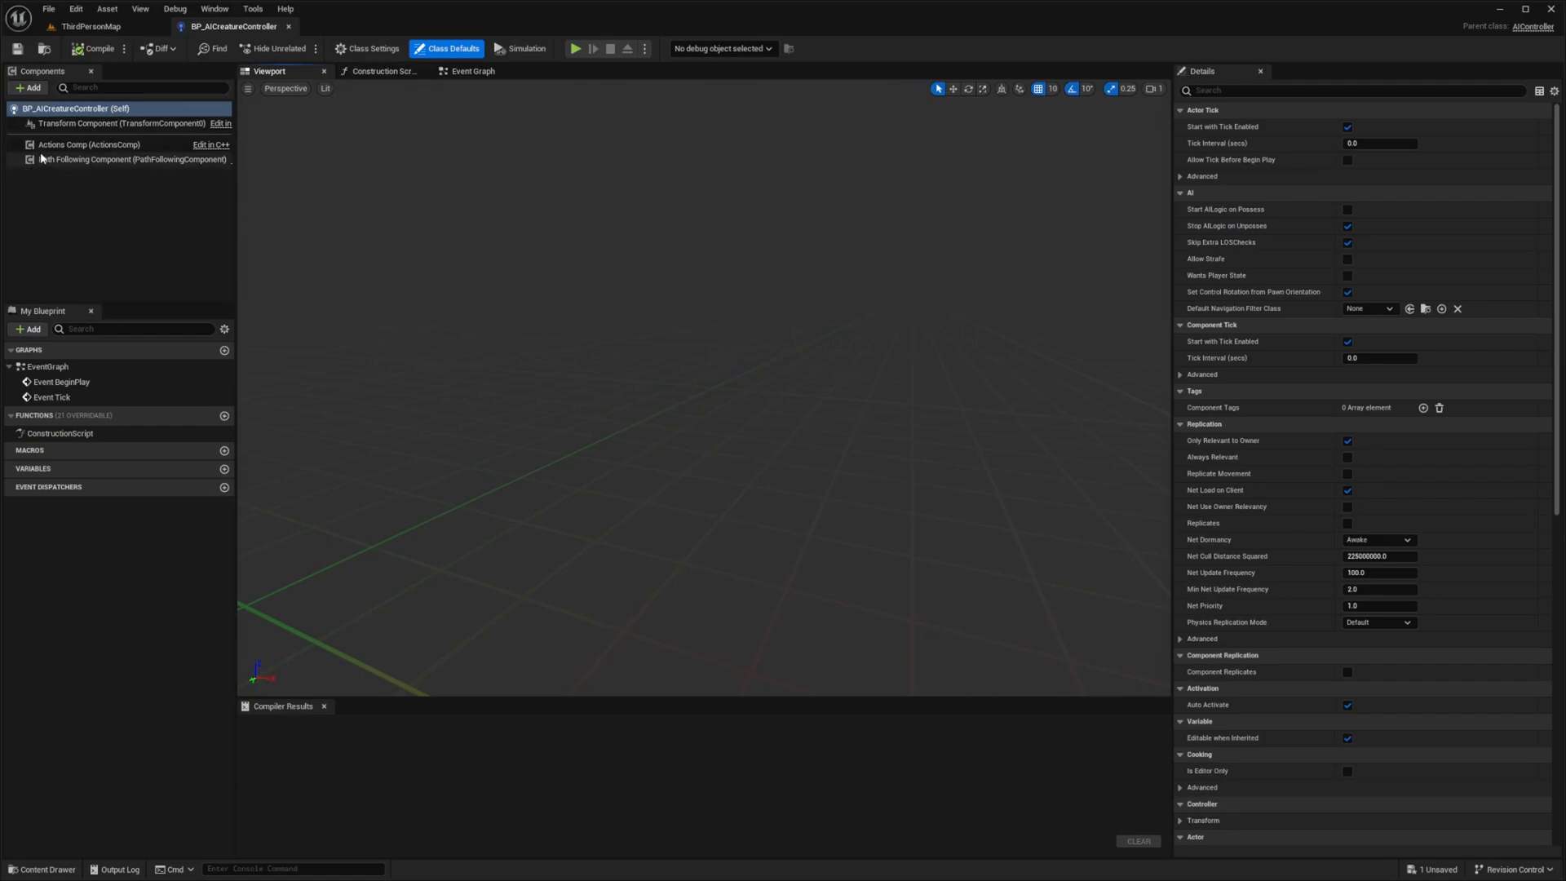
click(132, 159)
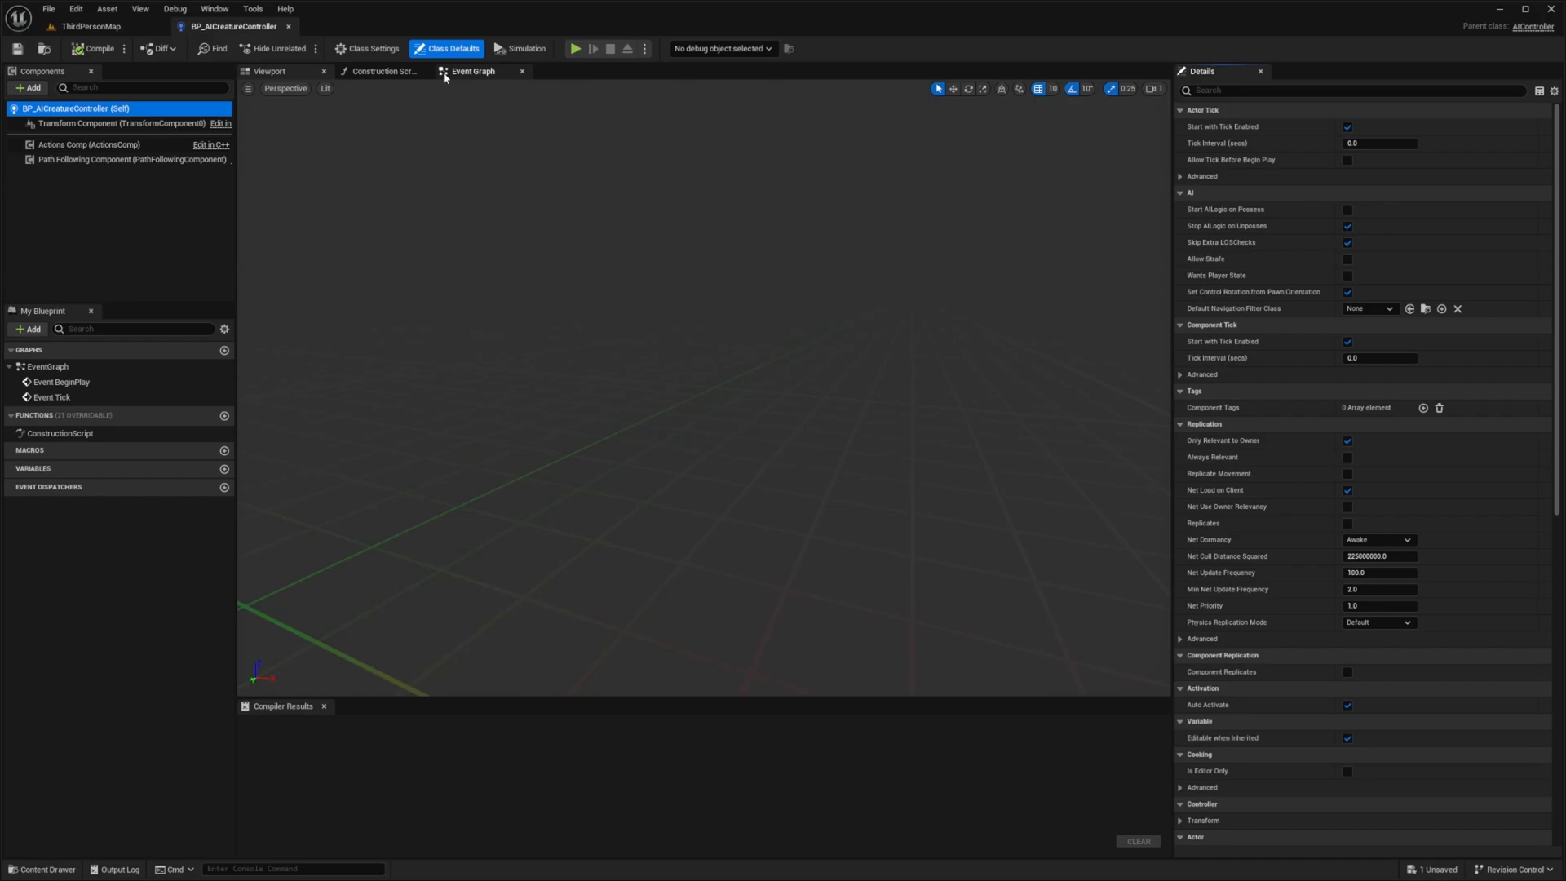
click(472, 71)
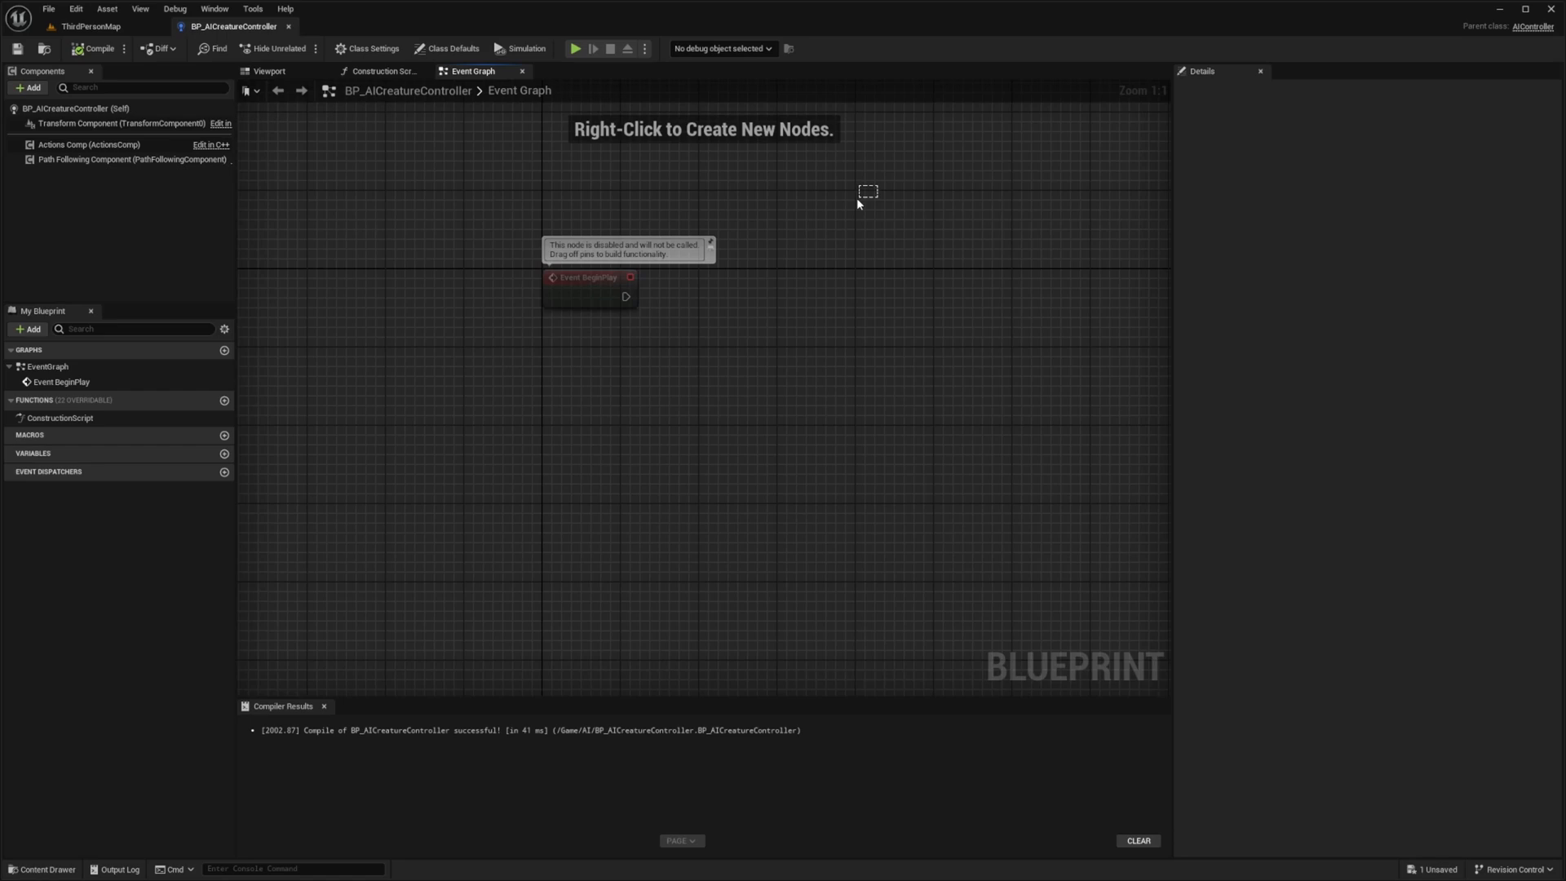
mouse_move(613, 206)
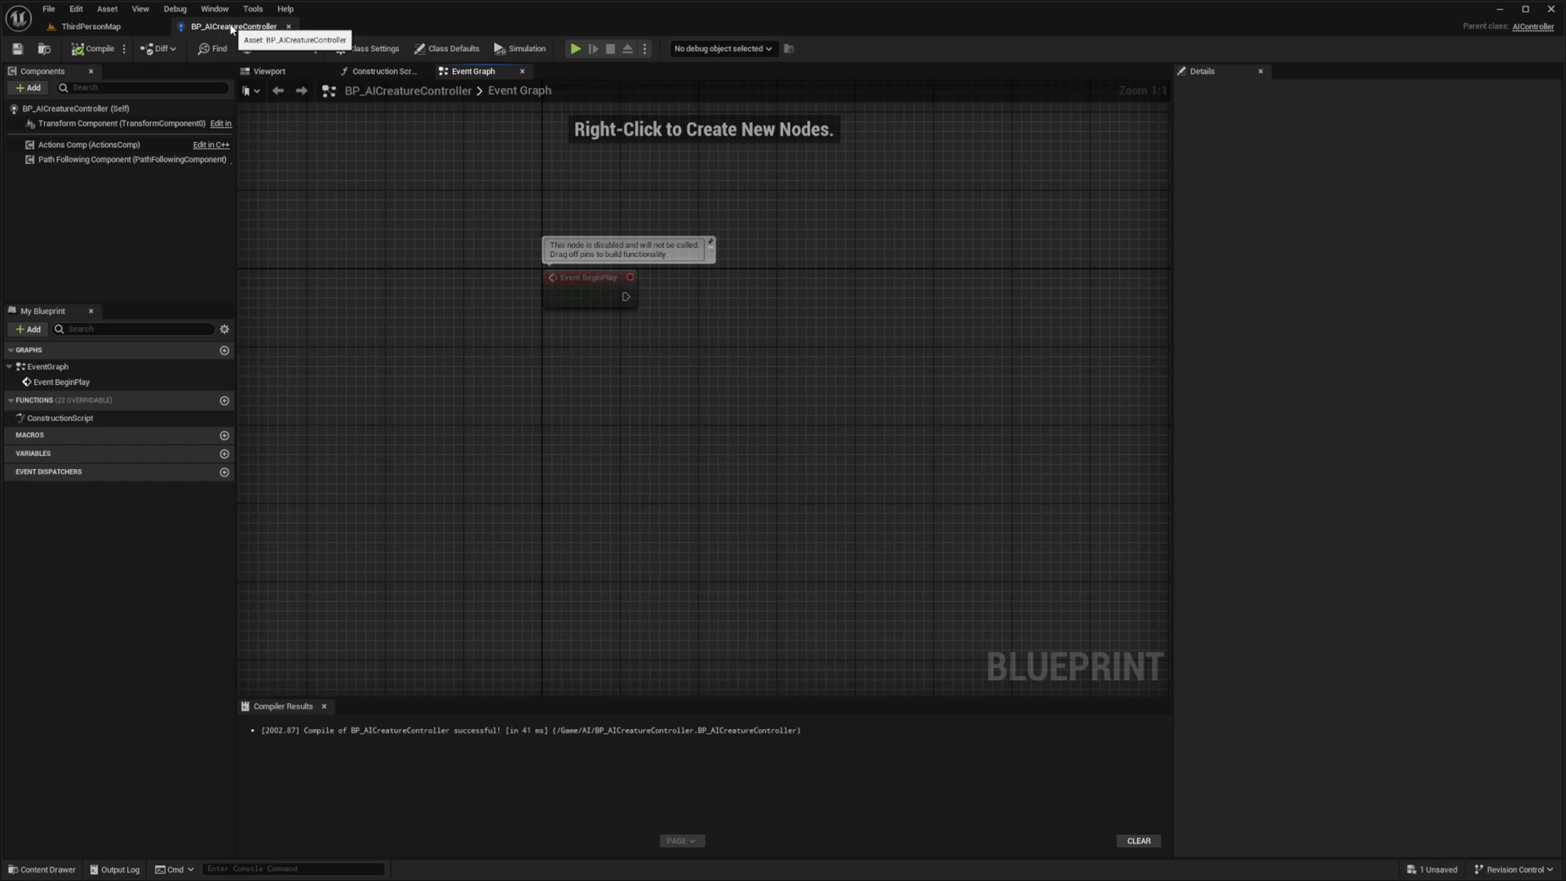
mouse_move(490, 191)
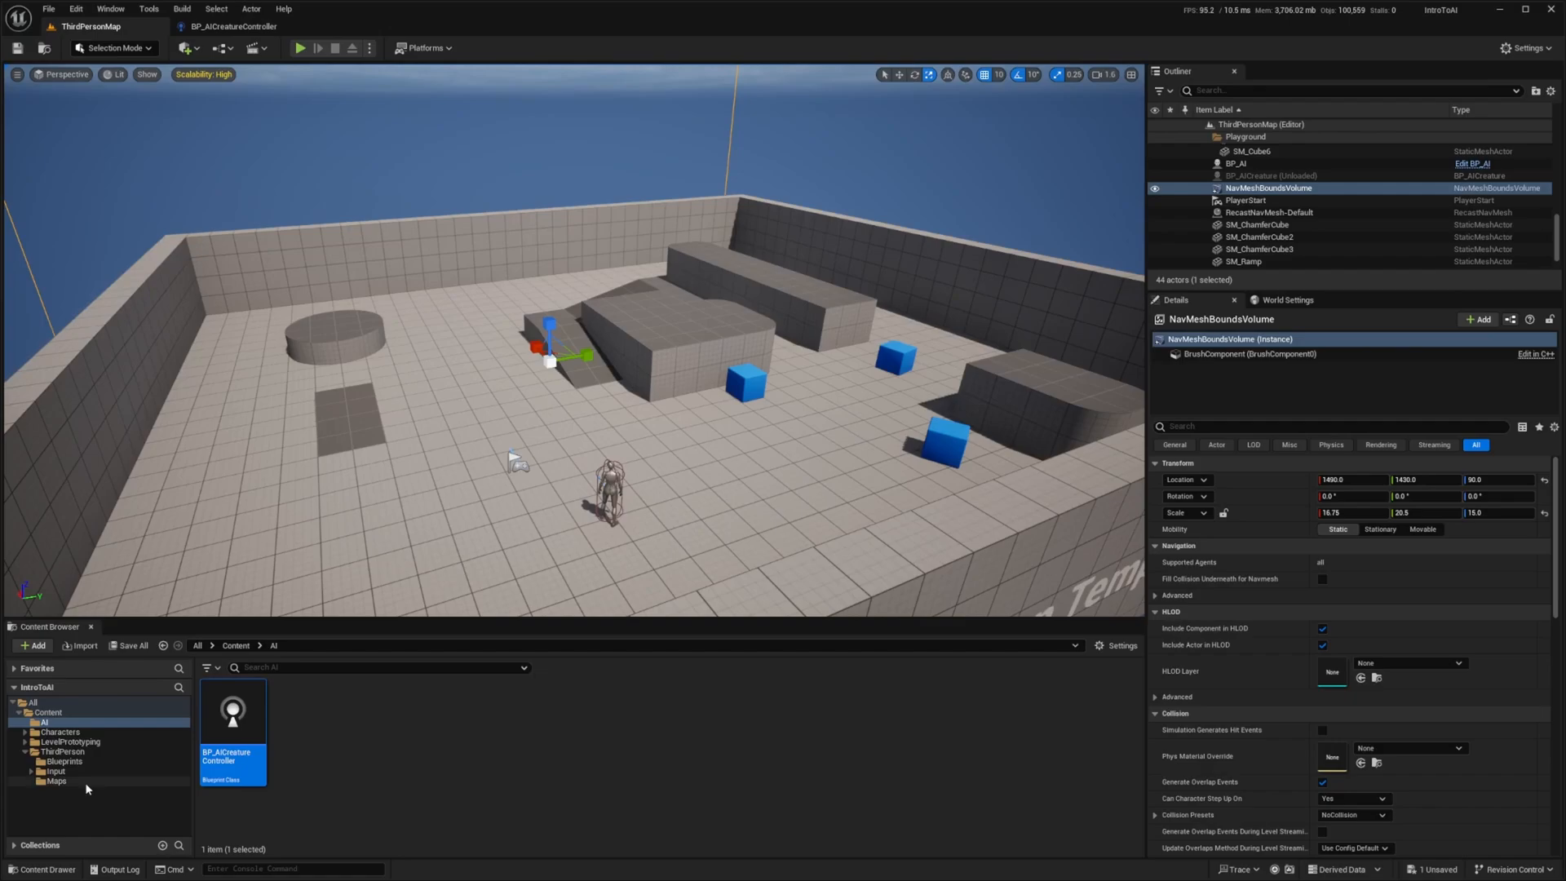
Duplicate BP_ThirdPersonCharacter in ThirdPerson/Blueprints as BP_AI and open it.
click(62, 751)
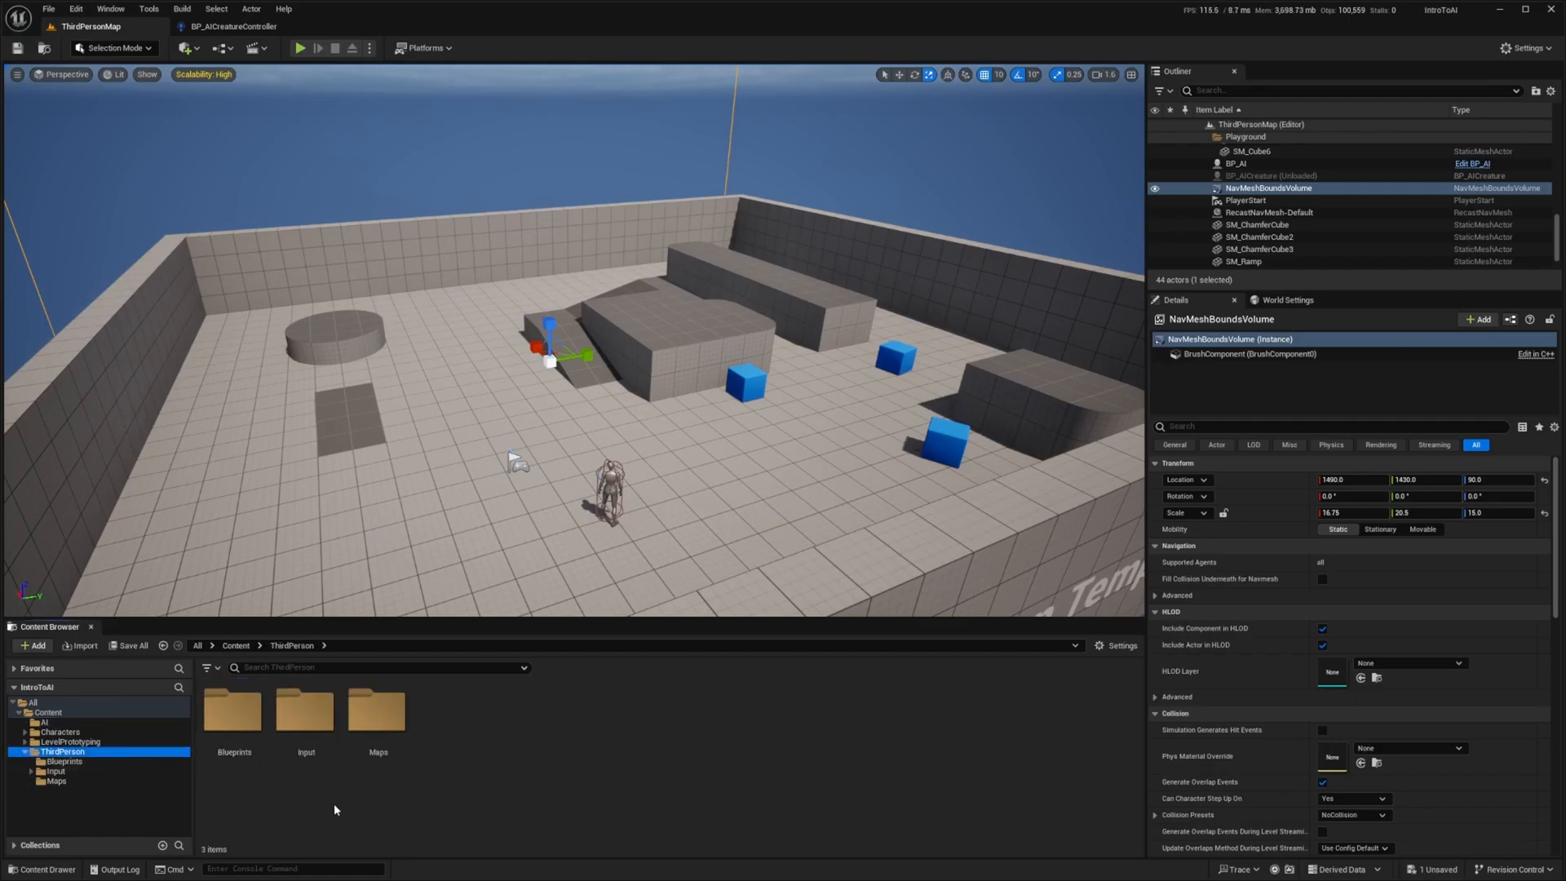
double_click(233, 709)
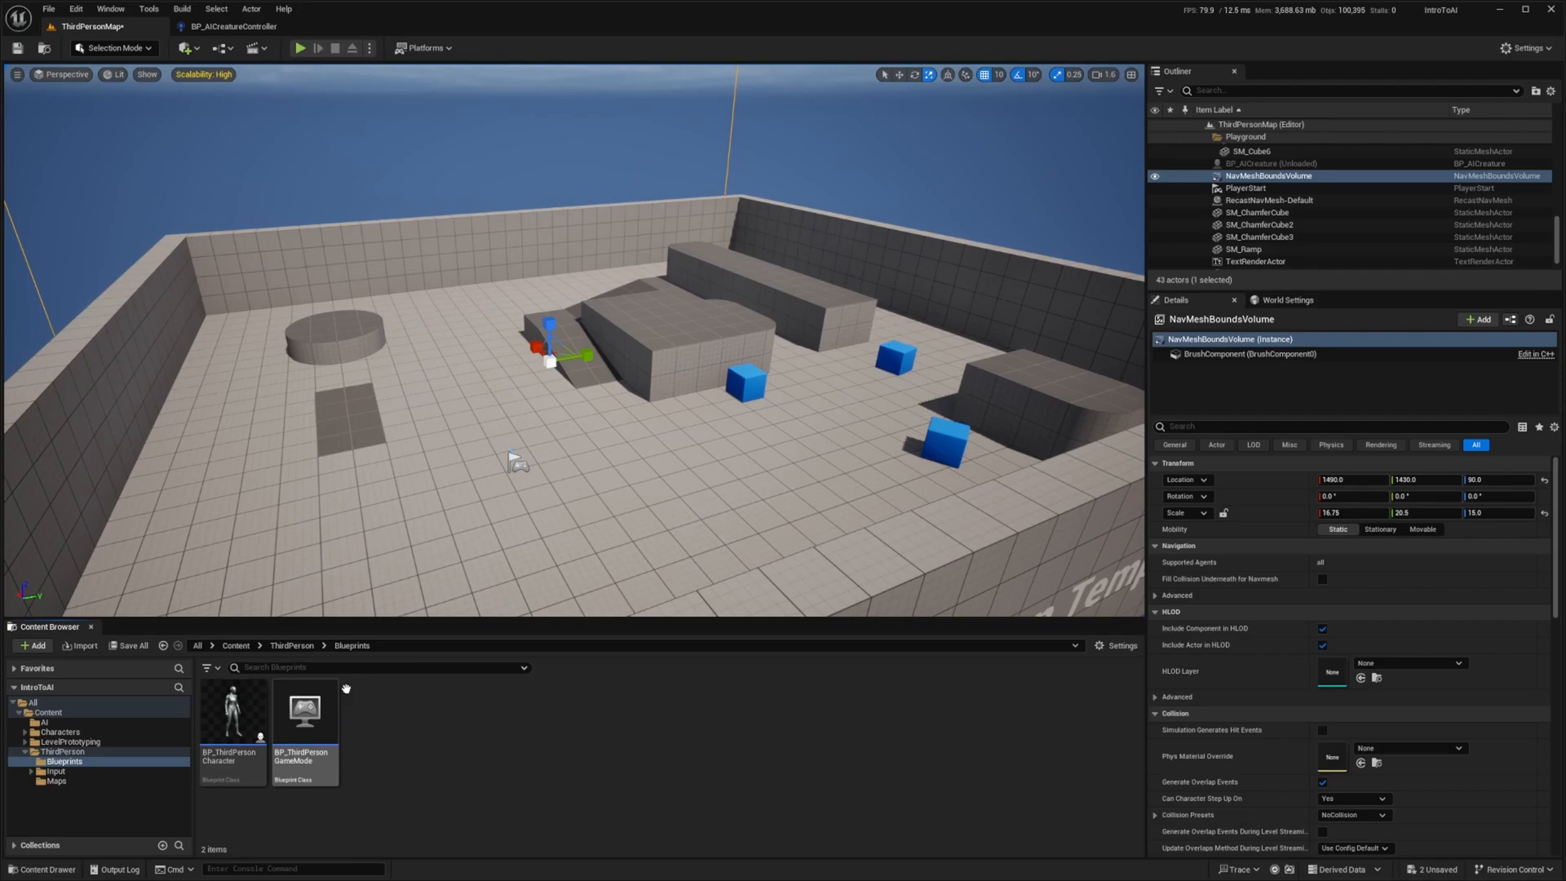
right_click(231, 711)
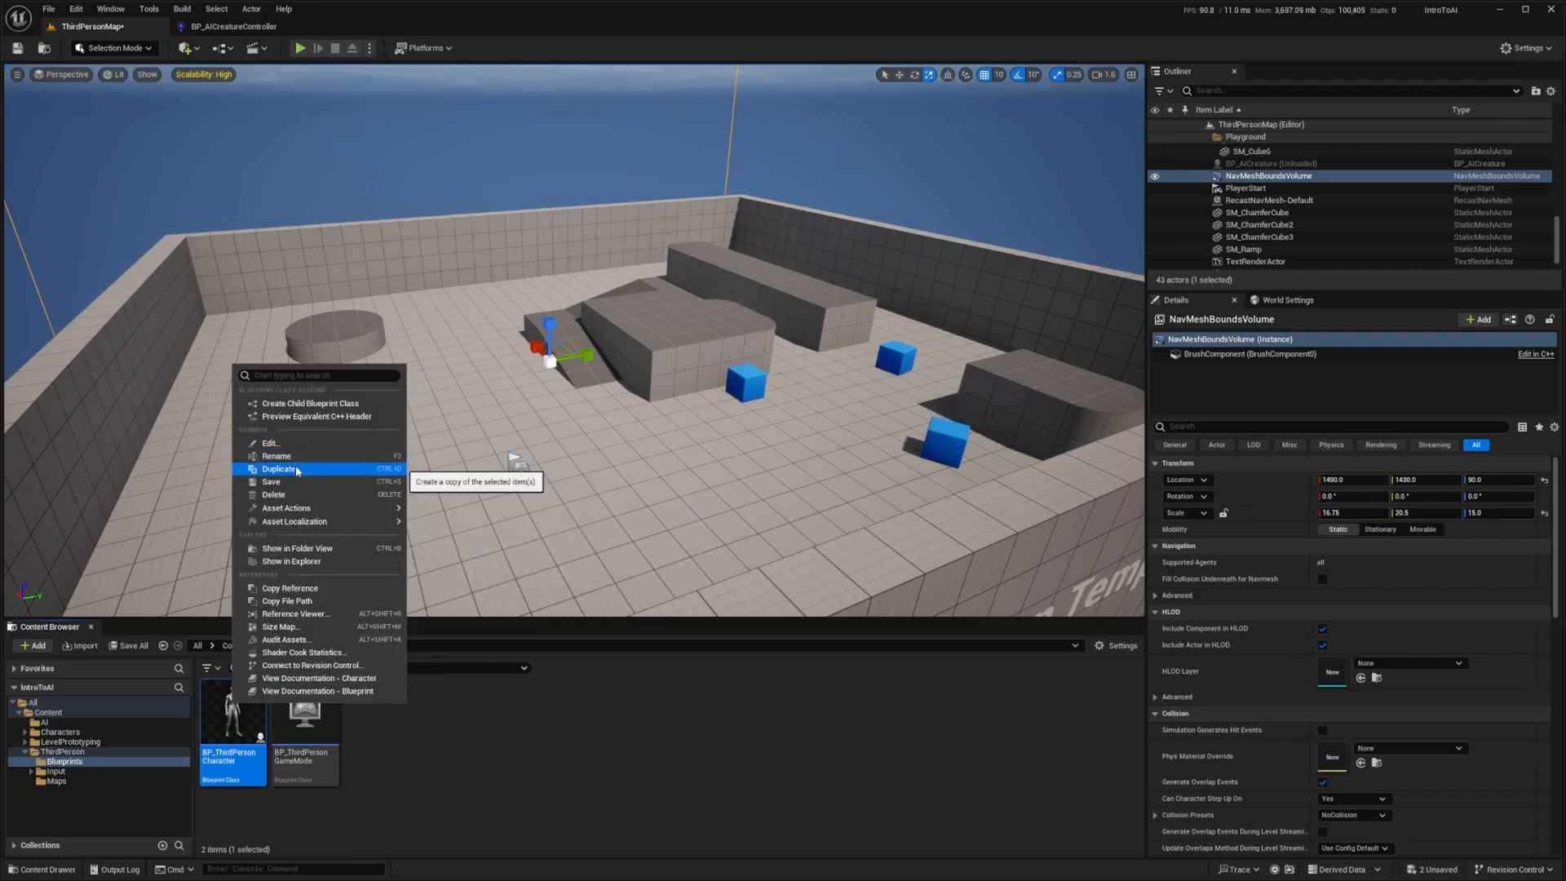
click(280, 470)
text(BP_AI)
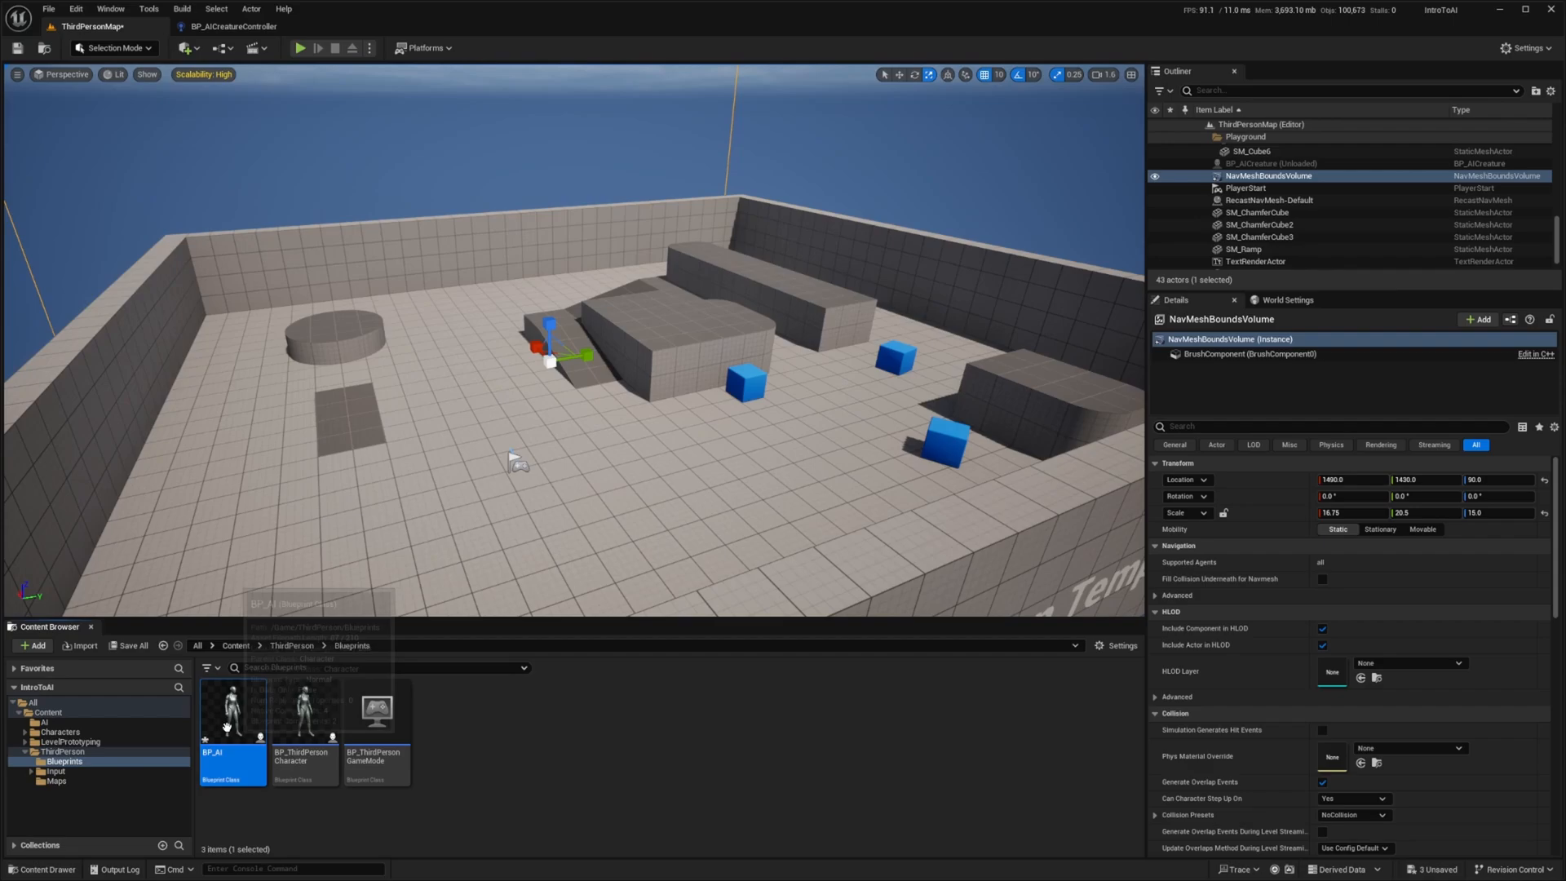
double_click(232, 709)
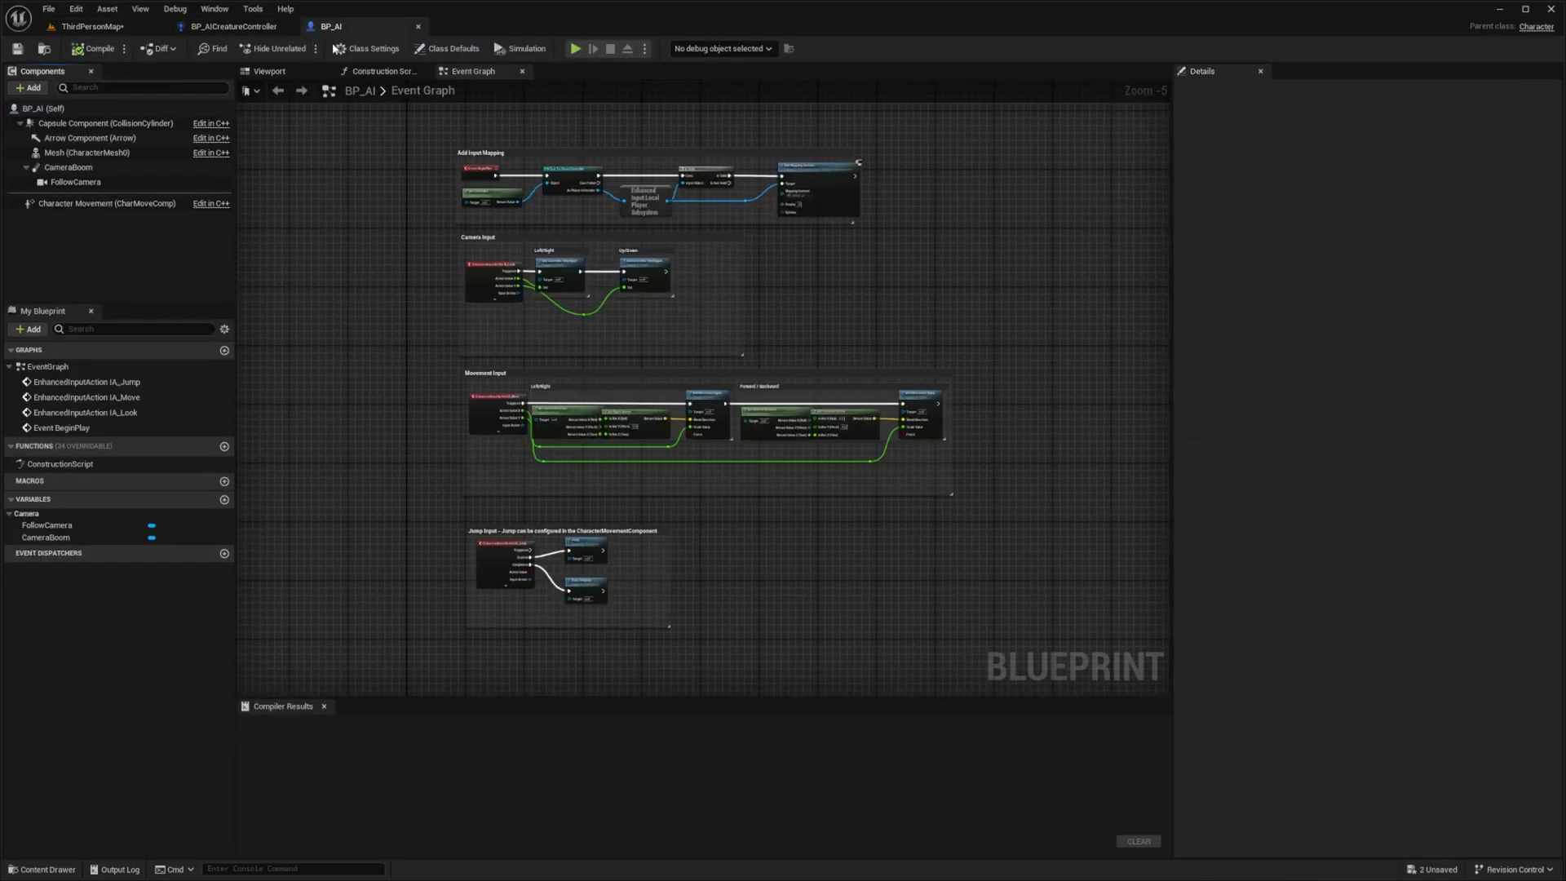
In BP_AI Class Defaults set AI Controller Class to BP_AICreatureController, then compile and save.
click(43, 108)
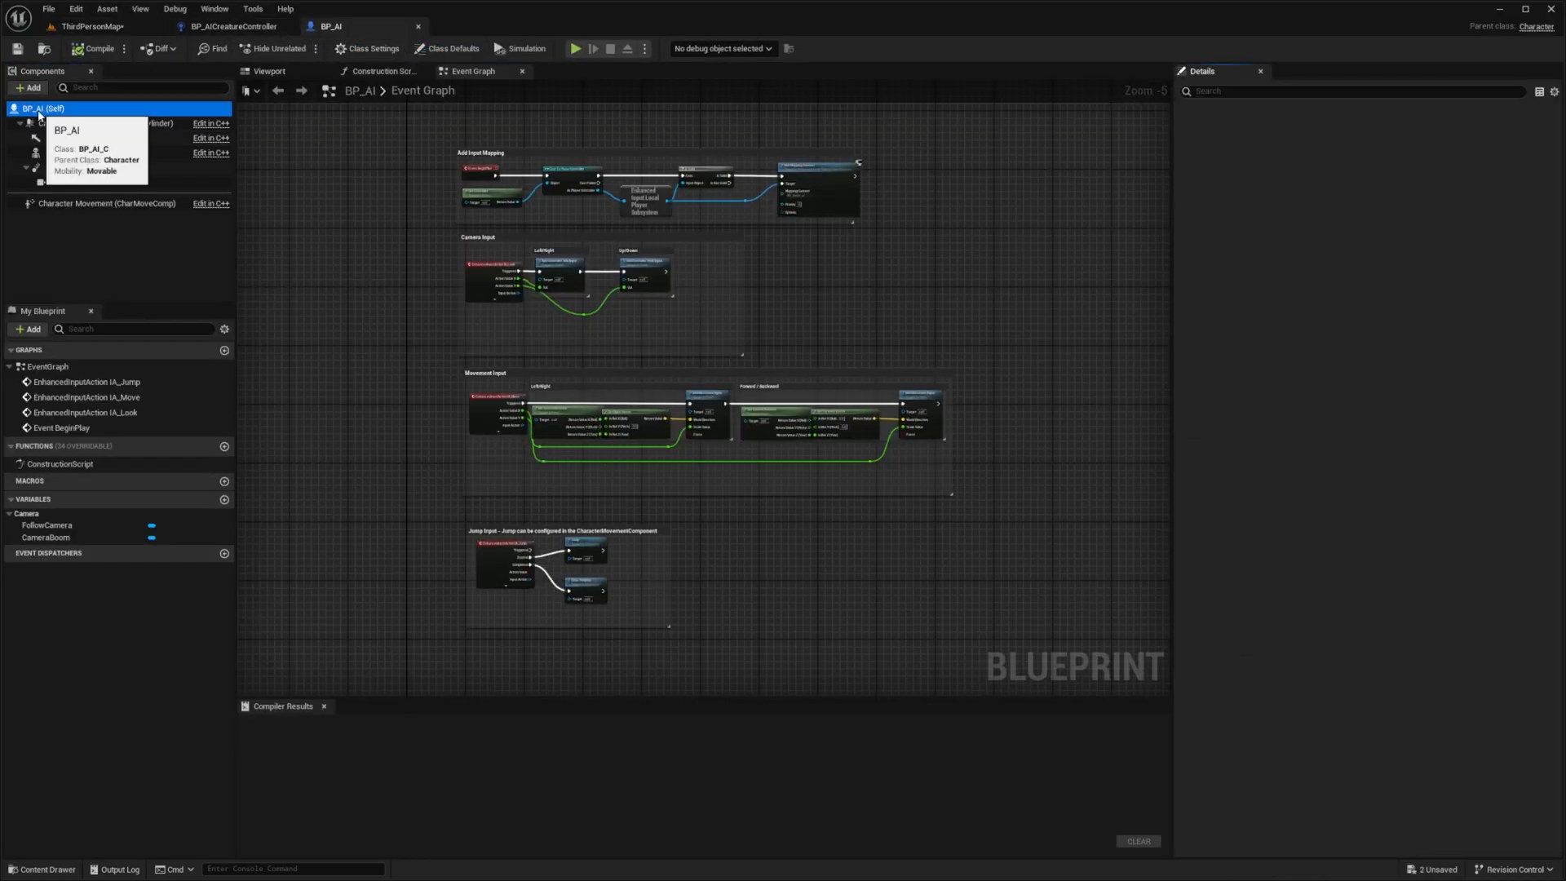
click(451, 48)
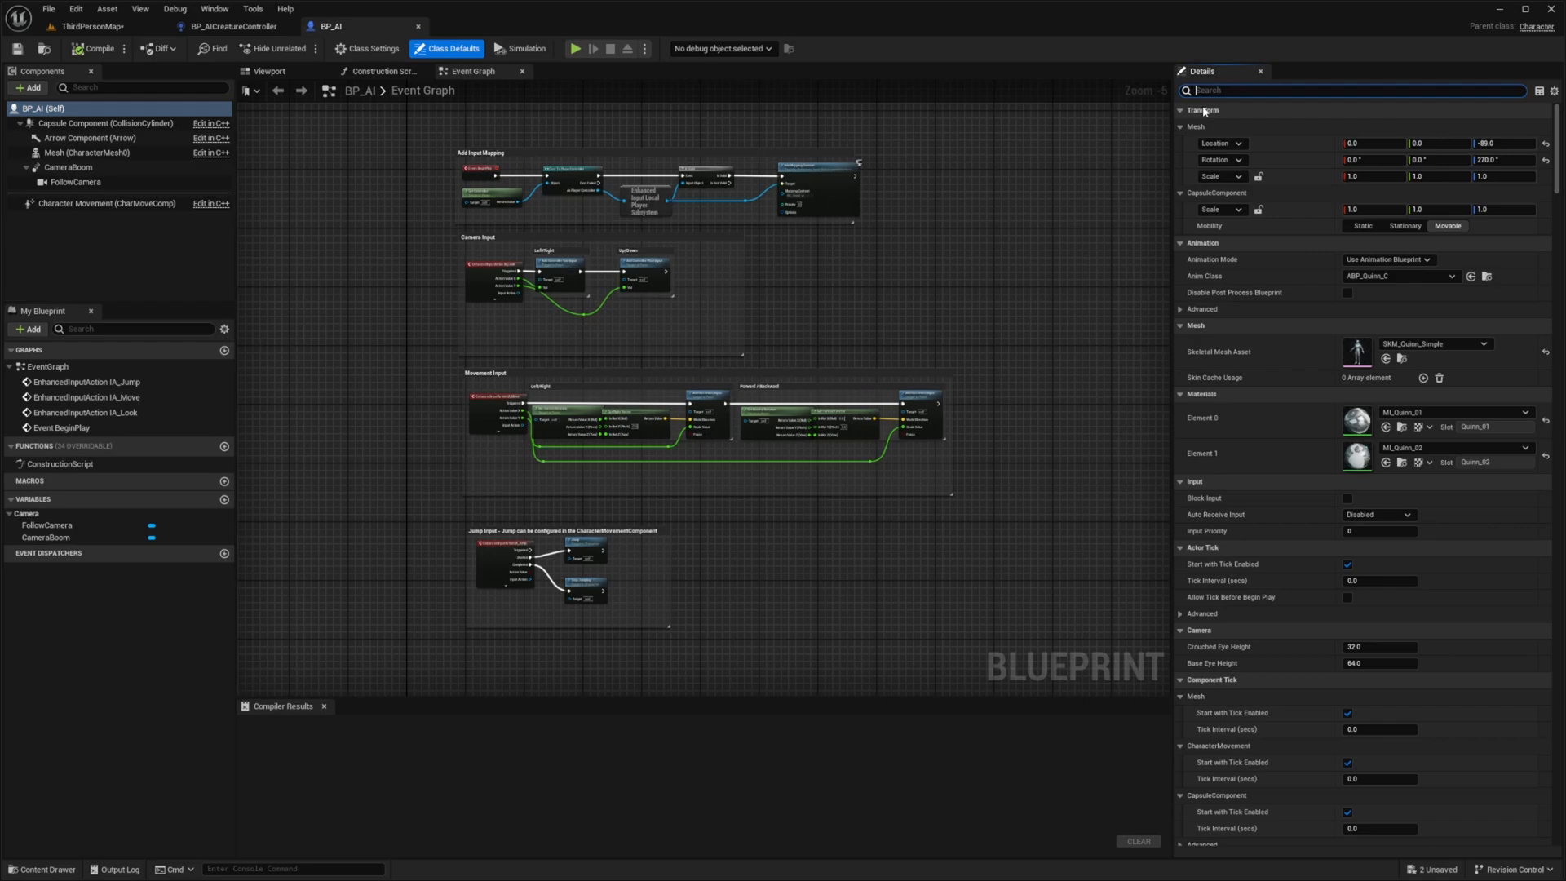
text(ai)
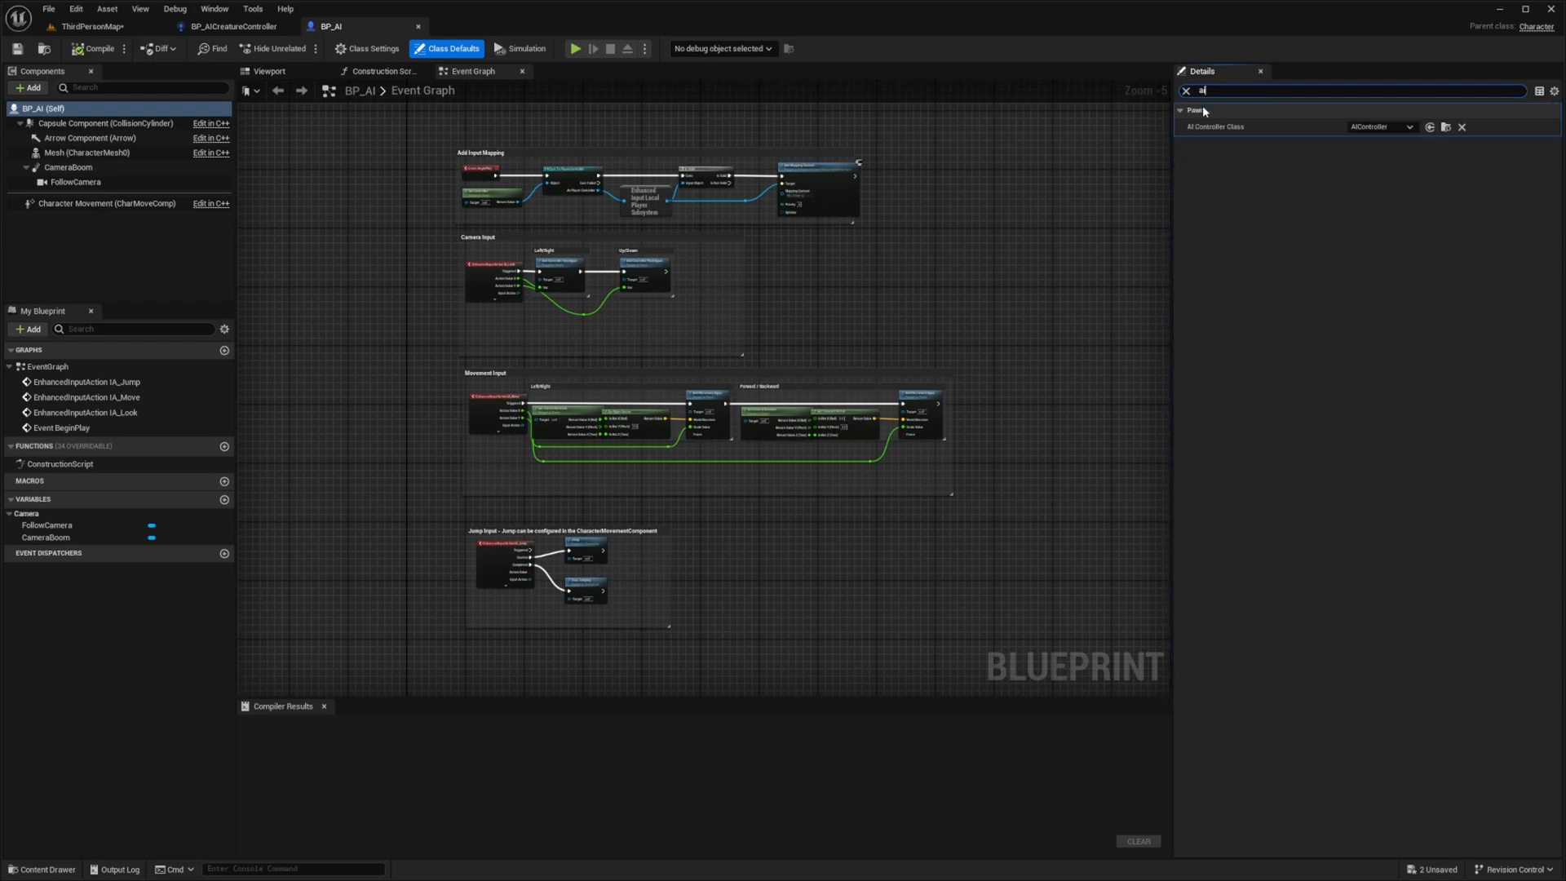
text(ico)
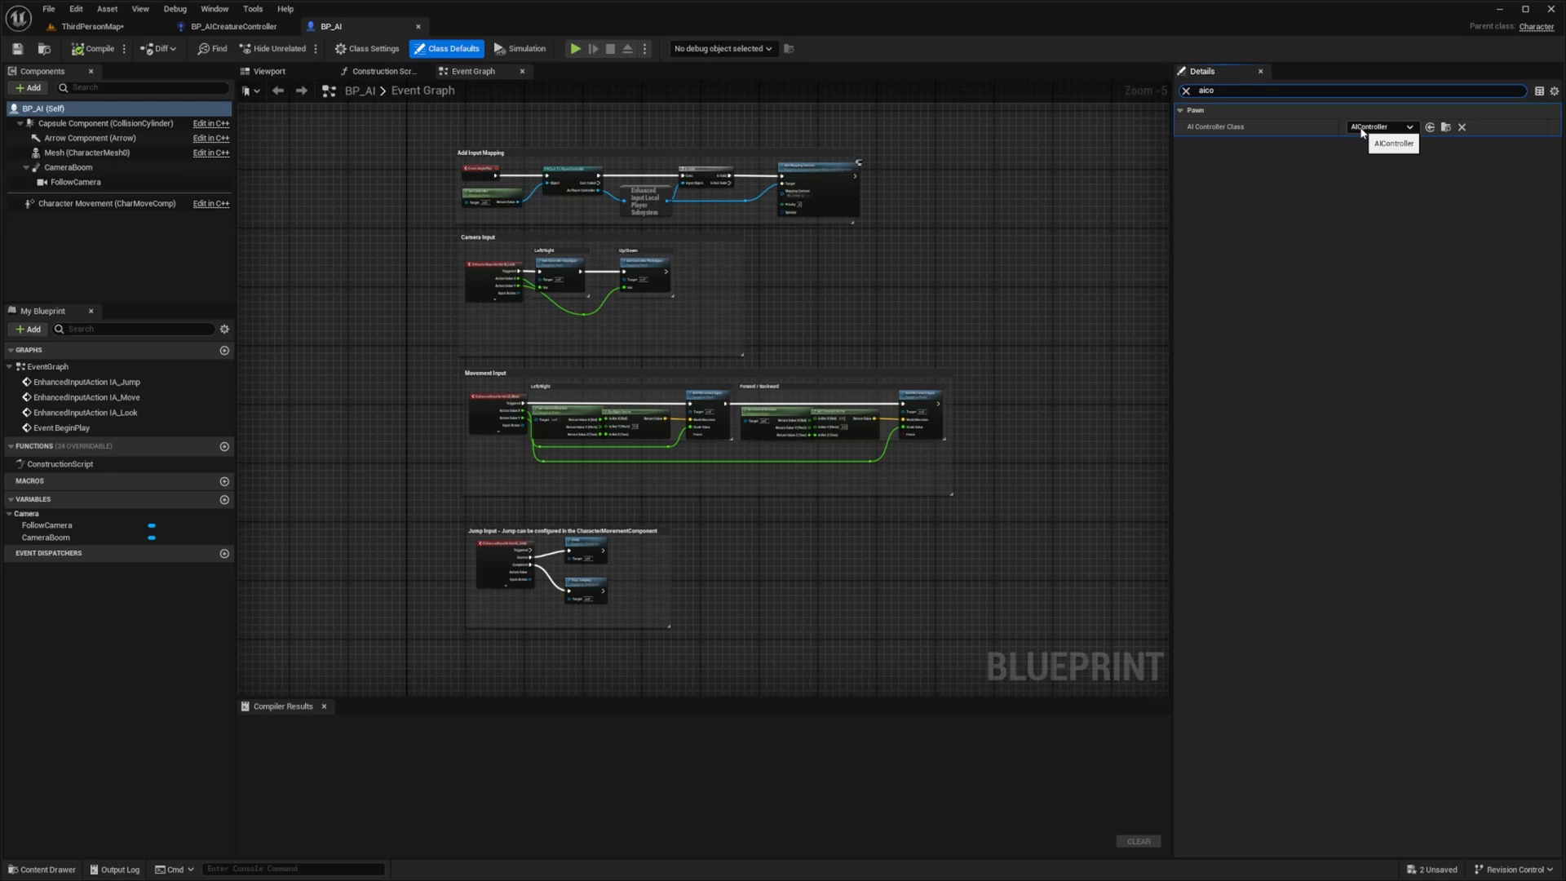
click(1380, 125)
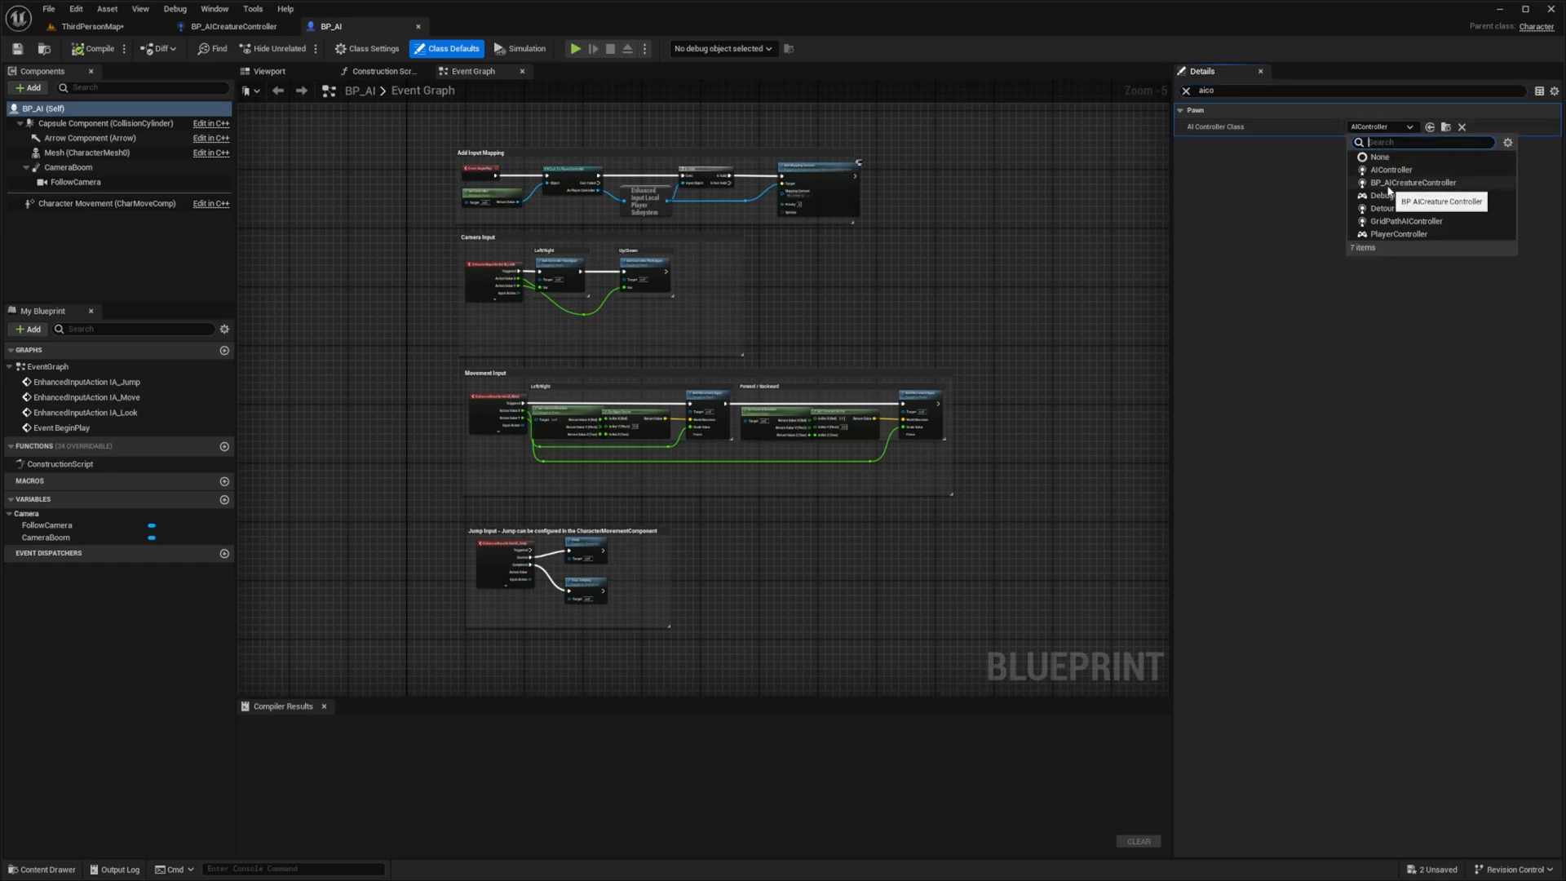
click(1413, 183)
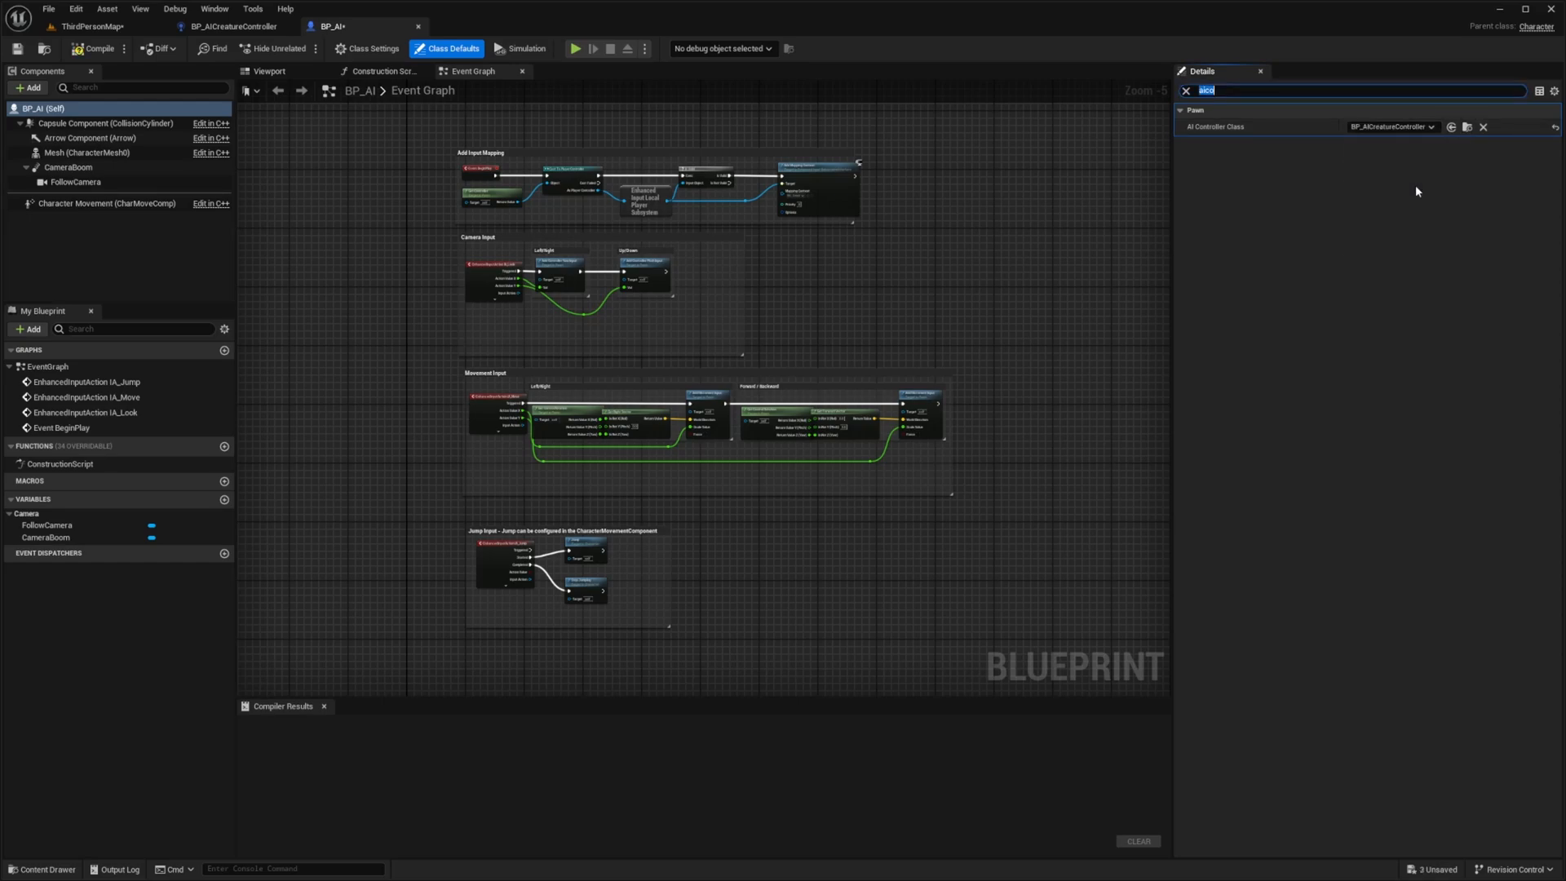
click(97, 48)
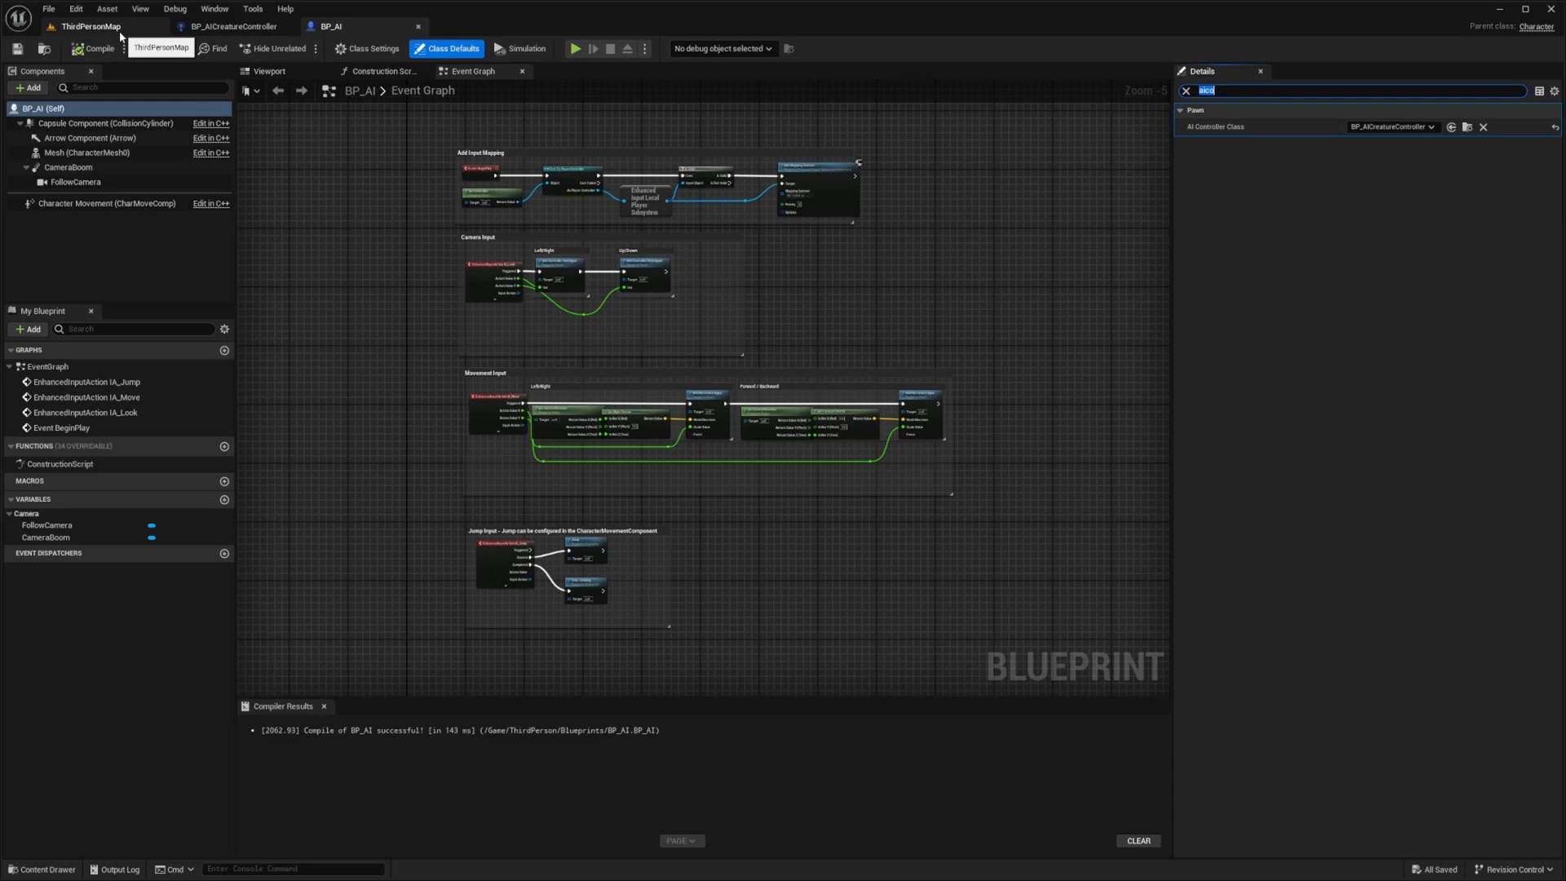
Return to ThirdPersonMap, place a BP_AI character on the round platform, then reopen the controller blueprint.
click(90, 26)
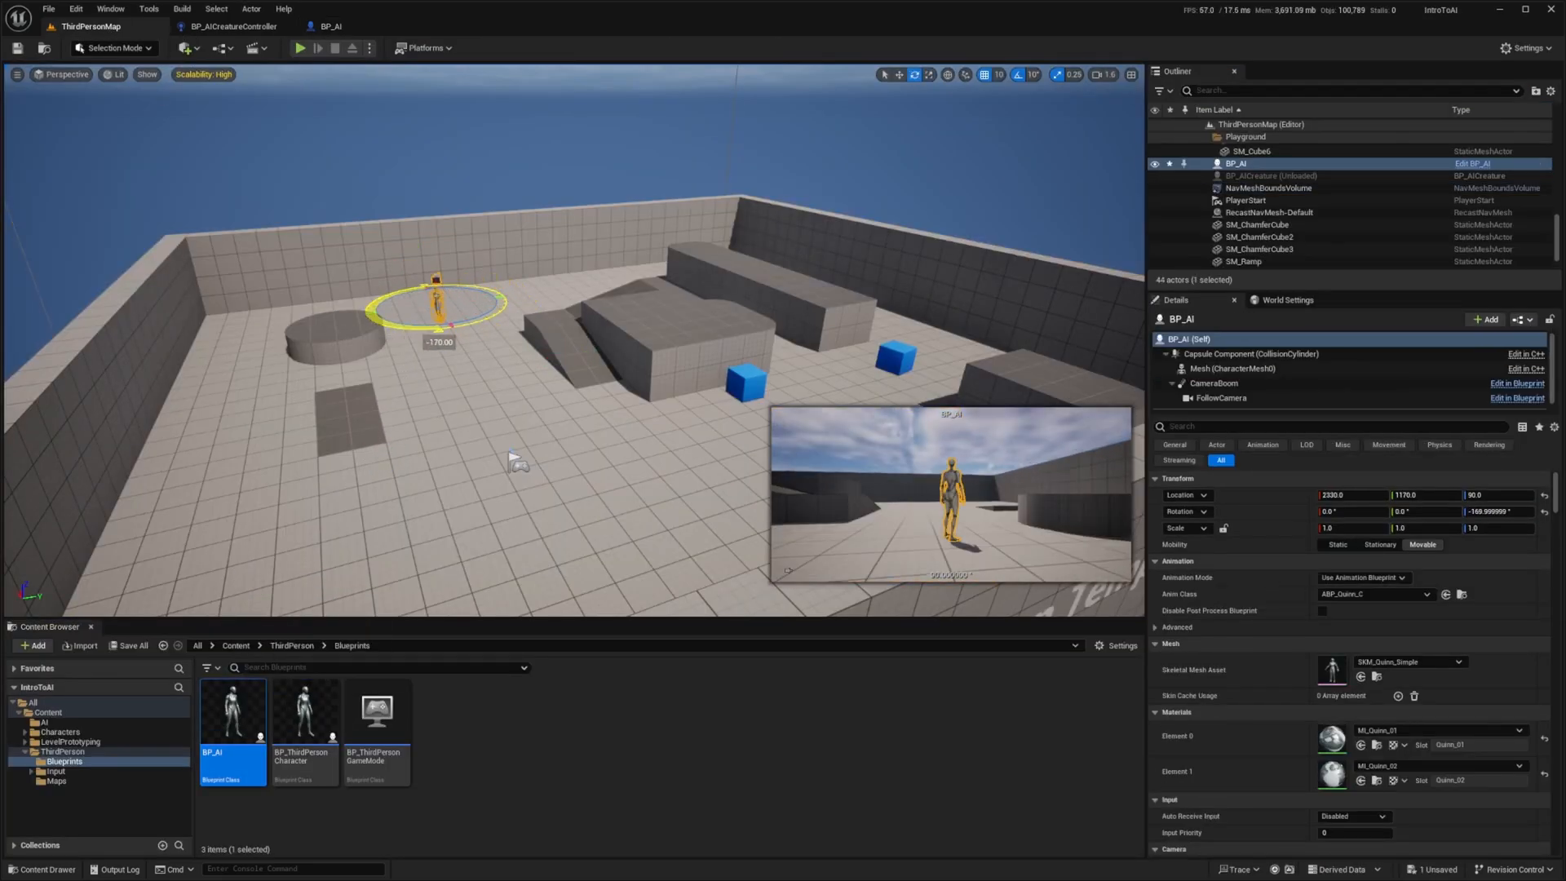
click(298, 48)
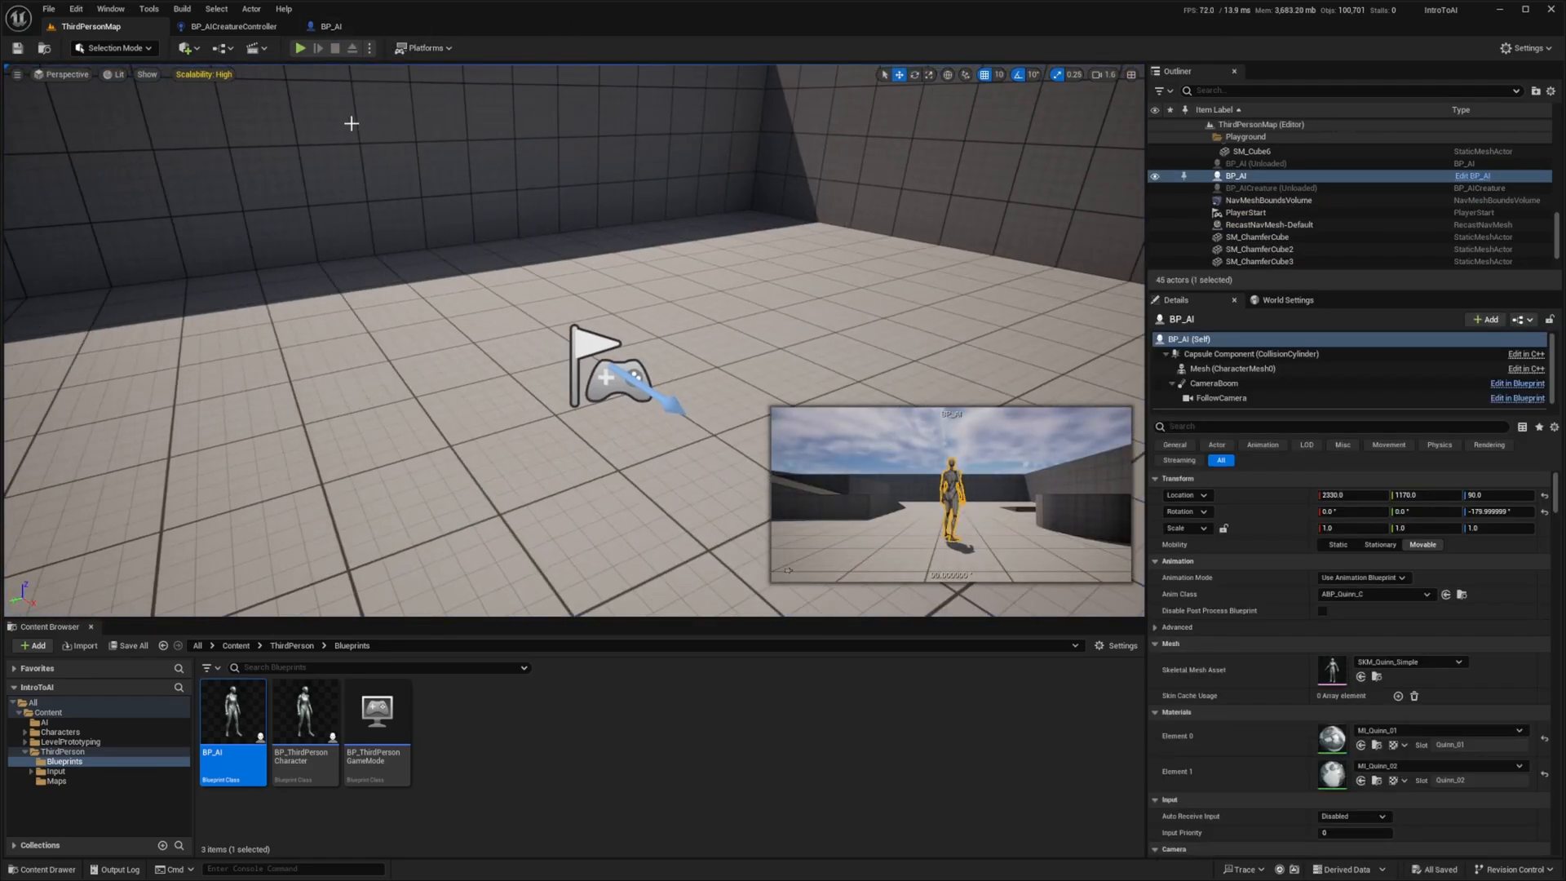
click(234, 26)
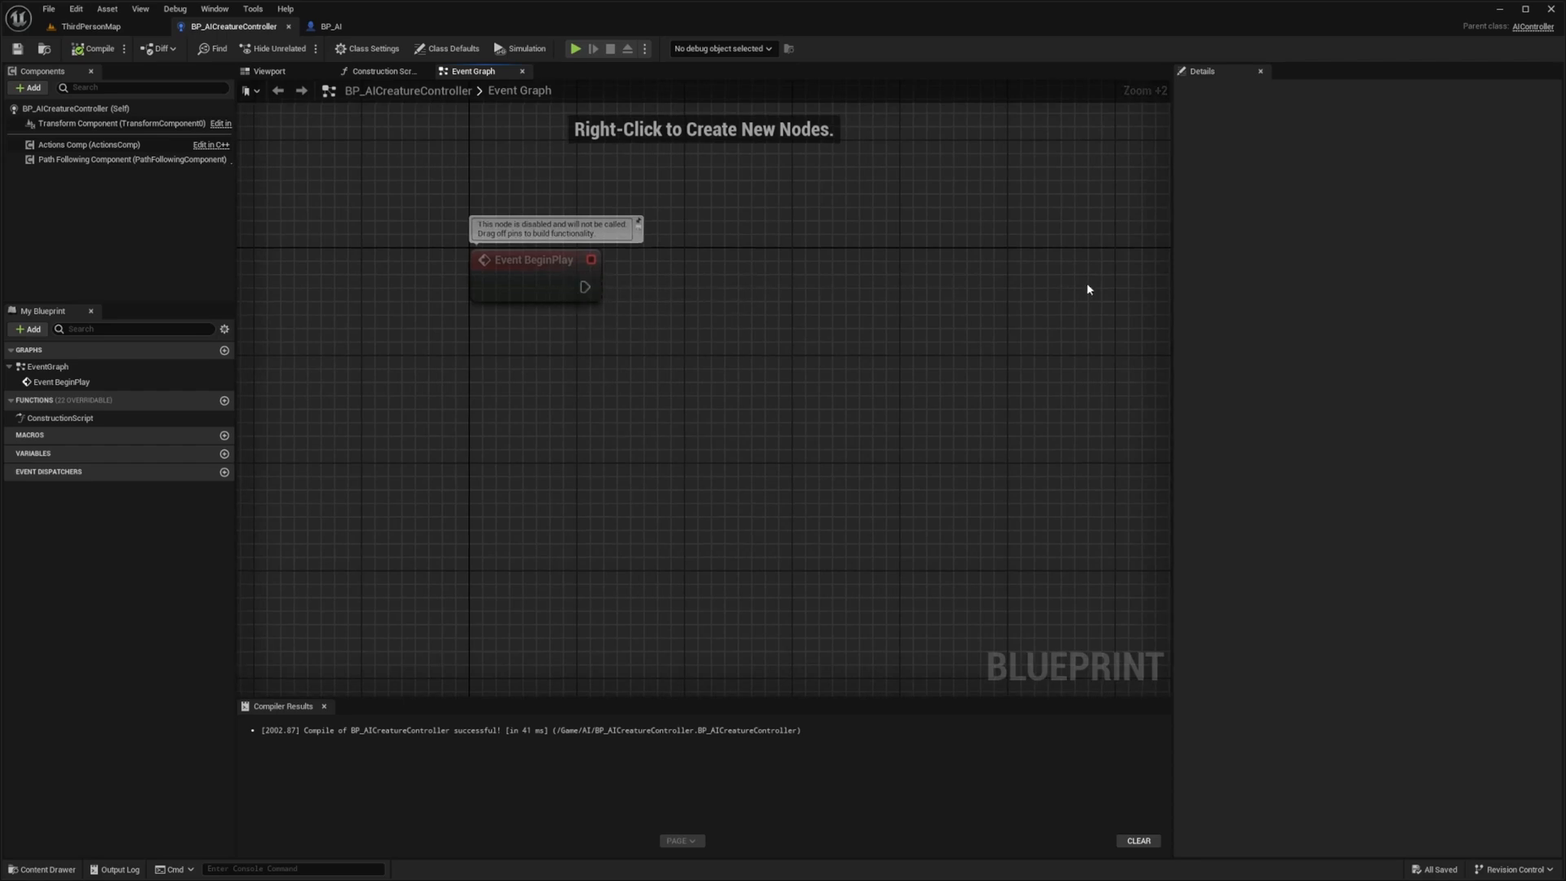
mouse_move(486, 391)
text(custom even)
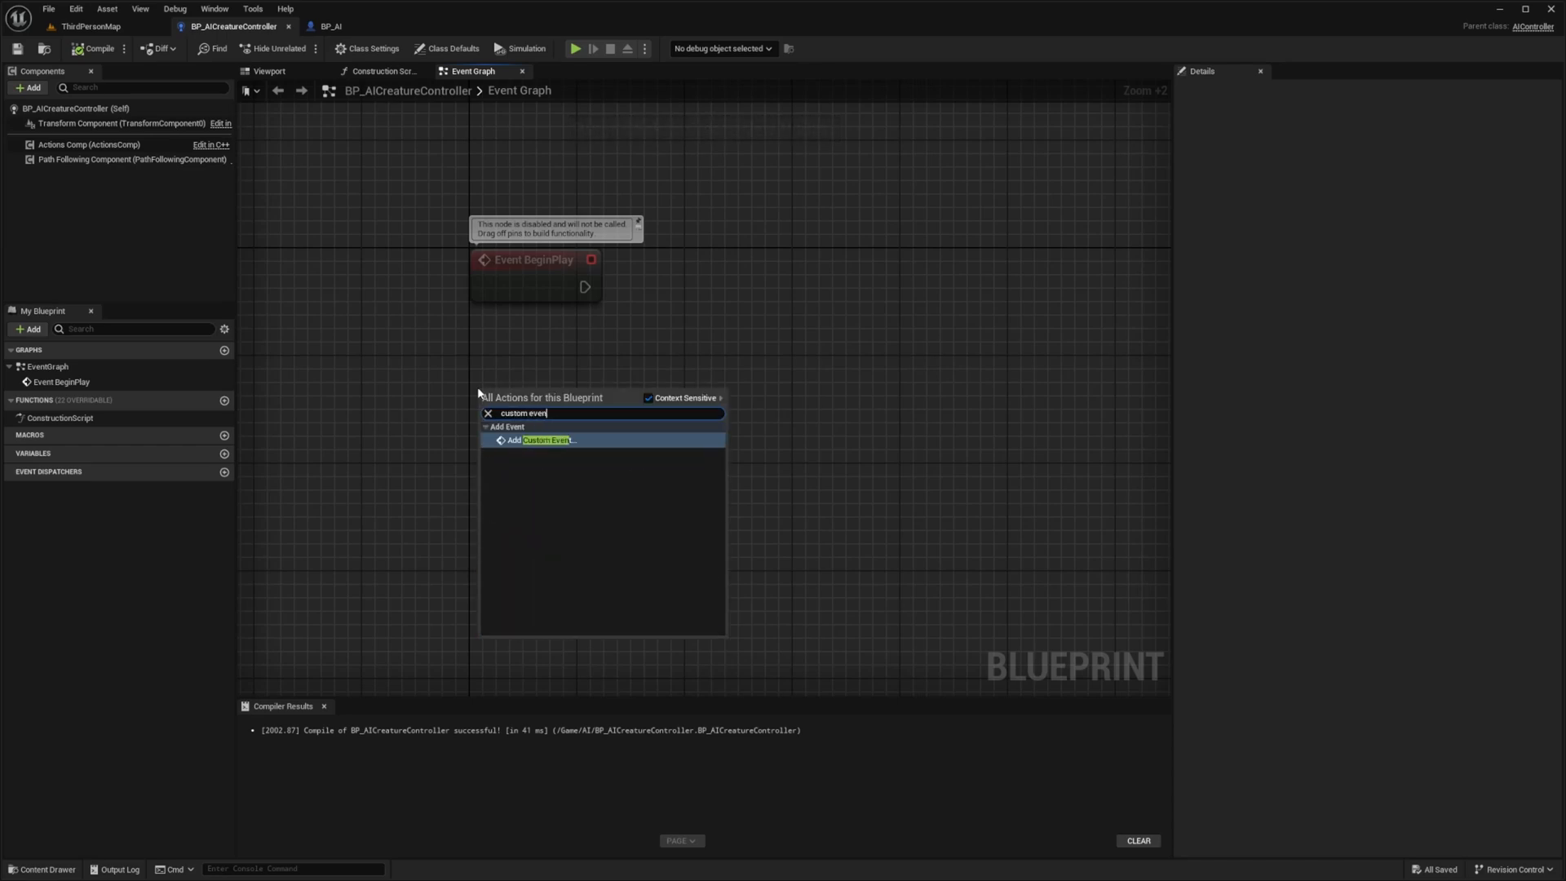
Add a custom event named StartRoaming beside Event BeginPlay.
click(546, 440)
text(StartRoaming)
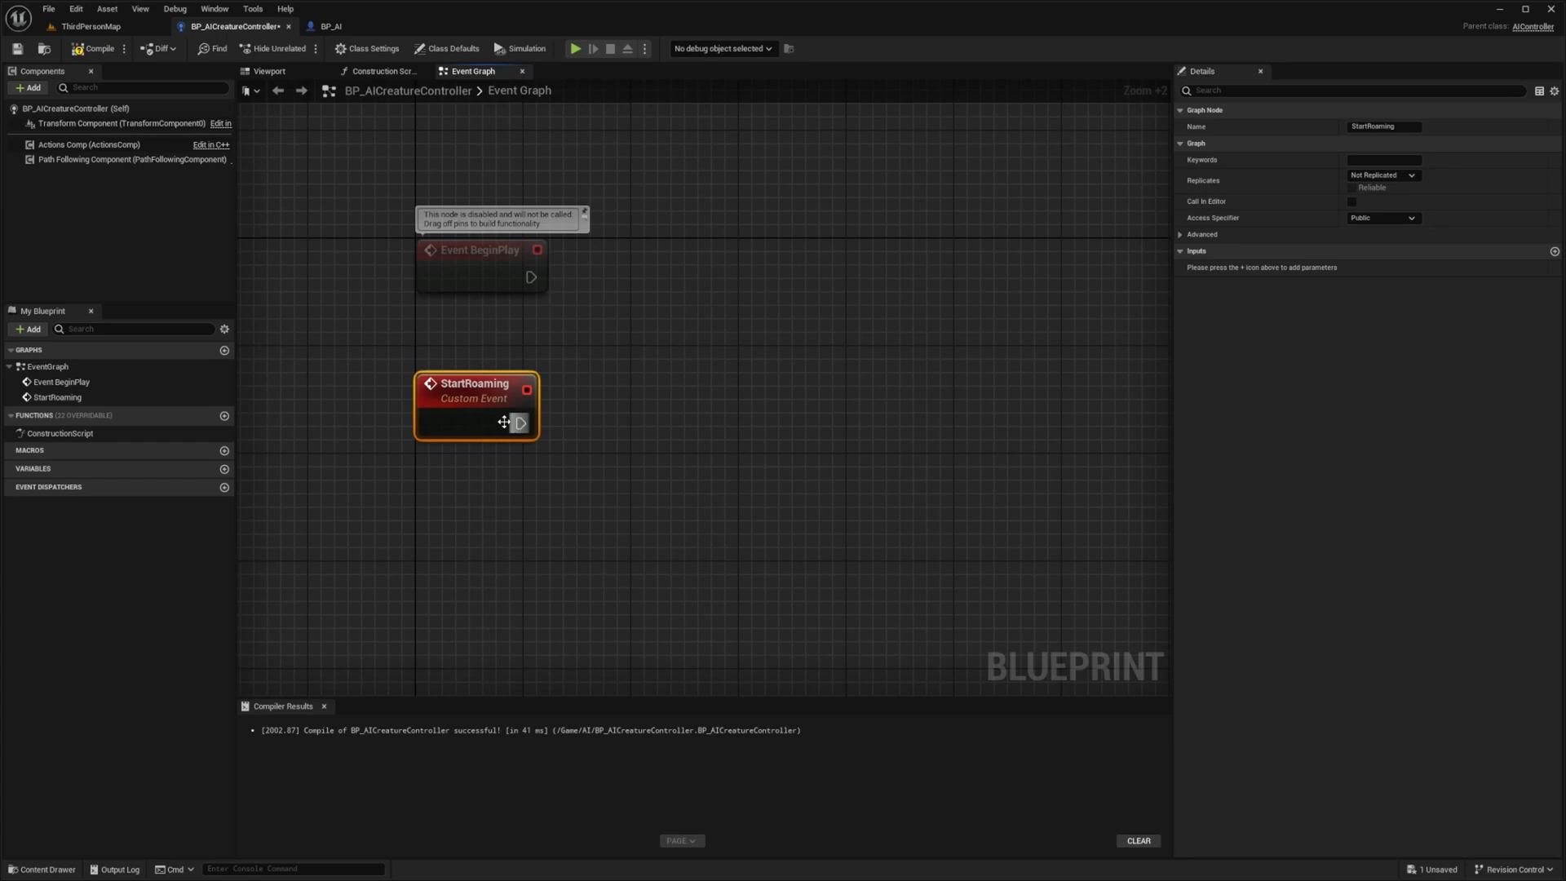
Chain GetRandomLocationInNavigableRadius after StartRoaming, with Origin from Get Controlled Pawn's actor location.
drag(520, 423, 631, 427)
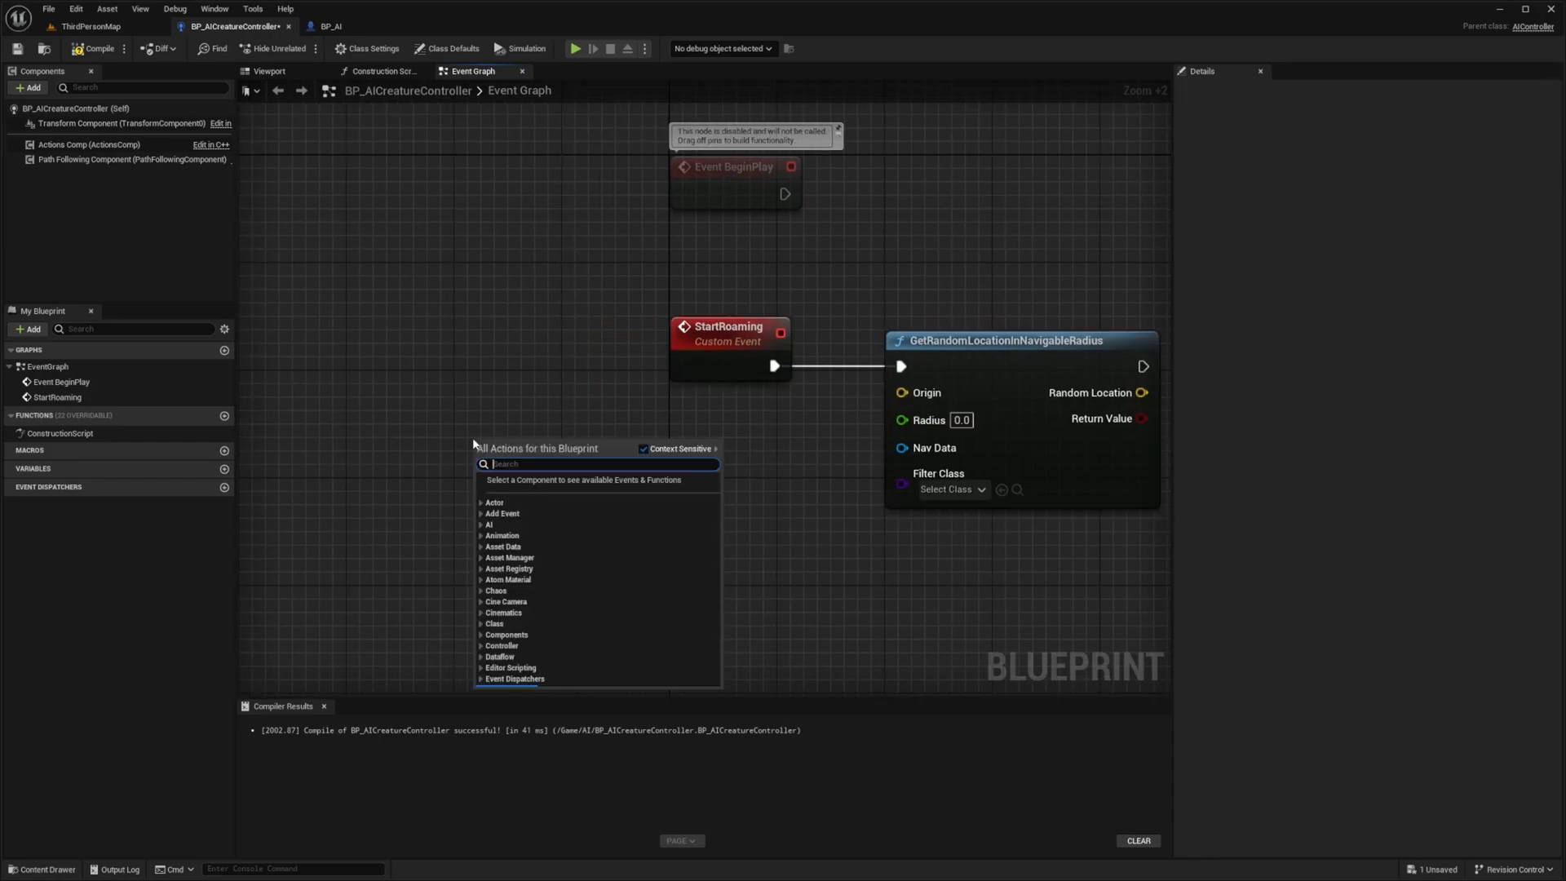
text(get control)
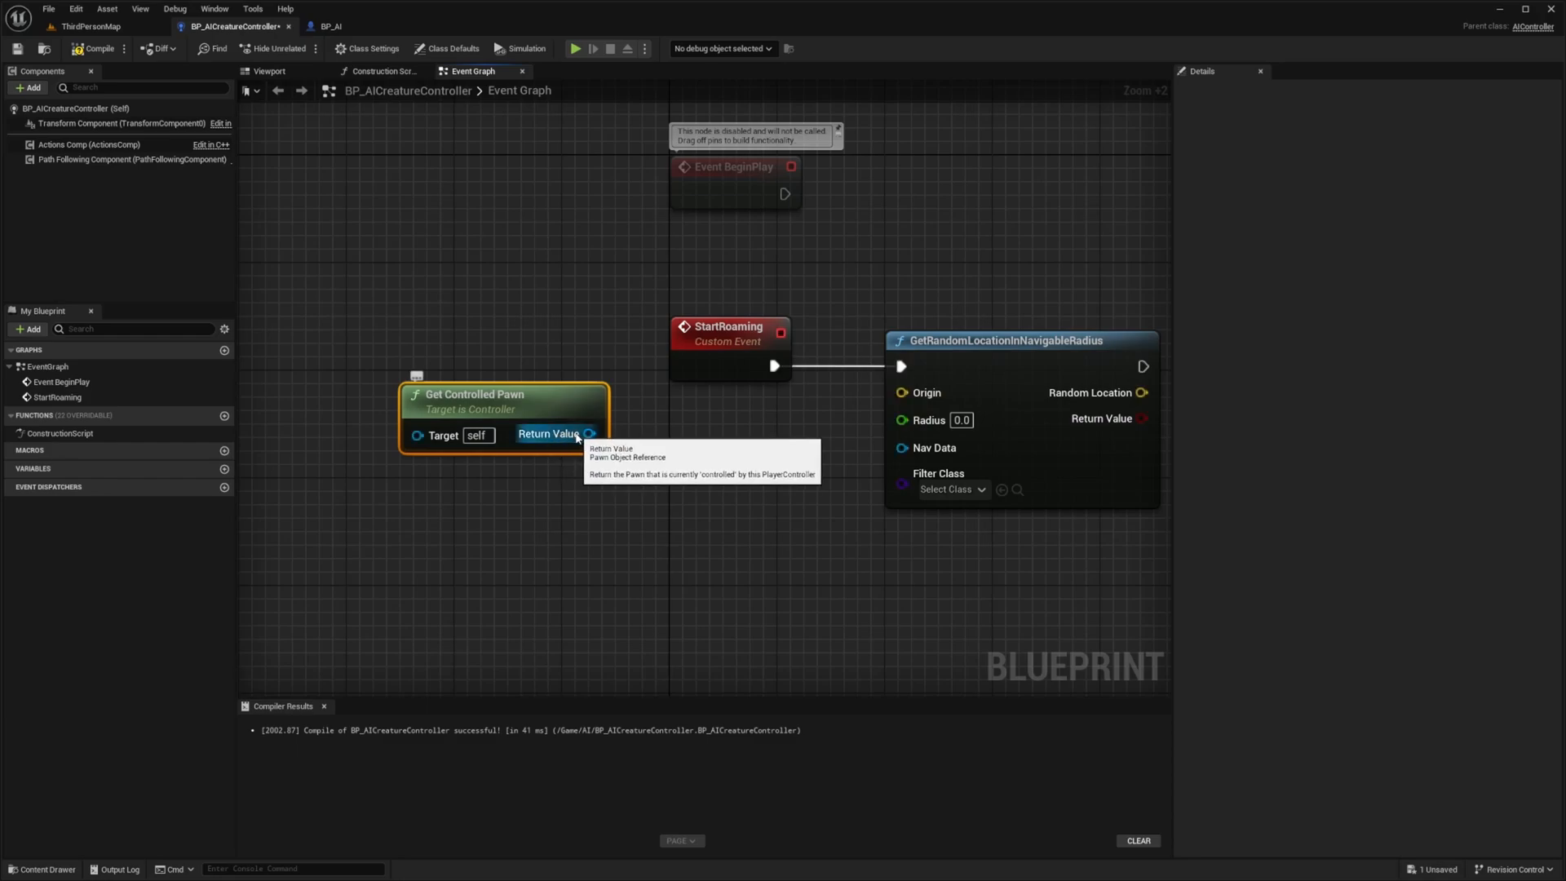
drag(589, 433, 654, 440)
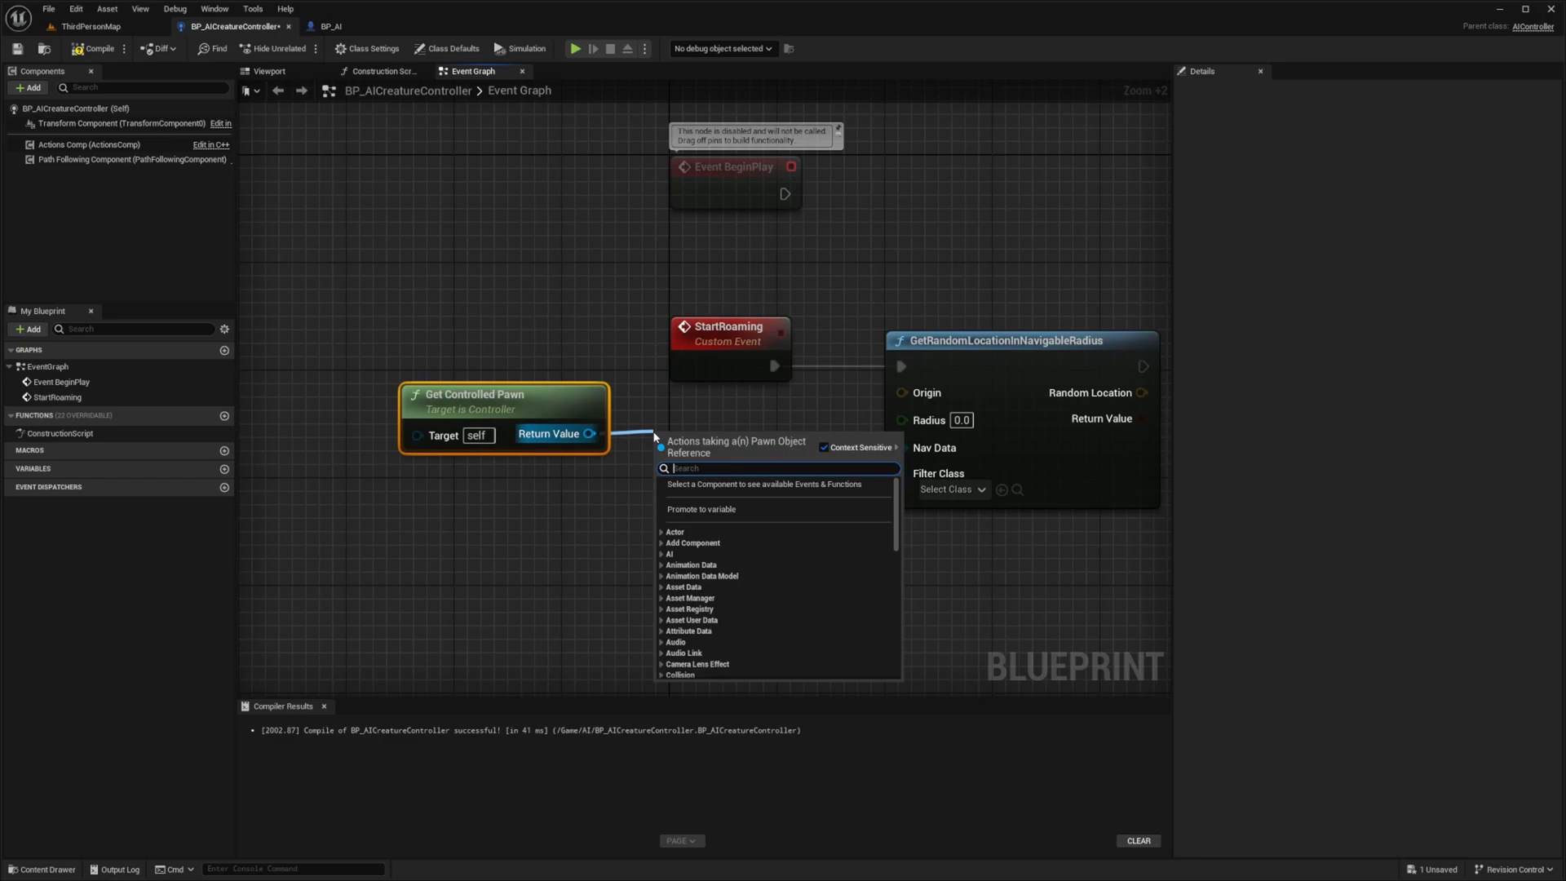
text(get location)
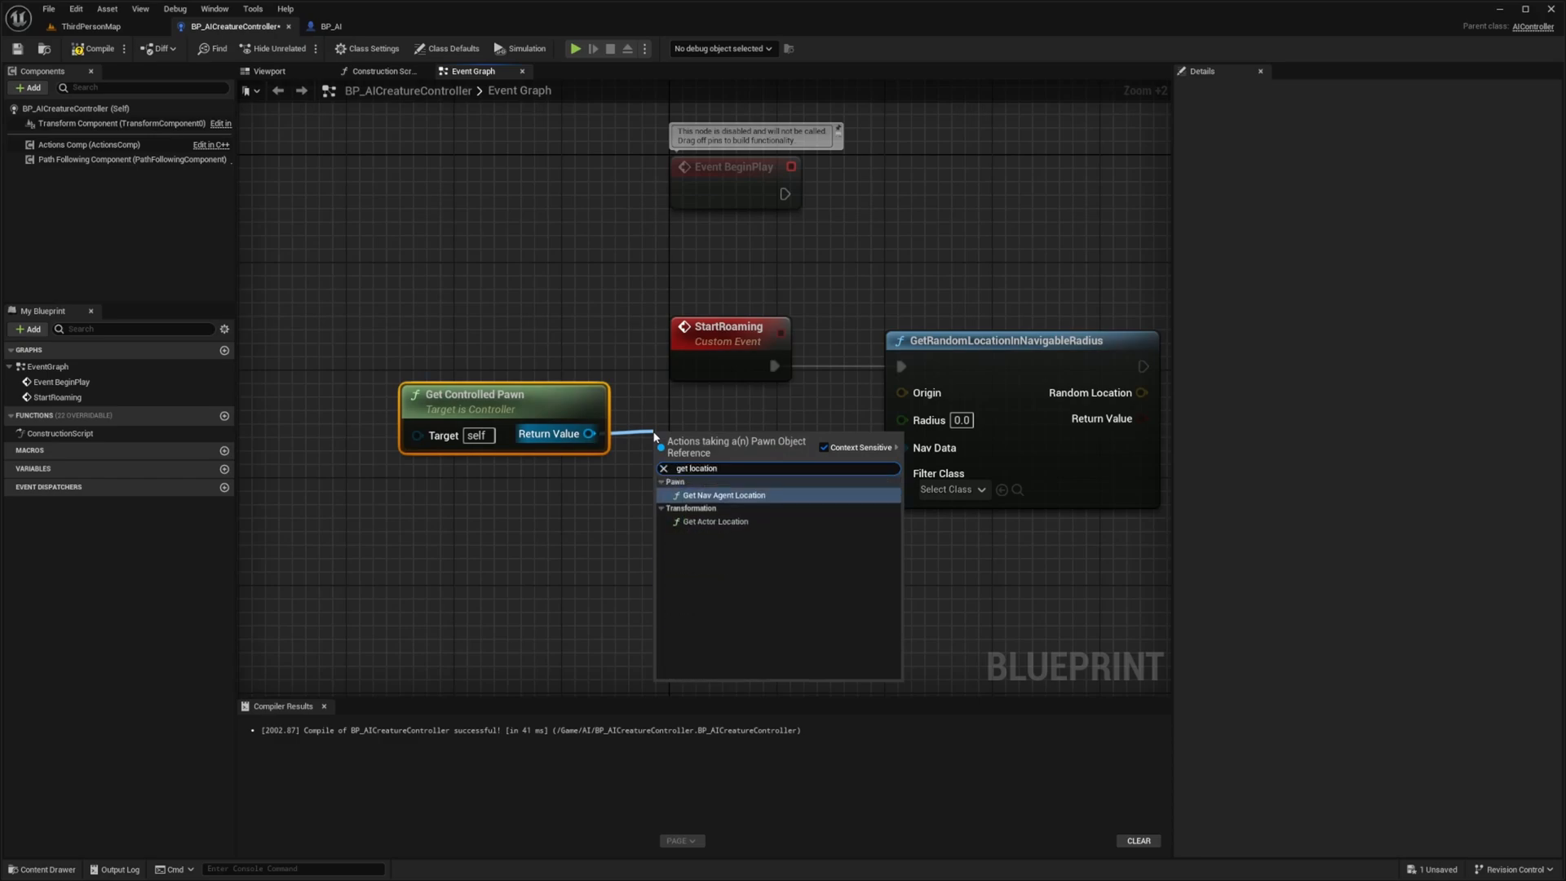
mouse_move(723, 494)
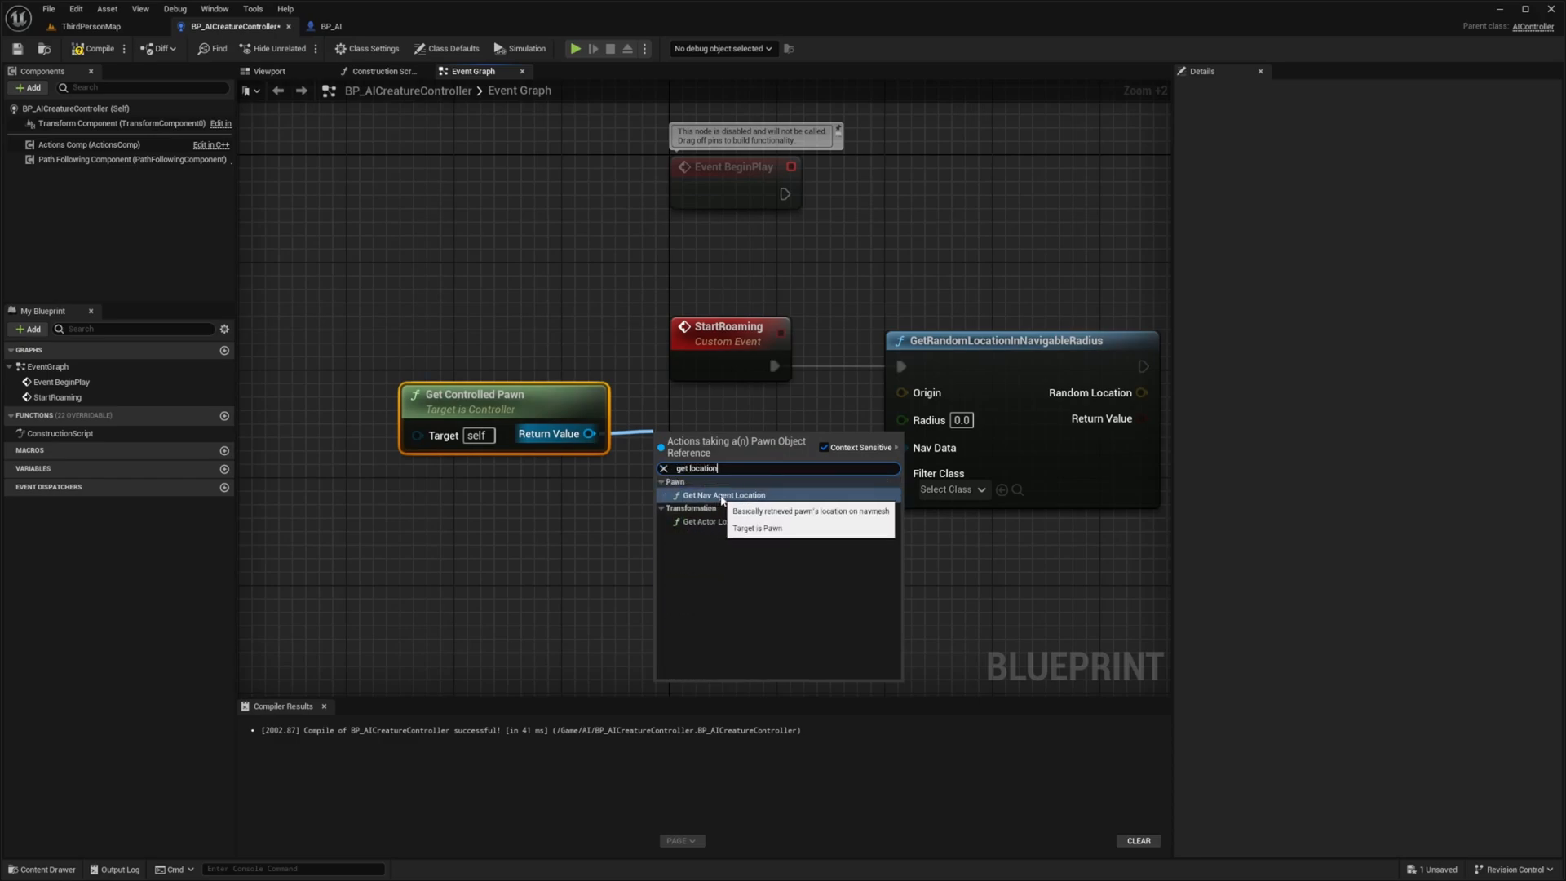
mouse_move(704, 521)
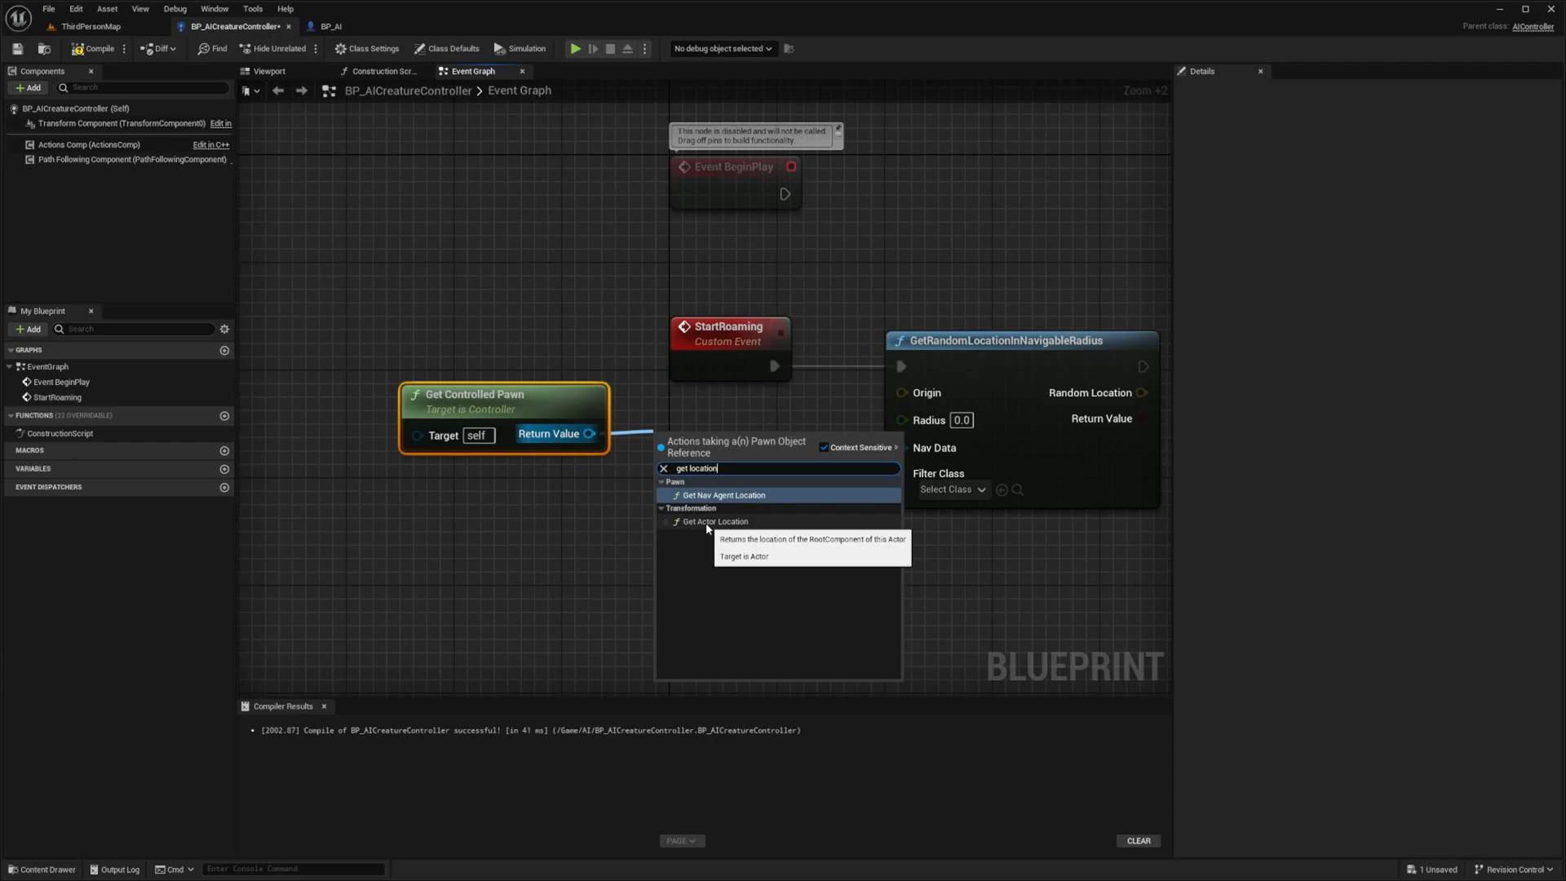
click(713, 521)
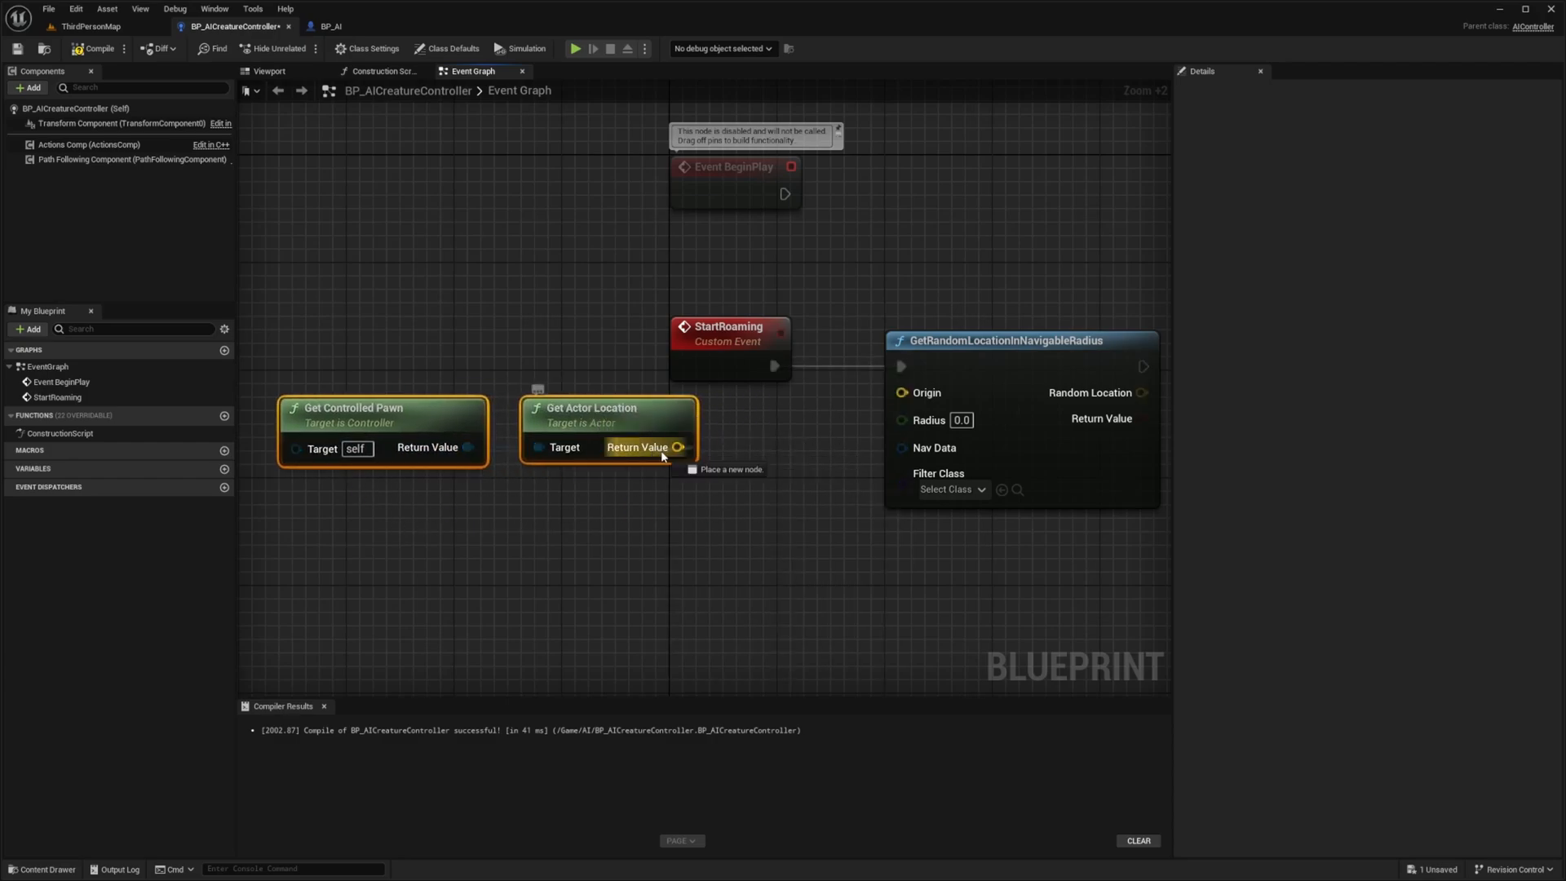
drag(680, 446, 903, 392)
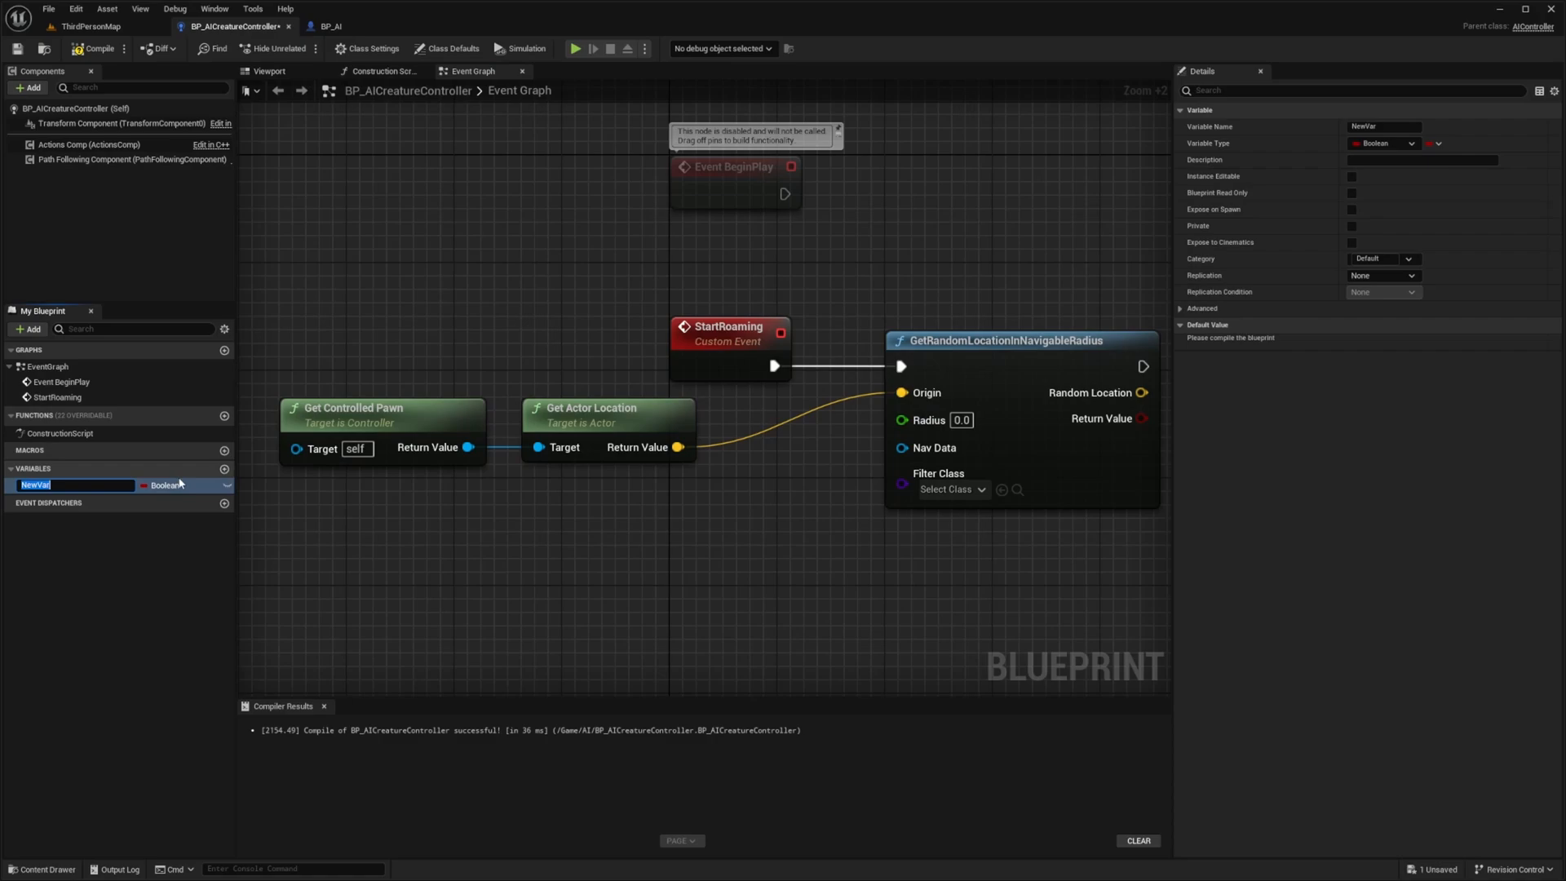
Make a float variable RoamRadius defaulting to 1000.0 and wire its getter into the Radius pin.
text(B)
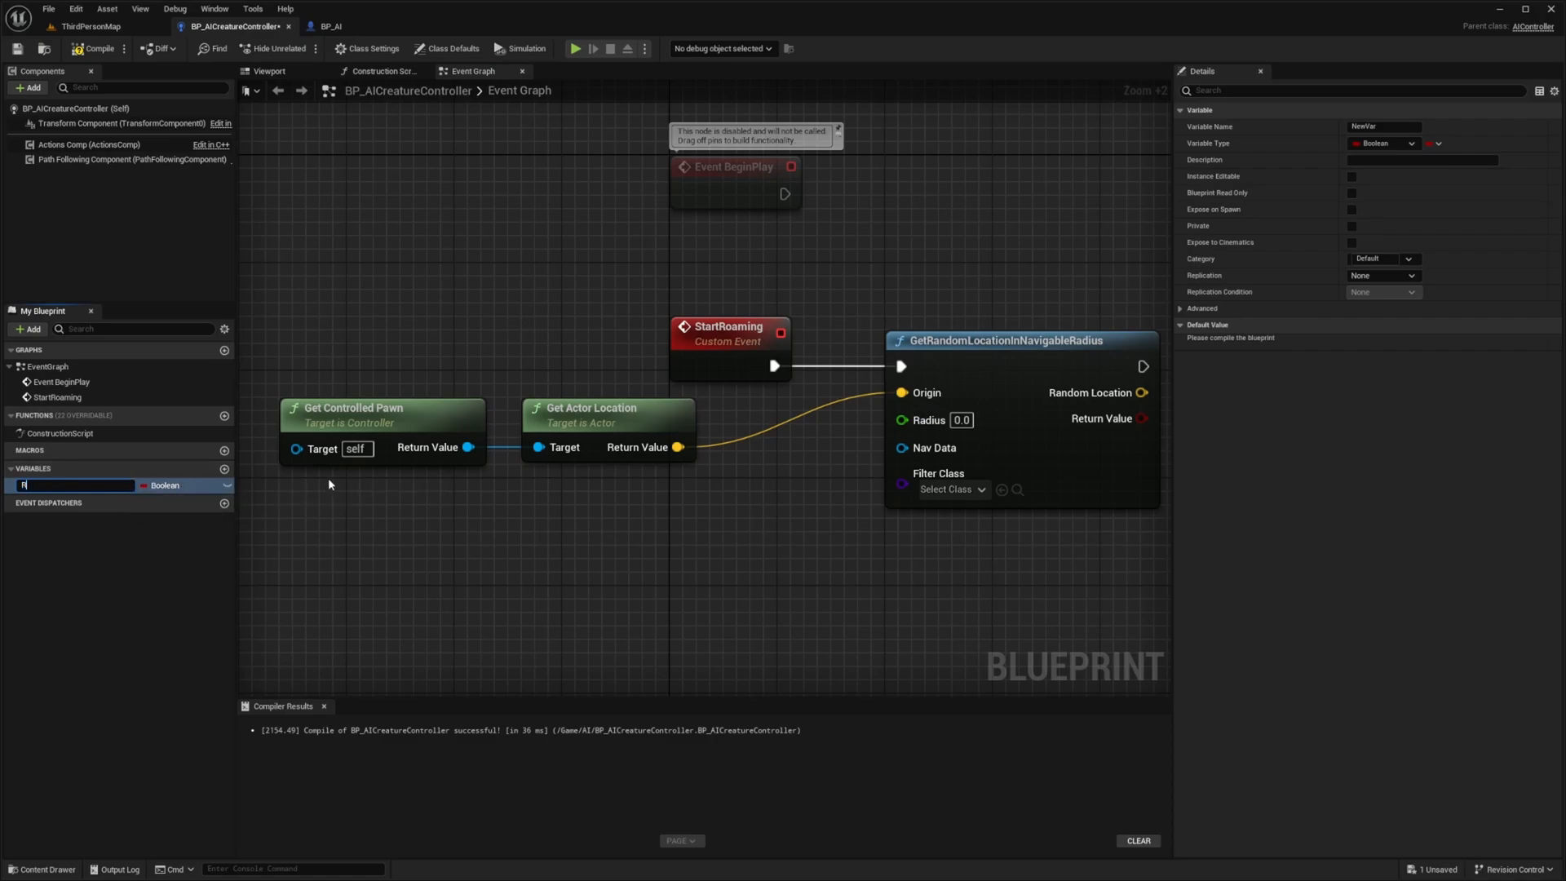
click(168, 485)
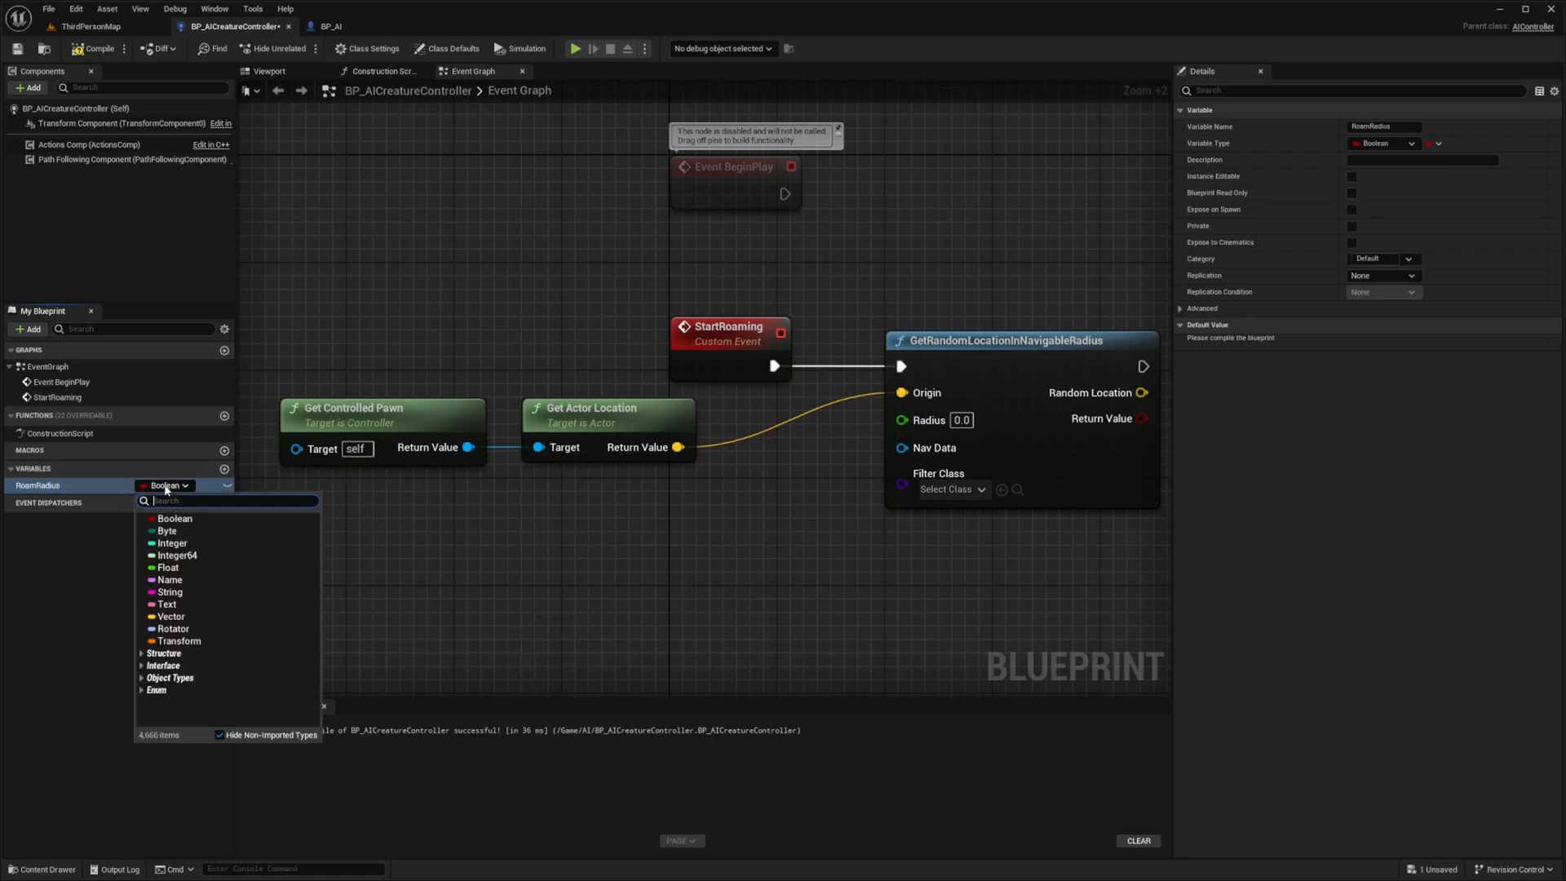
click(167, 568)
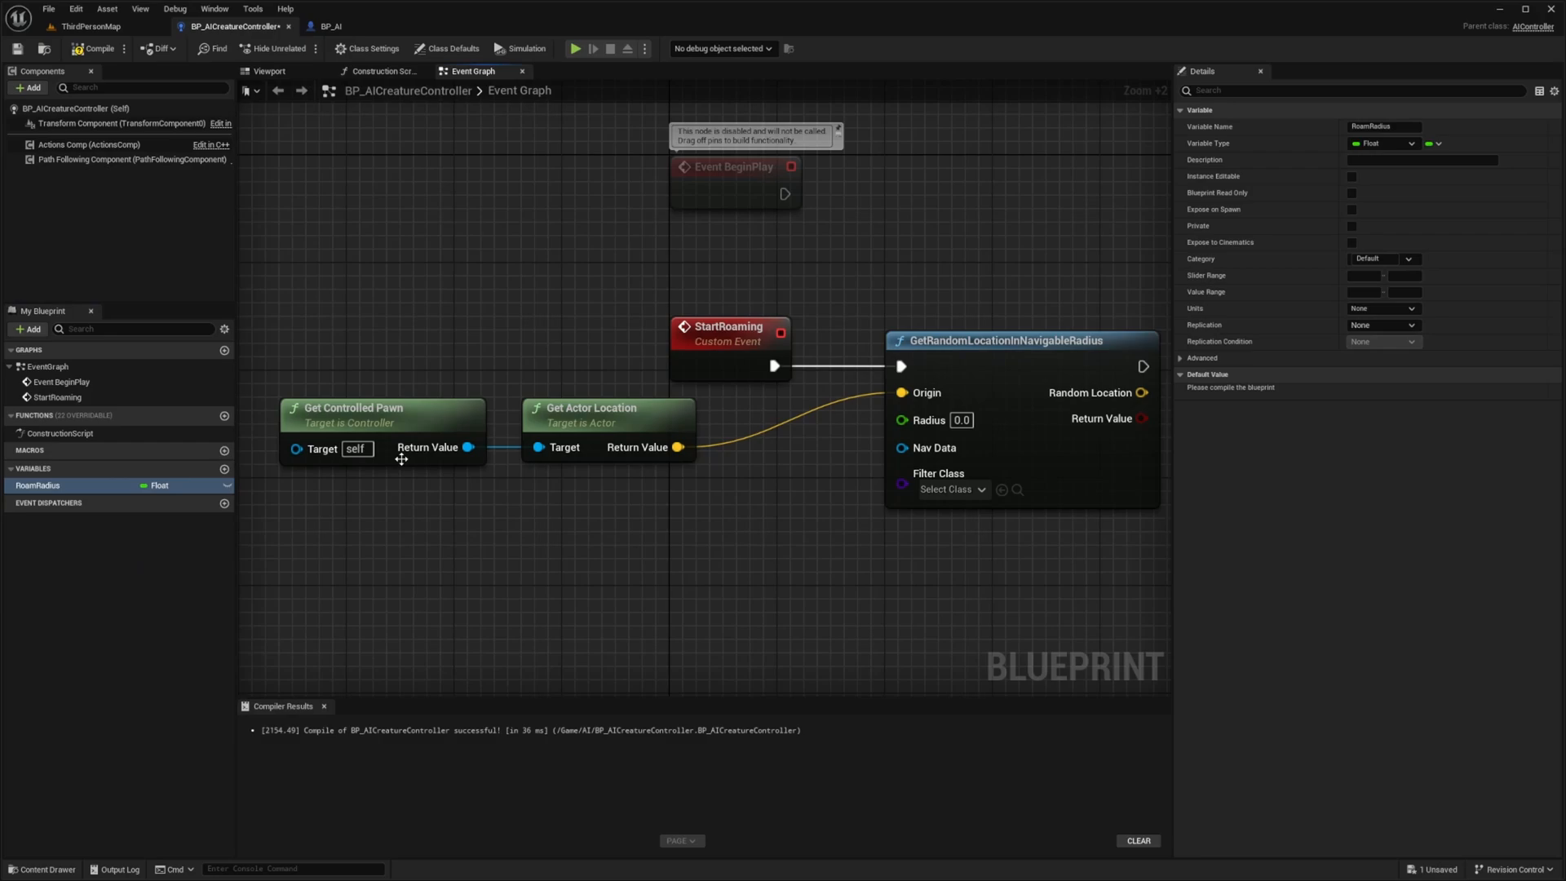
mouse_move(84, 59)
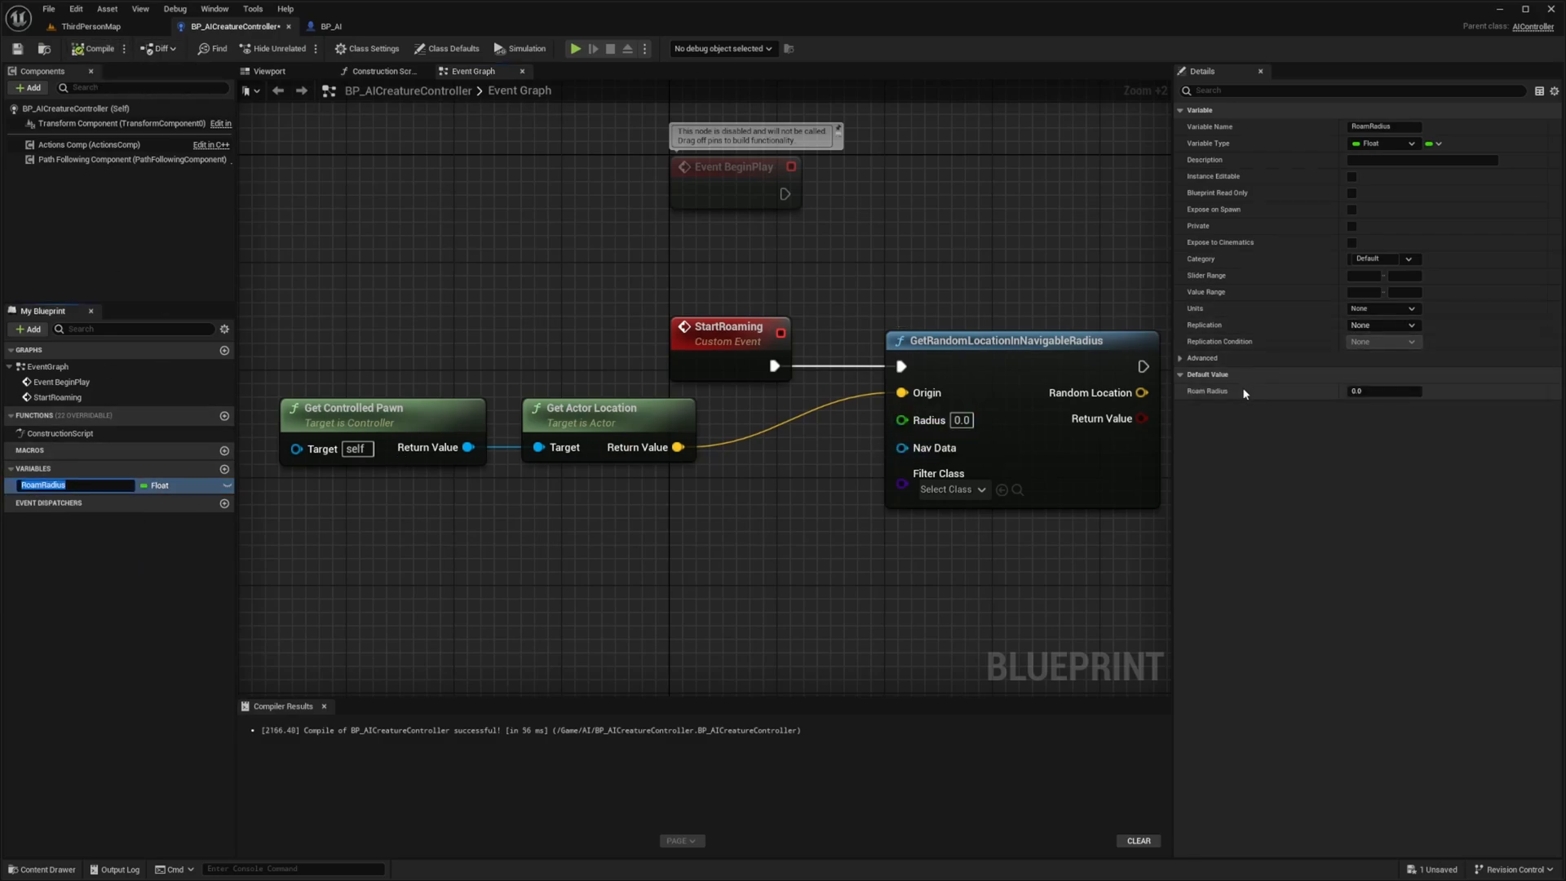
click(1384, 391)
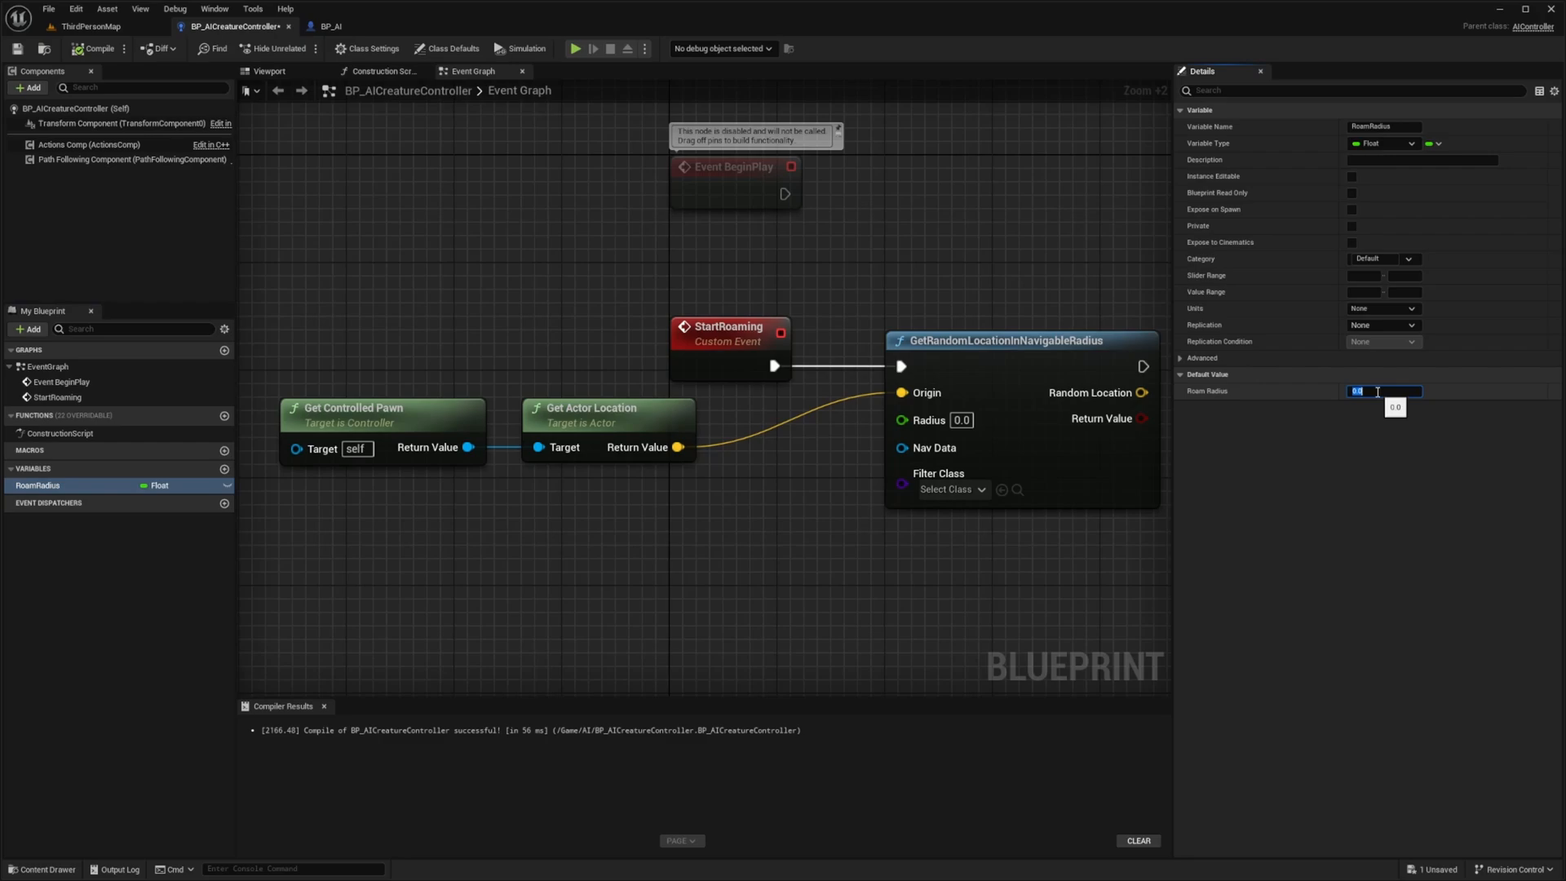
text(1000.0)
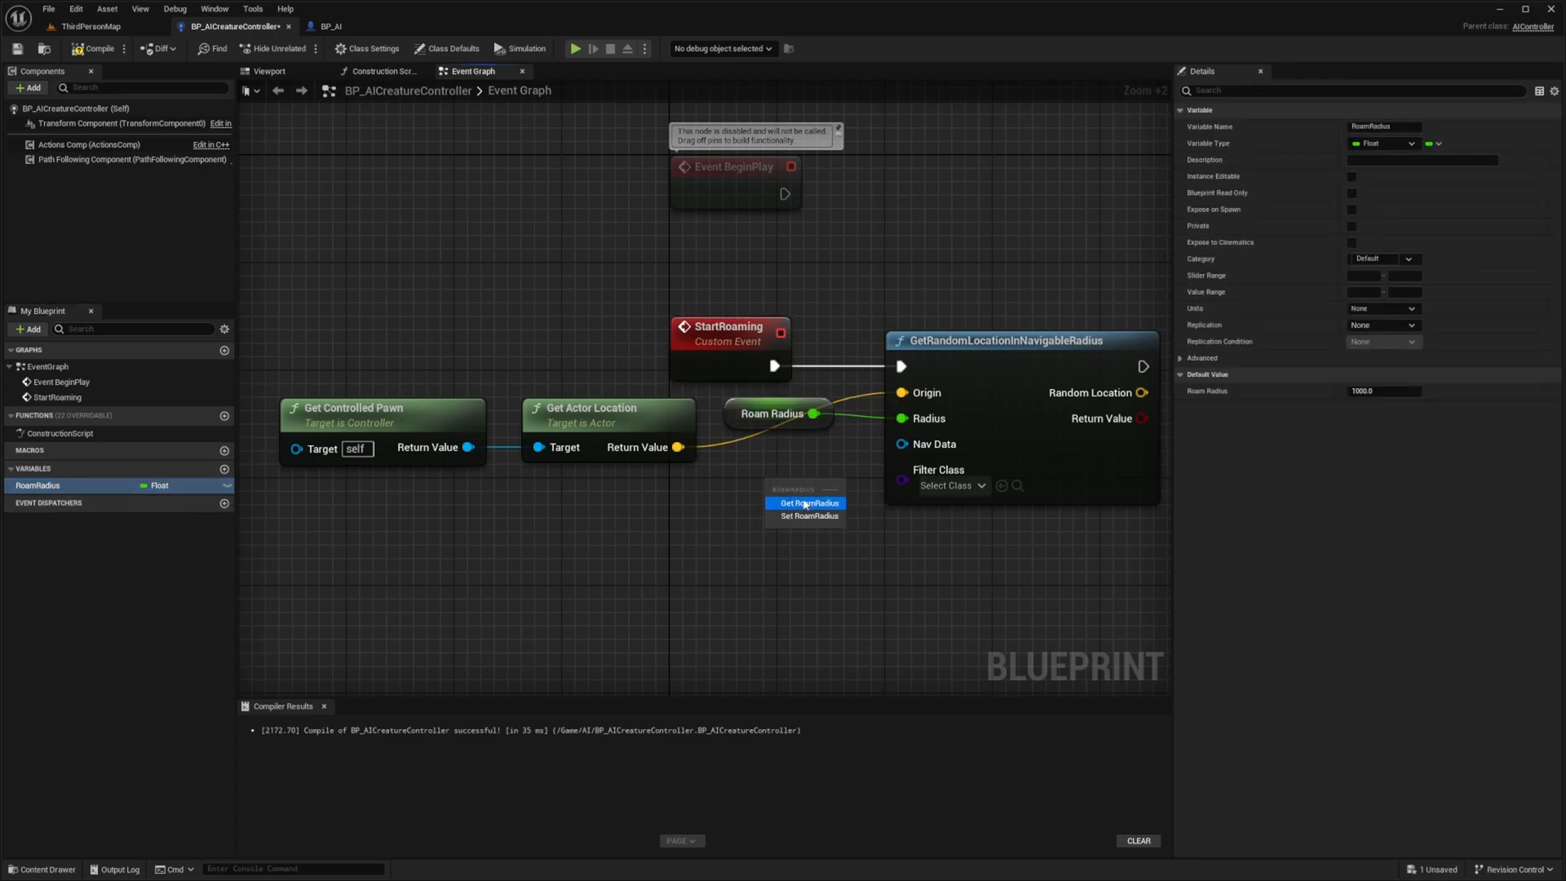
click(806, 502)
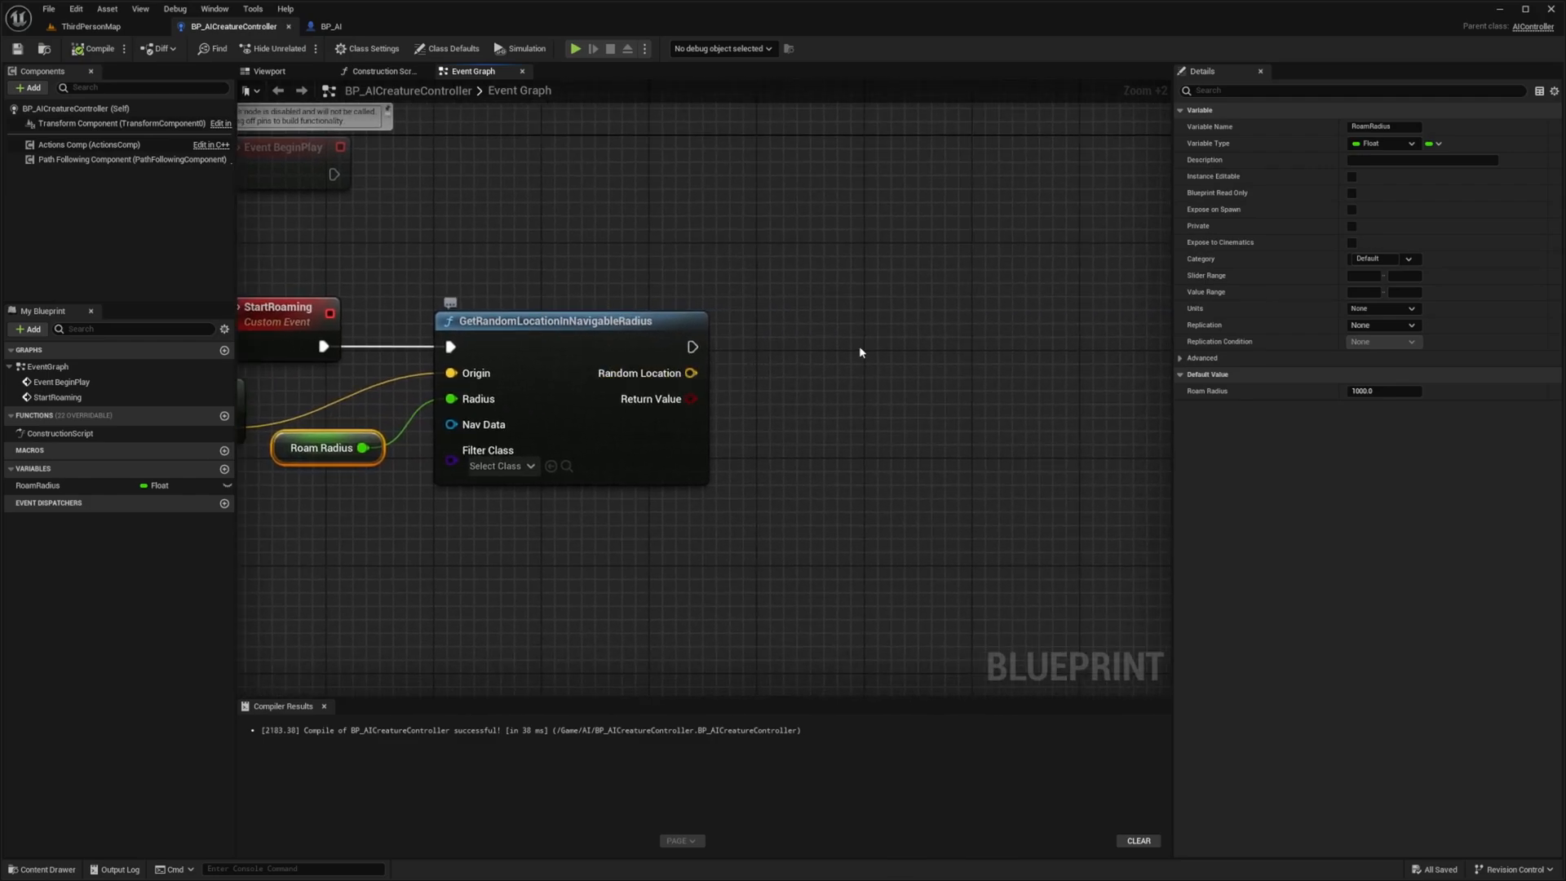
mouse_move(998, 245)
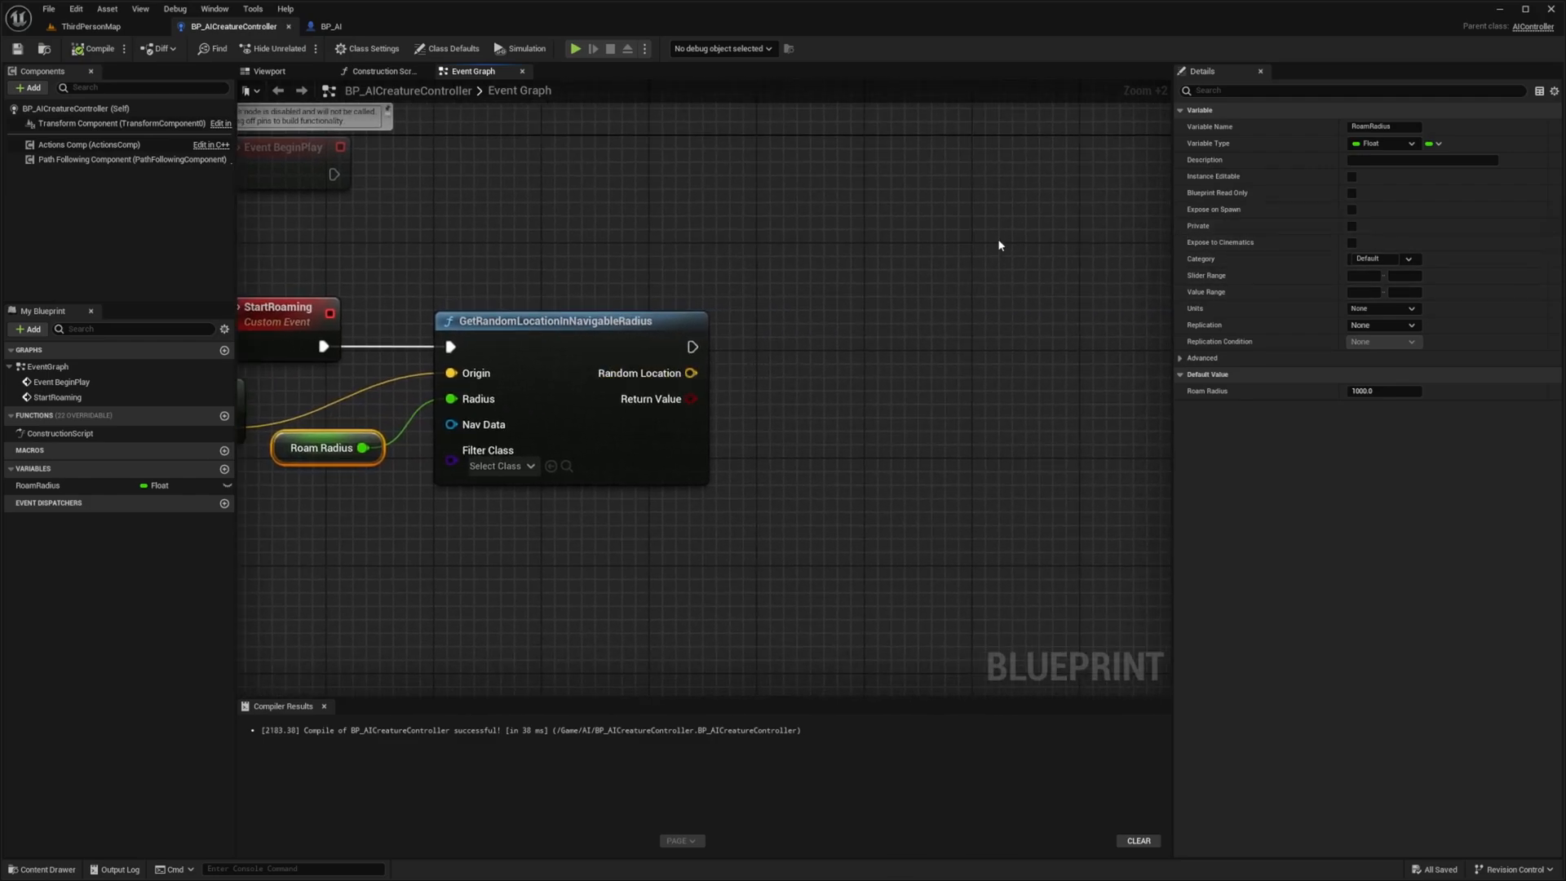
Add a Move To Location or Actor node after GetRandomLocationInNavigableRadius.
drag(694, 347, 840, 357)
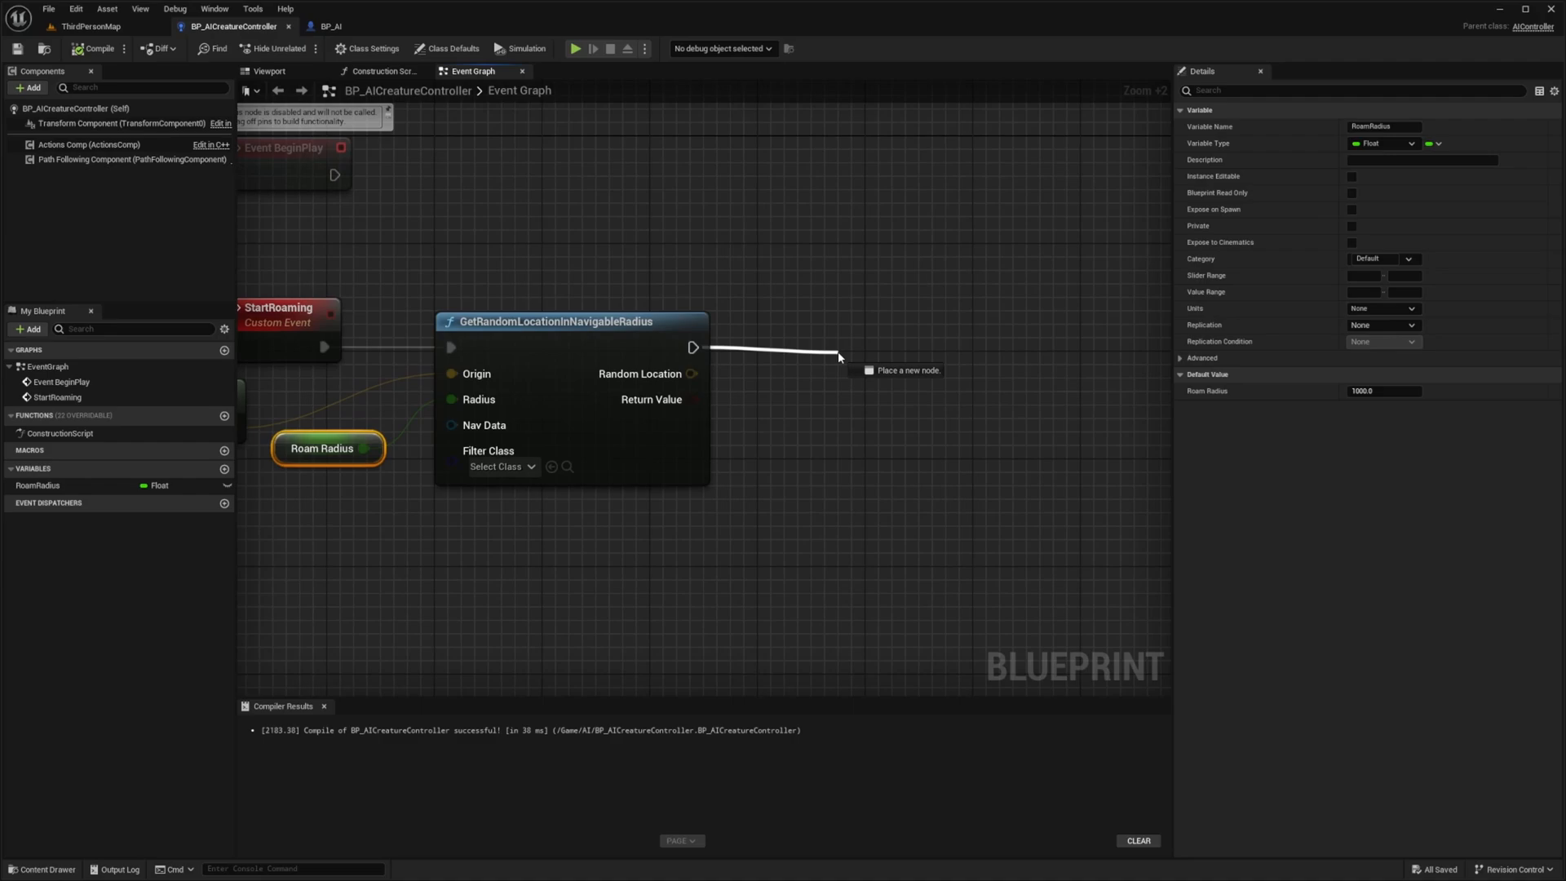
click(837, 355)
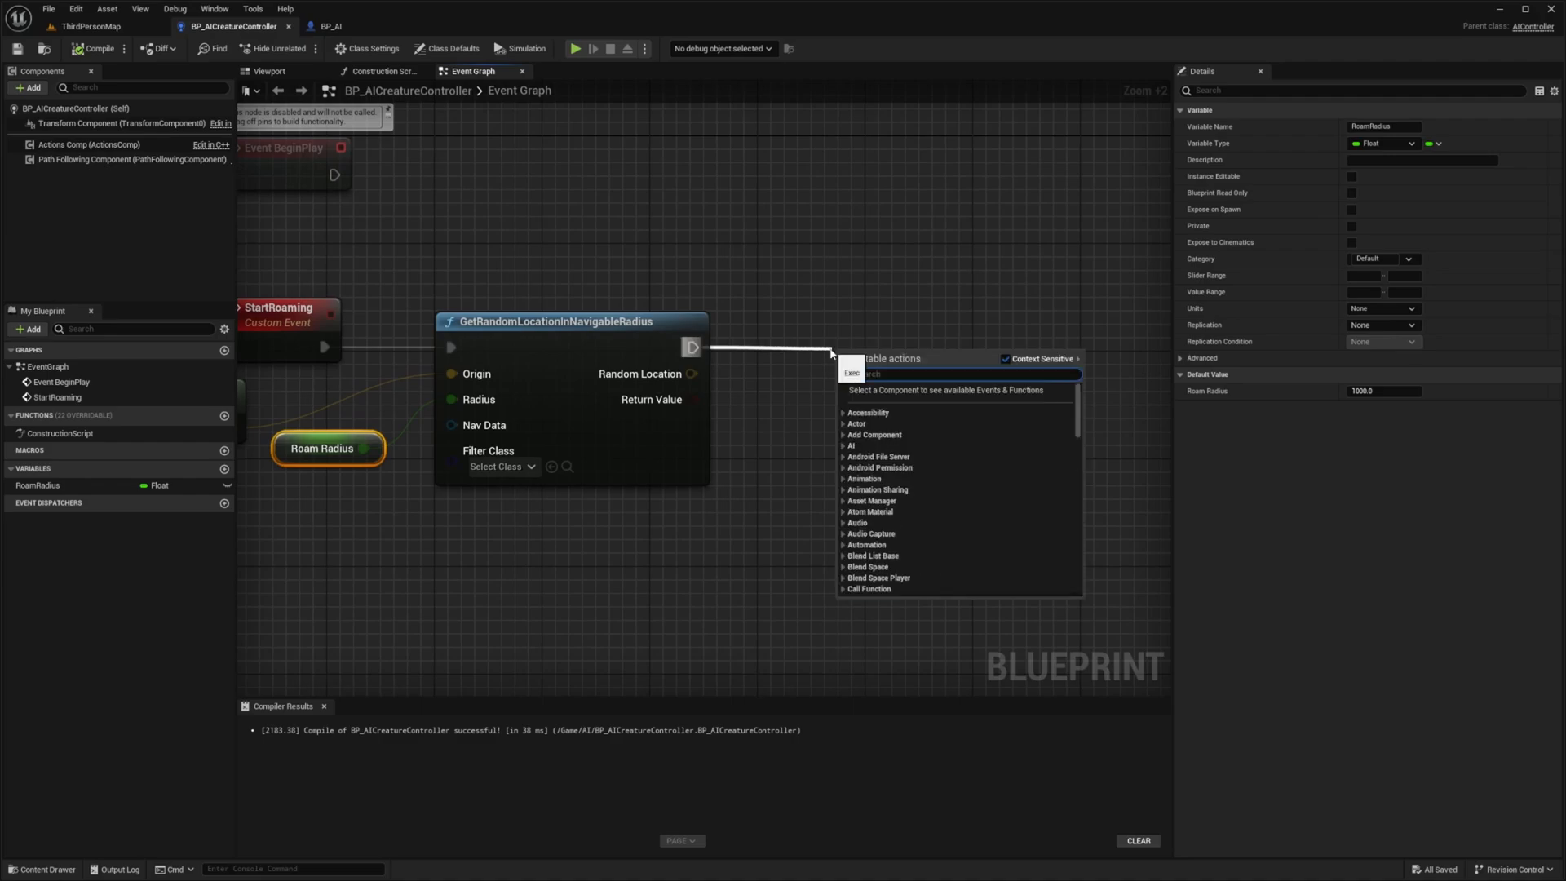
text(Move to locat)
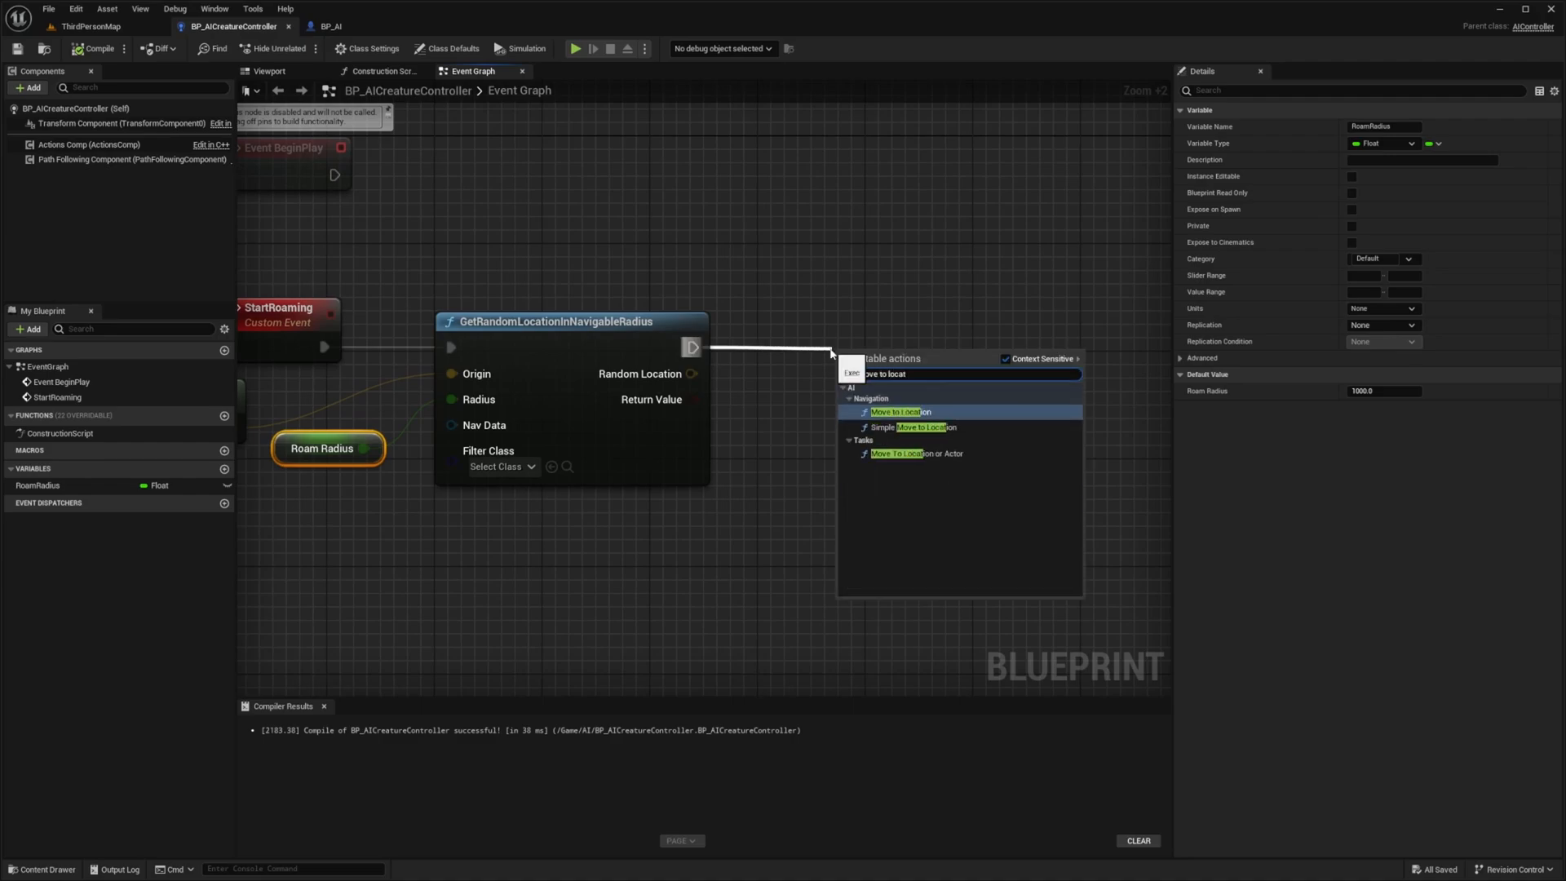
click(900, 411)
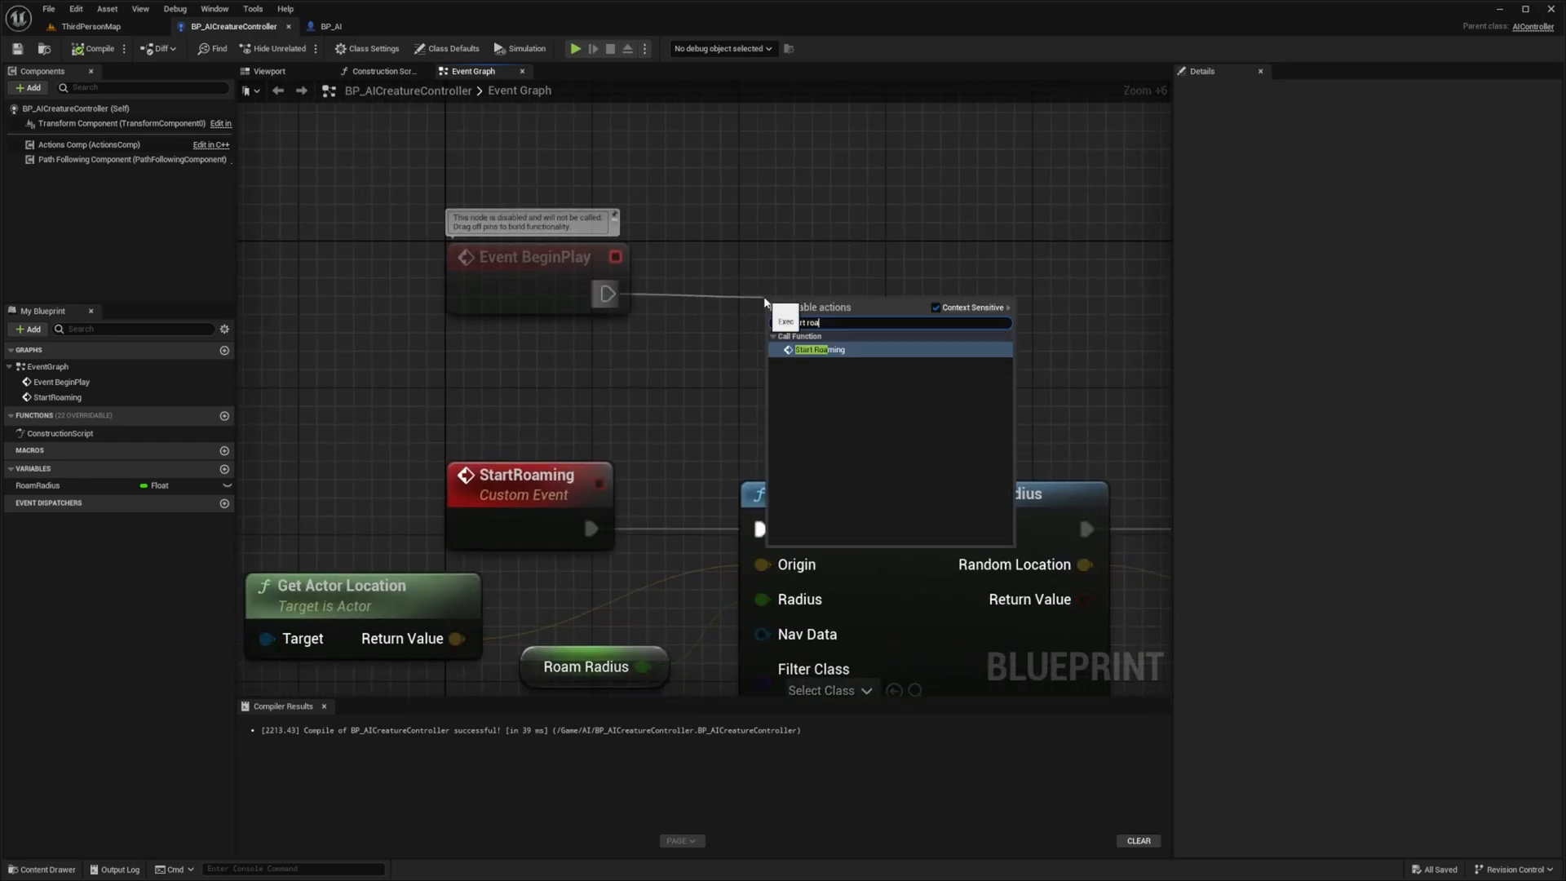
Call StartRoaming from BeginPlay and again from On Move Finished, feeding Random Location into Goal Location.
click(819, 350)
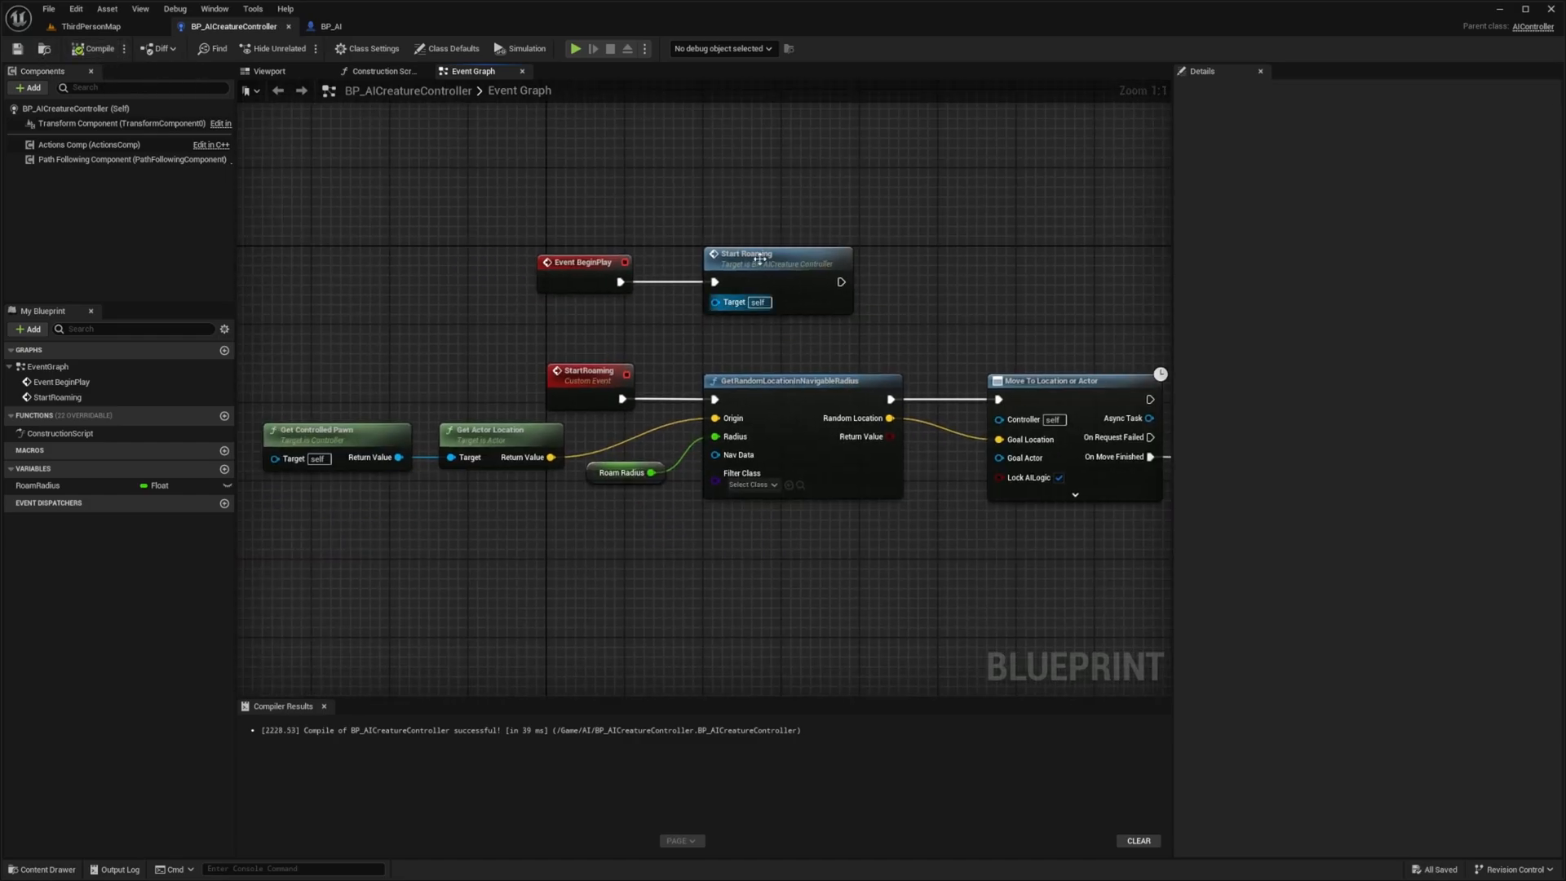
click(775, 264)
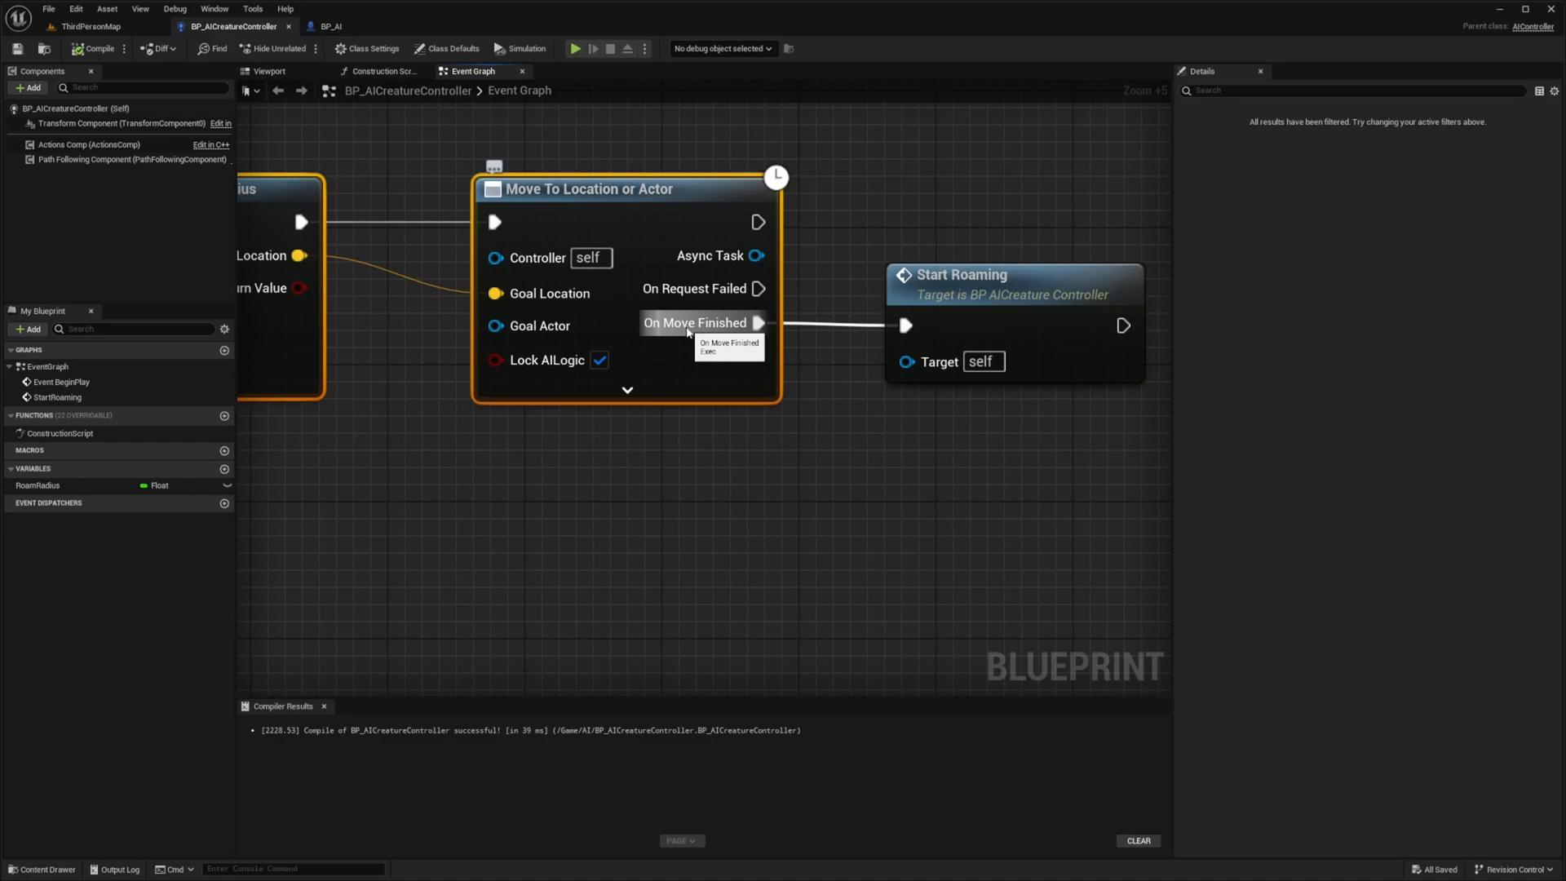
mouse_move(819, 255)
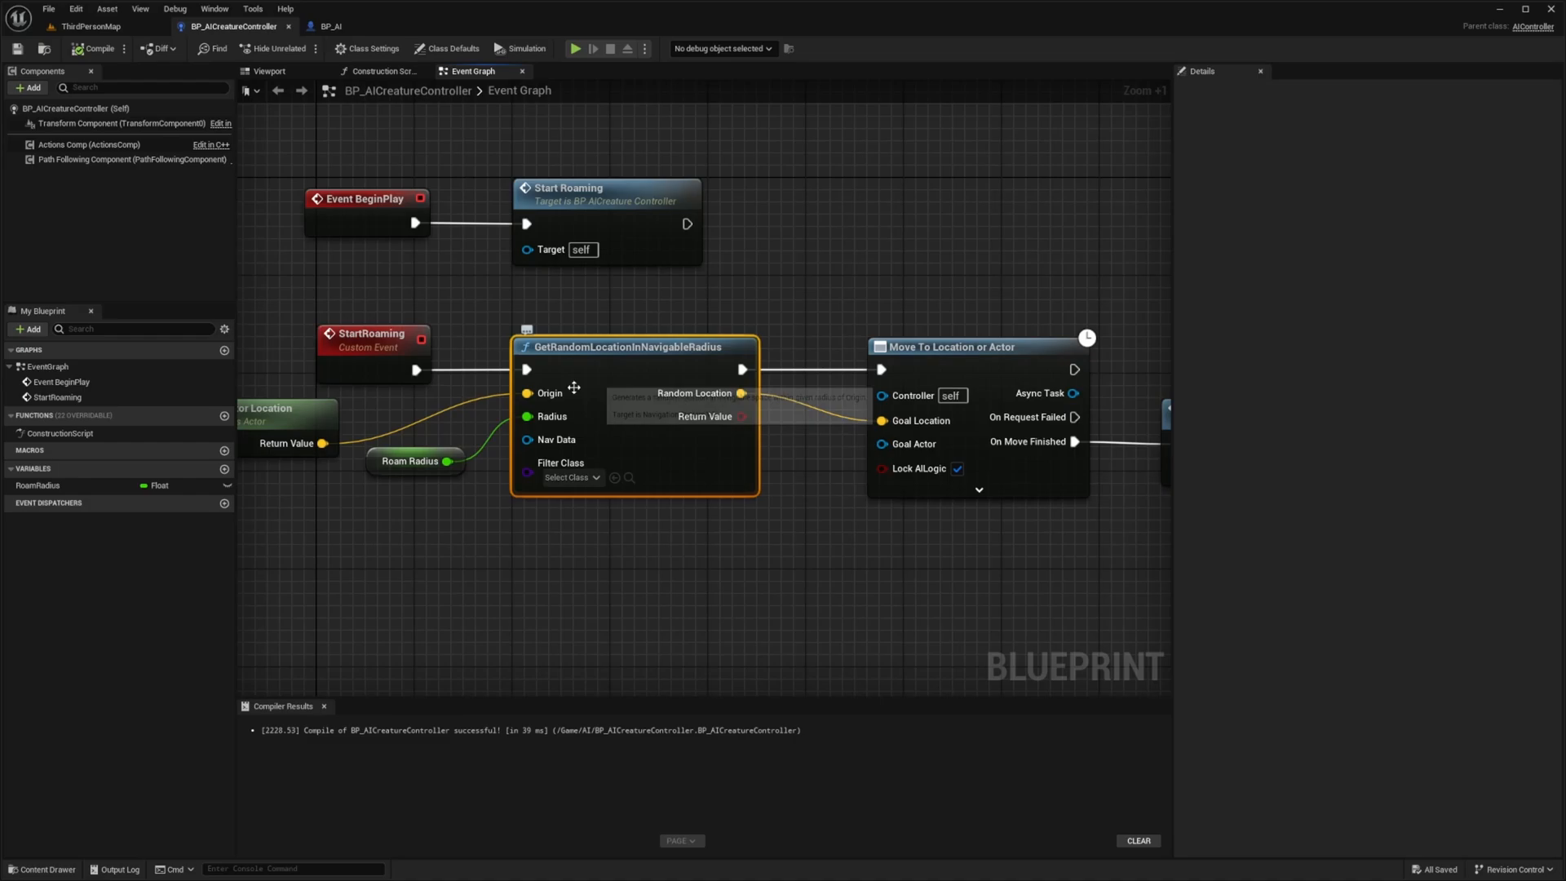
click(414, 460)
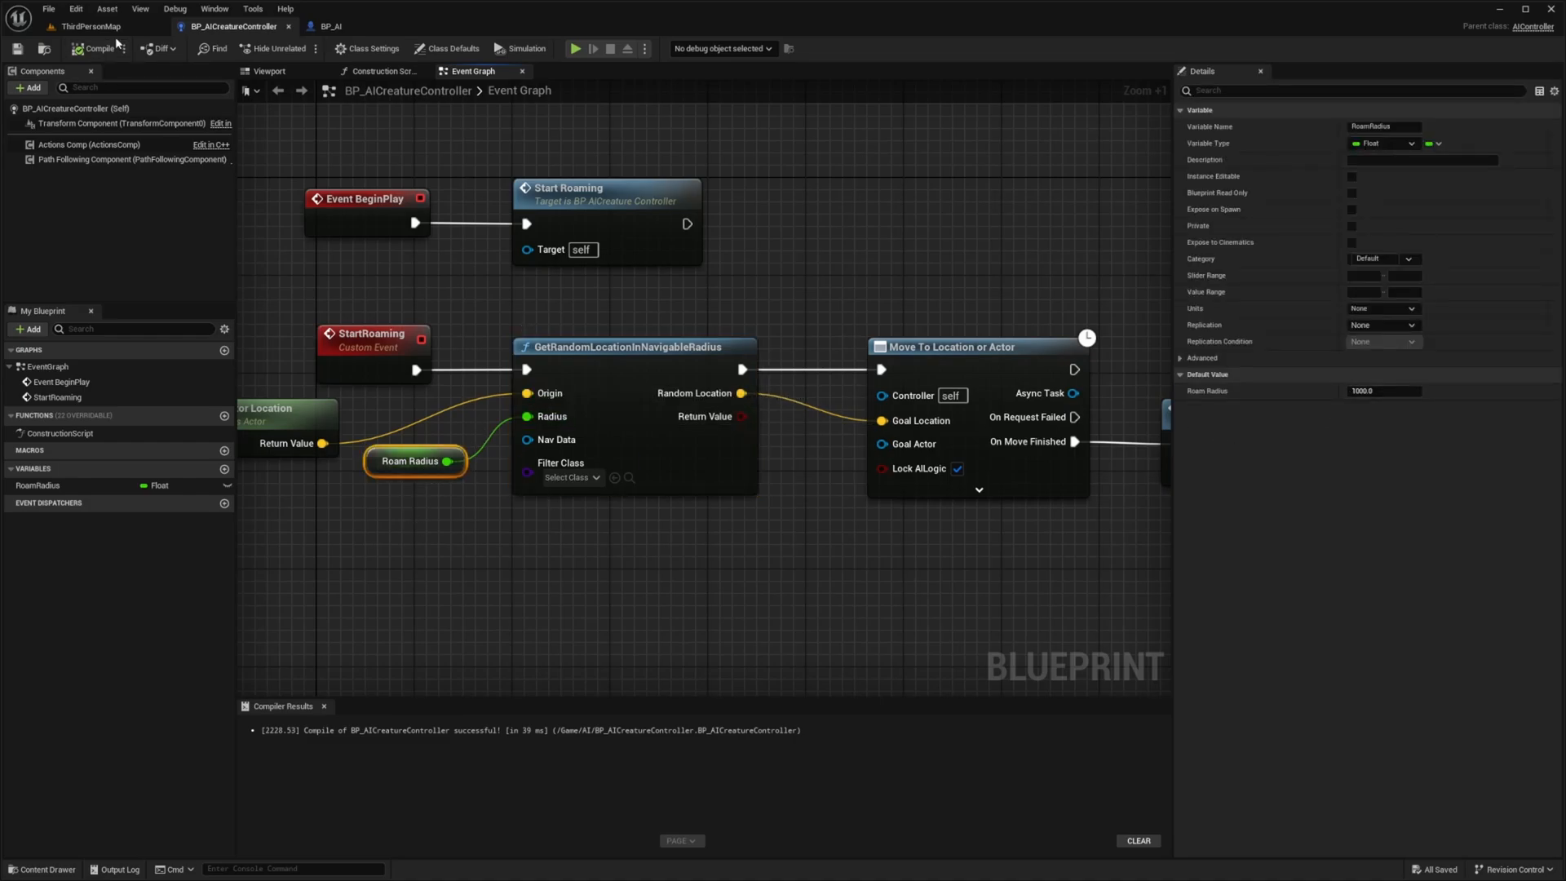
click(89, 26)
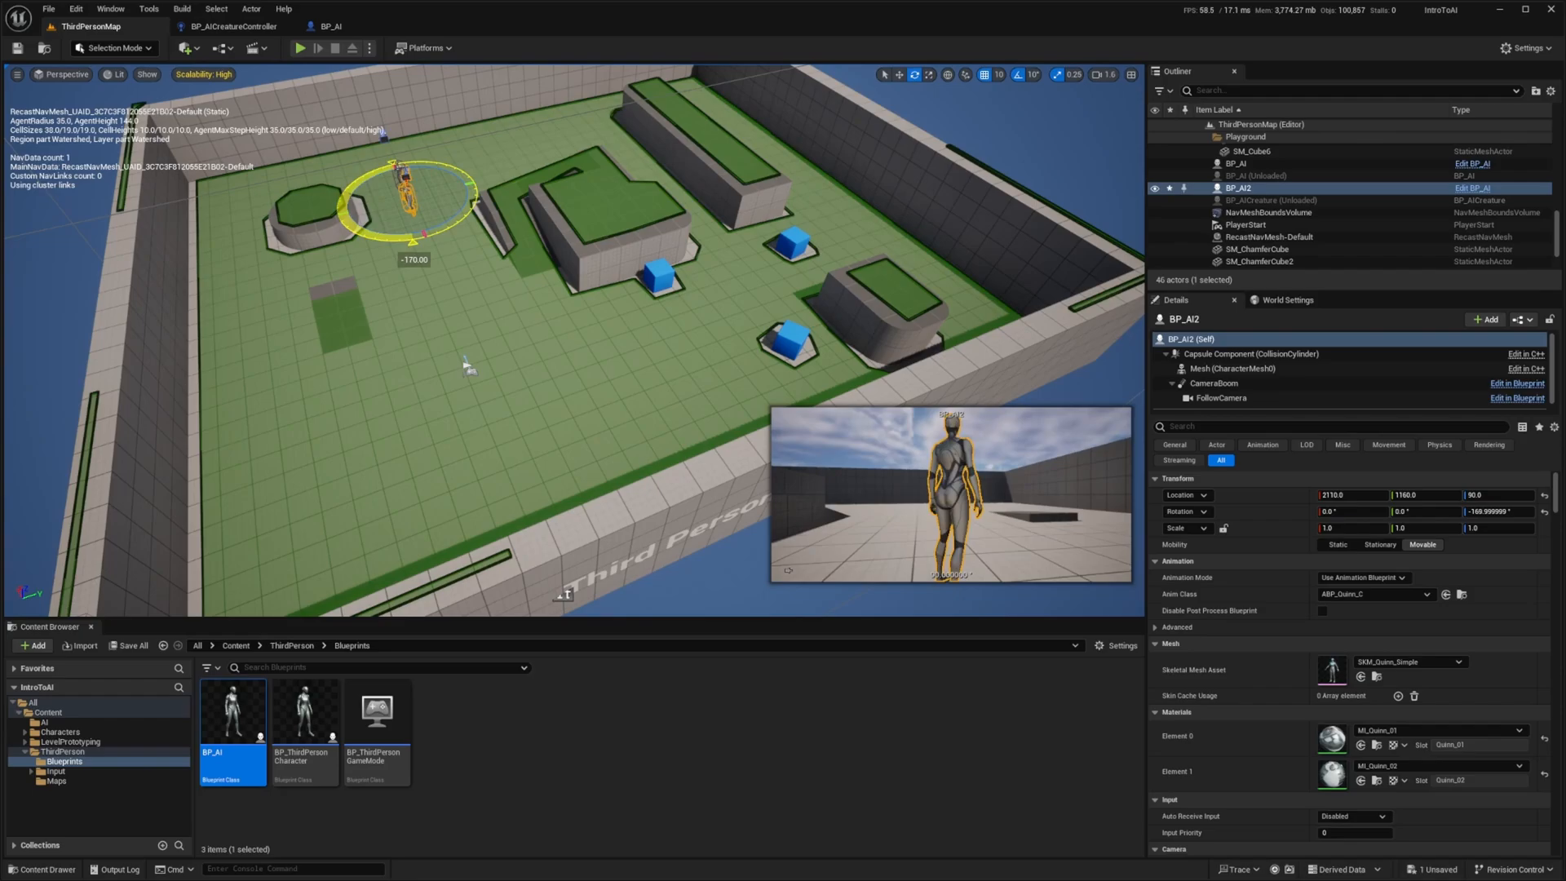
Launch a play session in ThirdPersonMap to watch the AI roam.
click(299, 47)
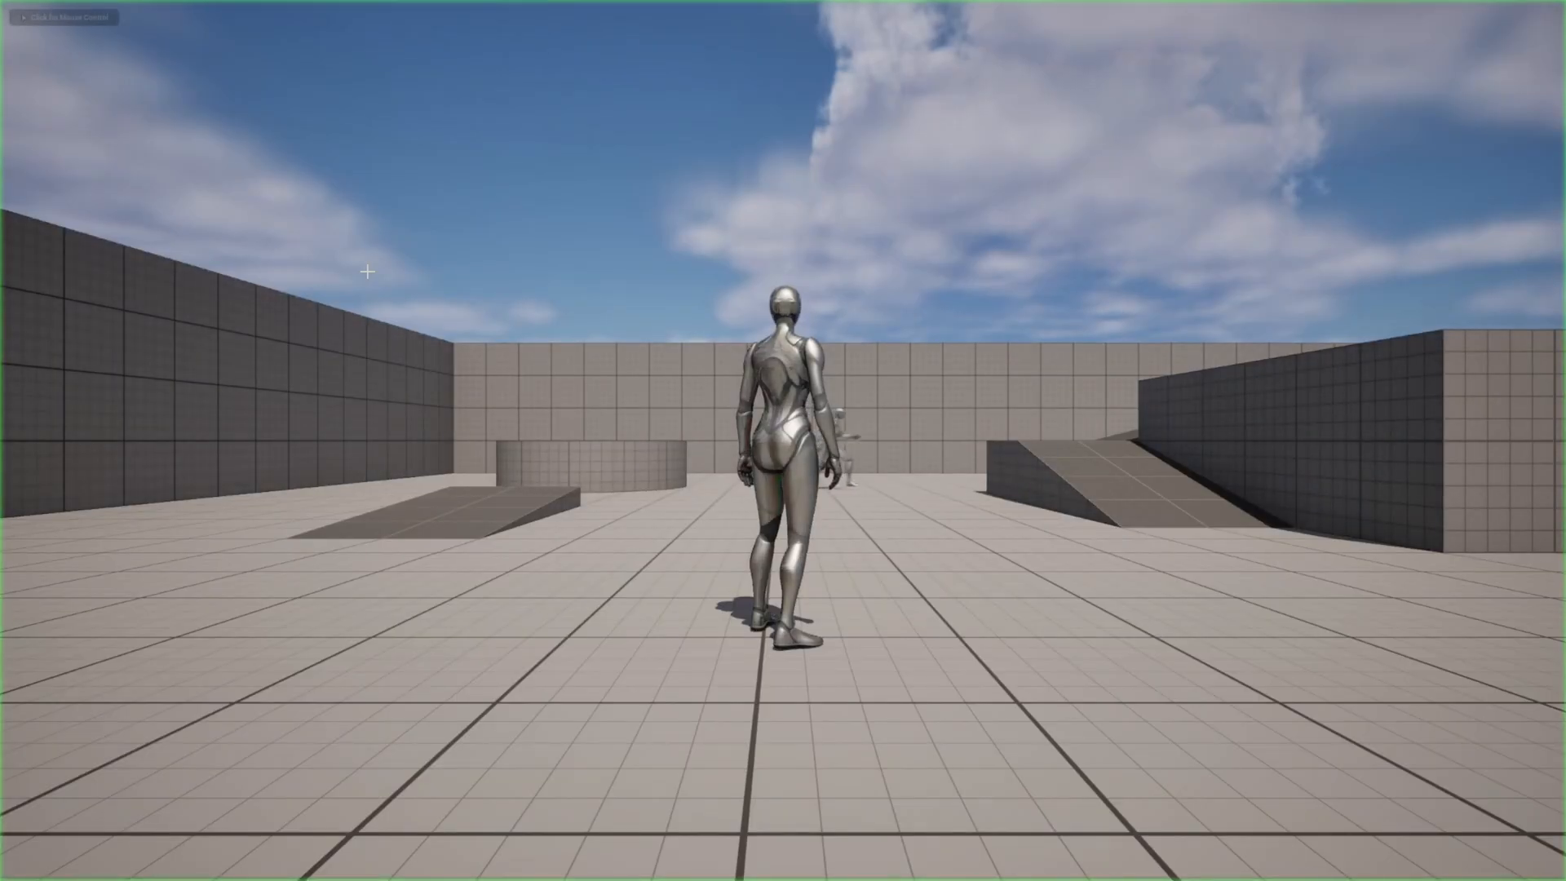